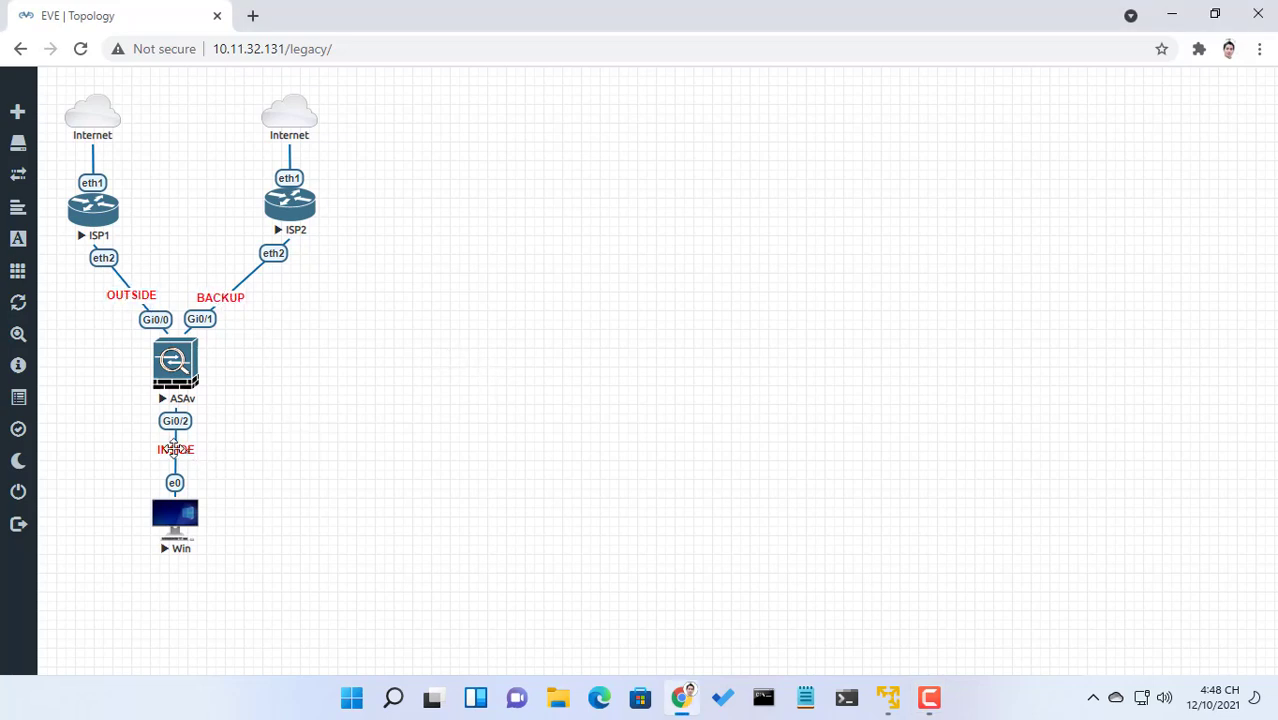
mouse_move(604, 324)
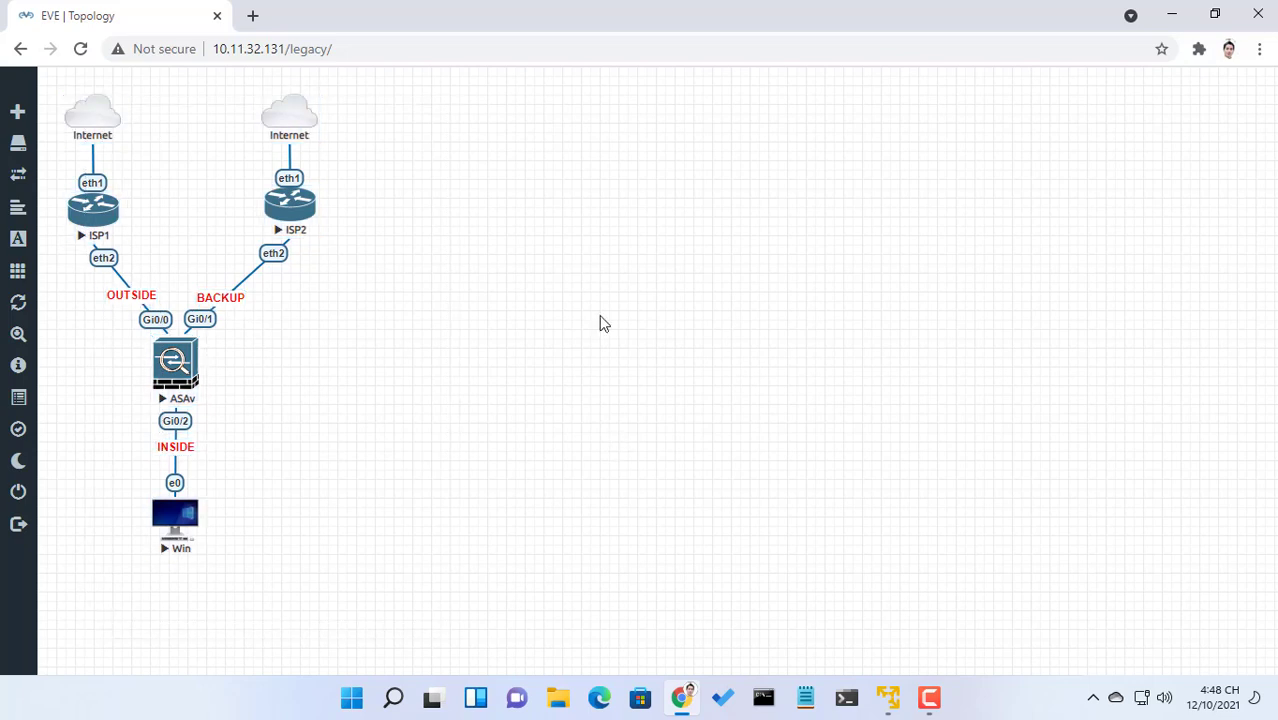
Open the ASAv PuTTY console and confirm its Appearance font settings
double_click(176, 362)
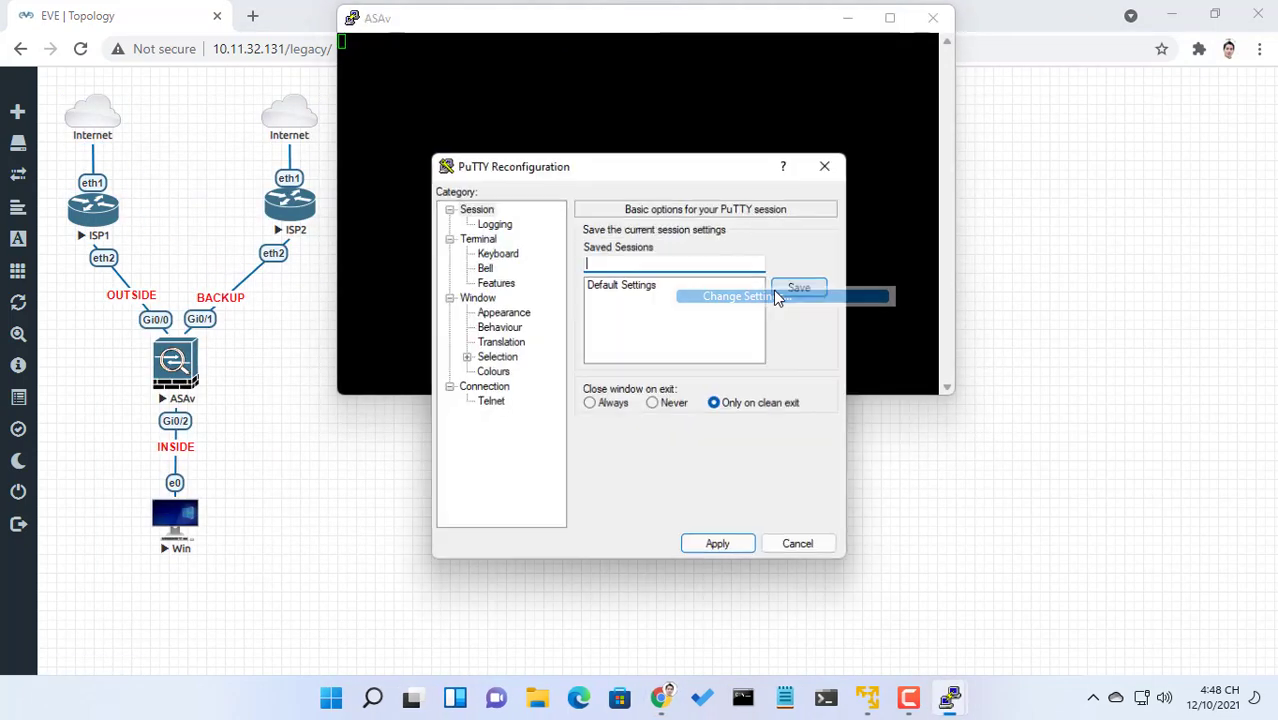
left_click(736, 296)
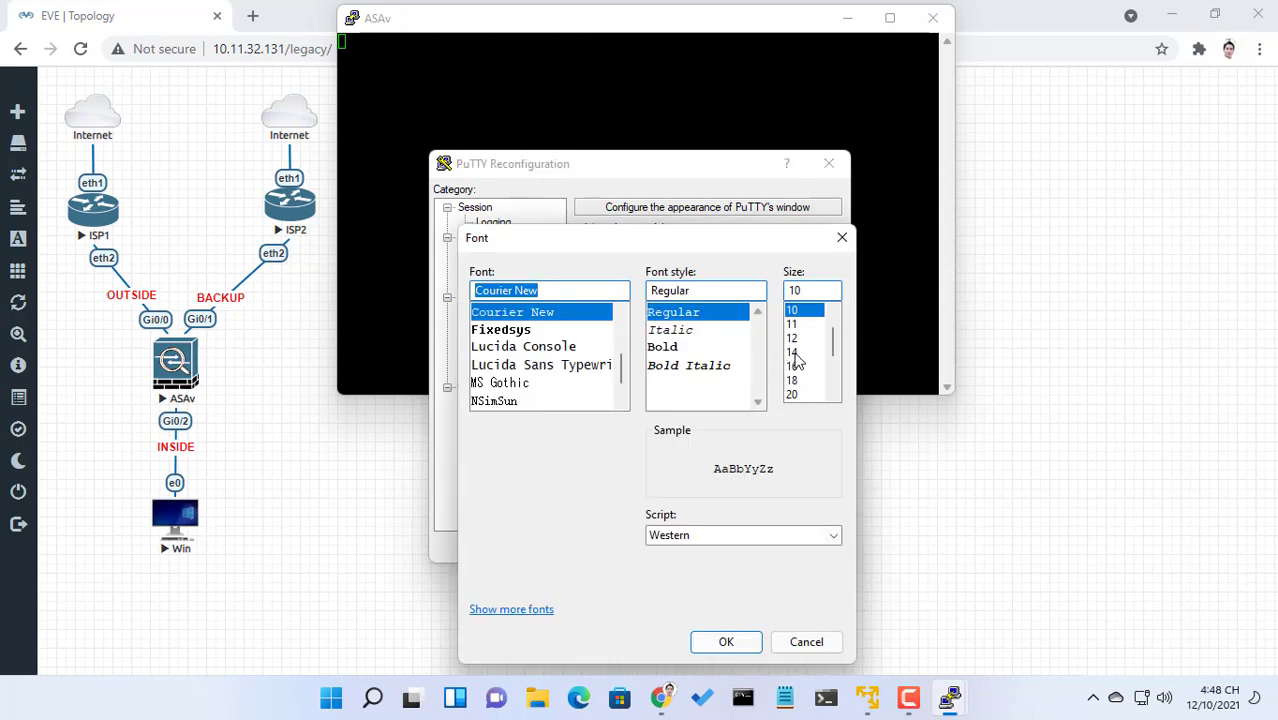
left_click(726, 642)
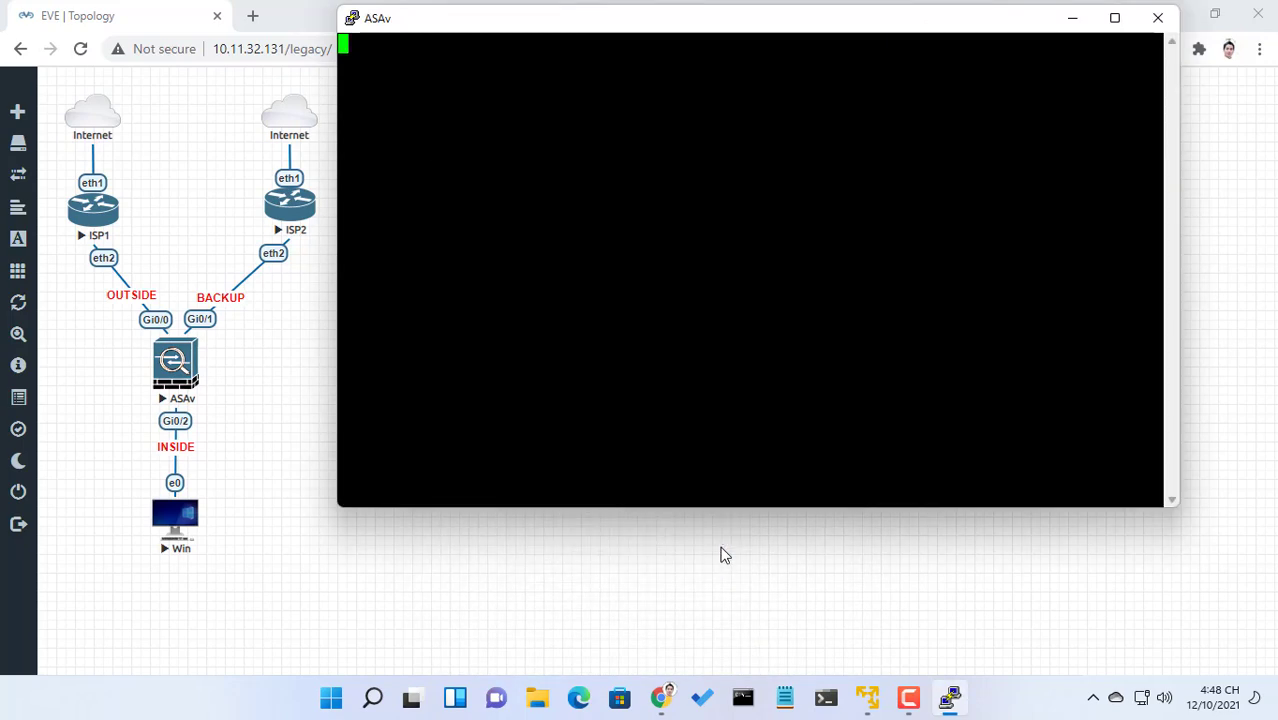
Create VPDN group PPPOE-1 requesting PPPoE dial-out with a local name and PAP authentication
type("vpdn")
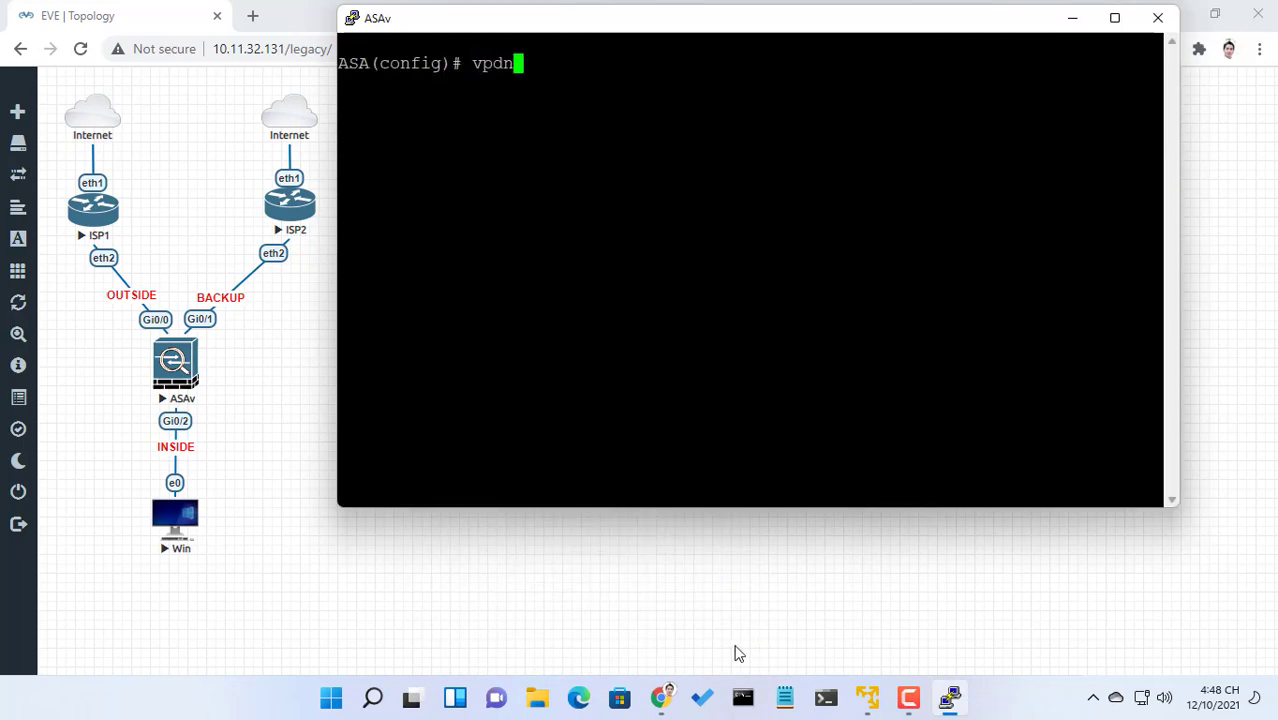
type("group PPP")
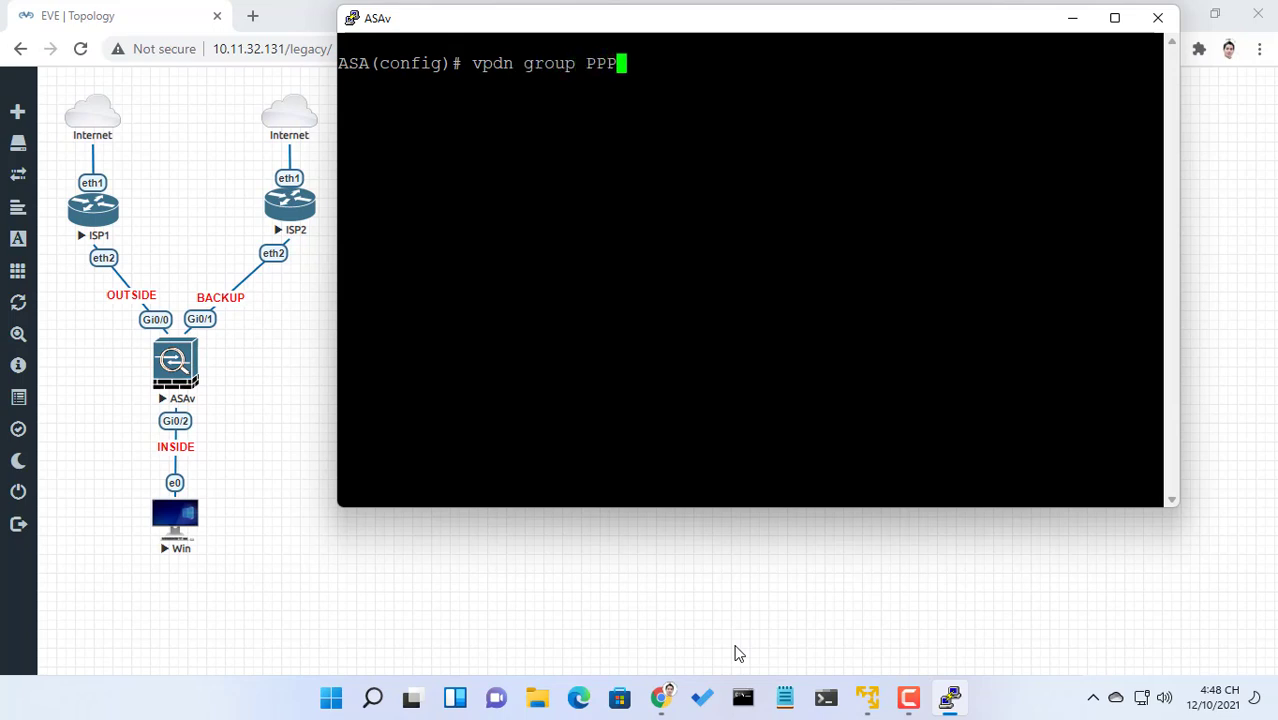
type("OE-1 req")
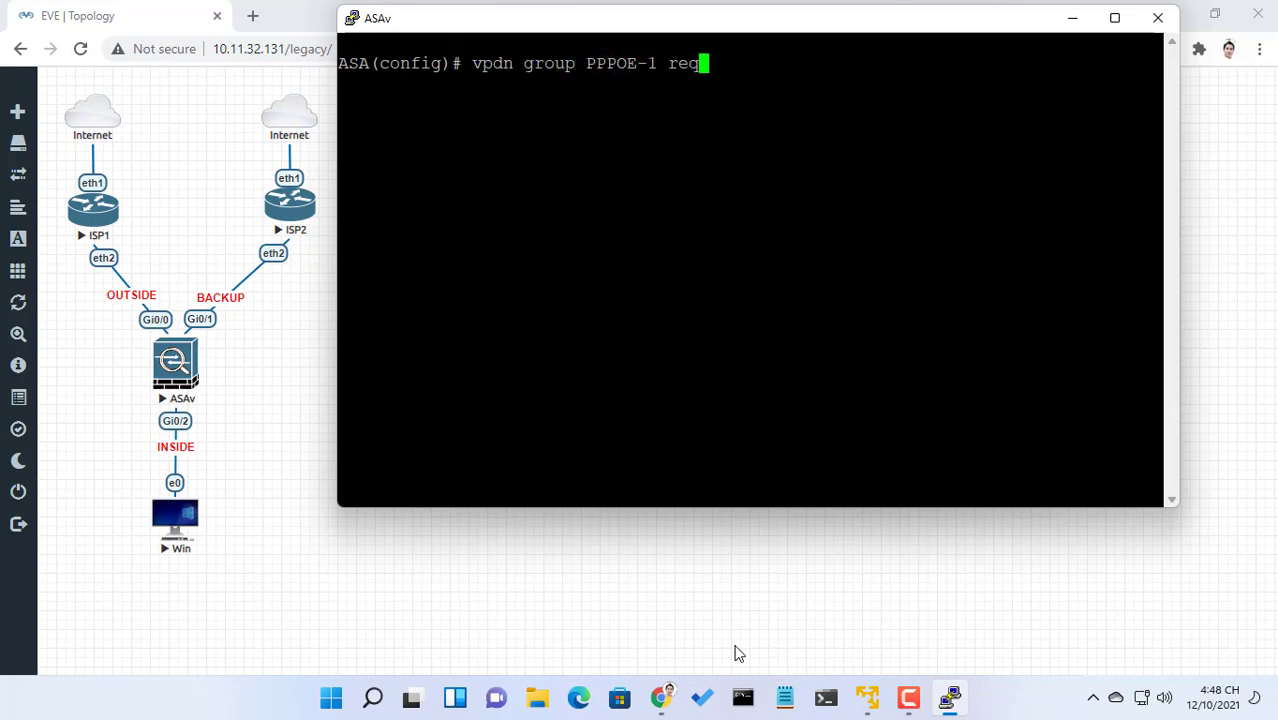
type("uest dialout pppoe")
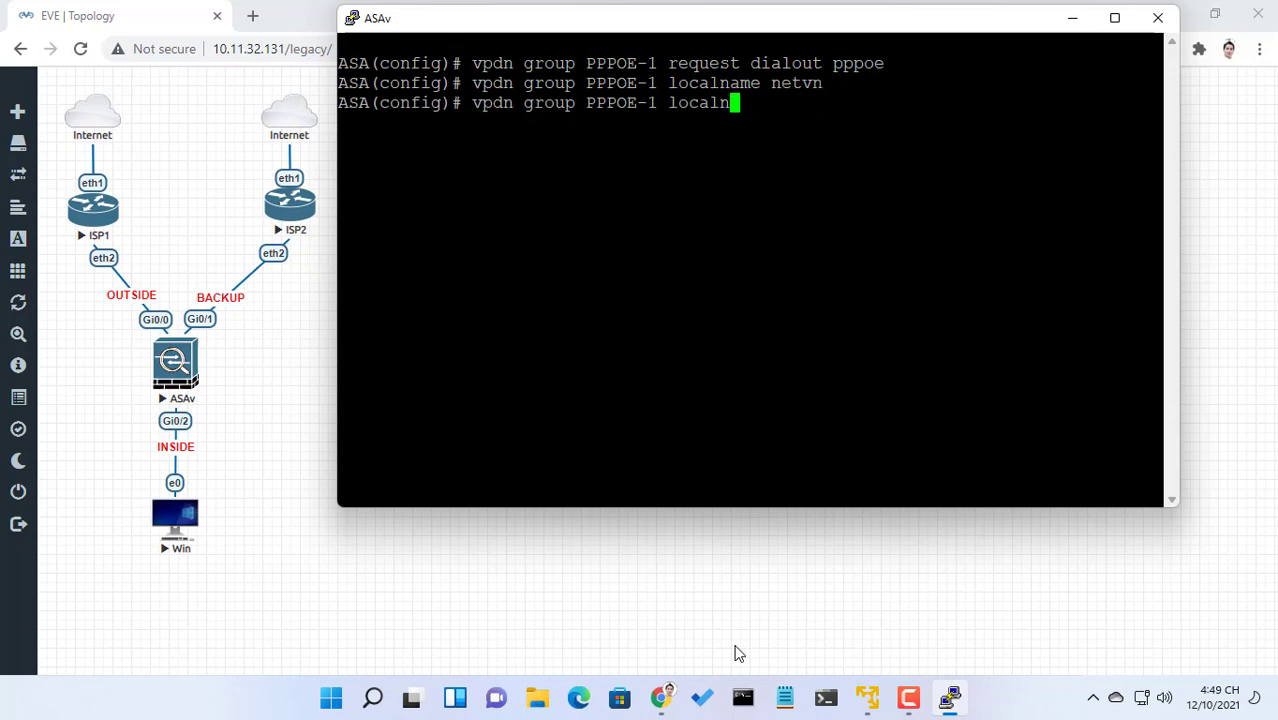
type("ppp authe")
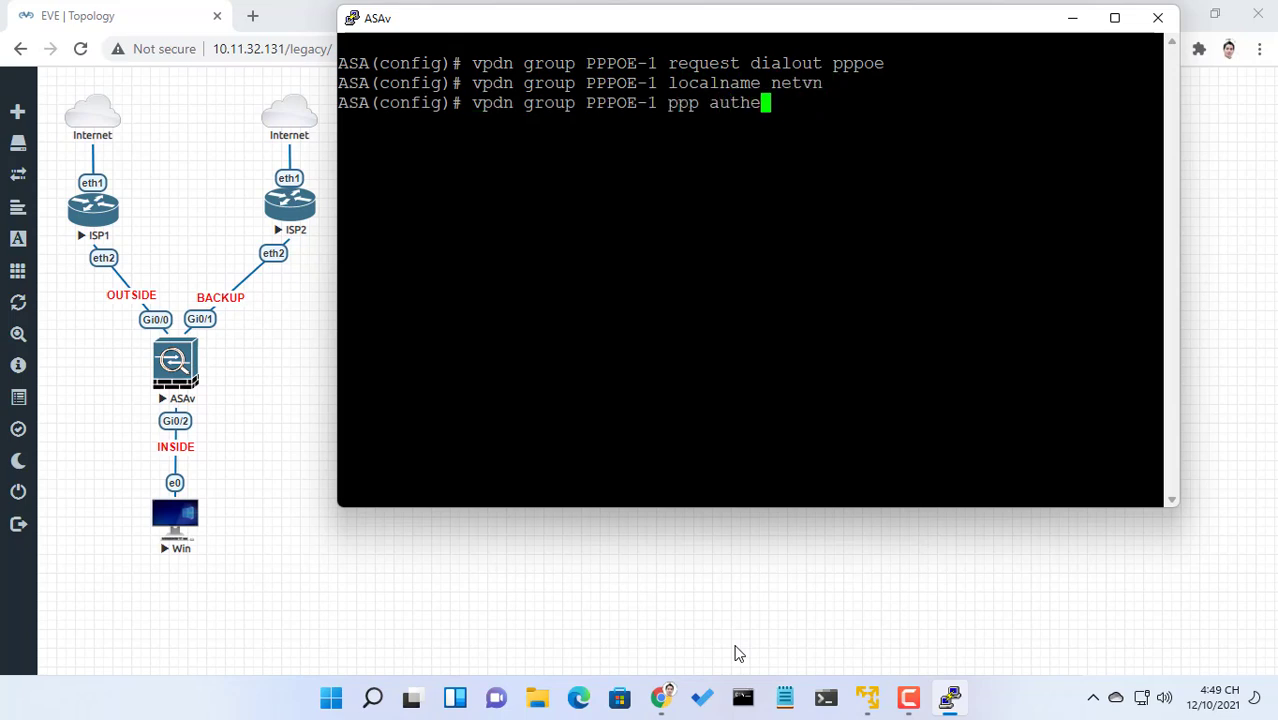
key("Return")
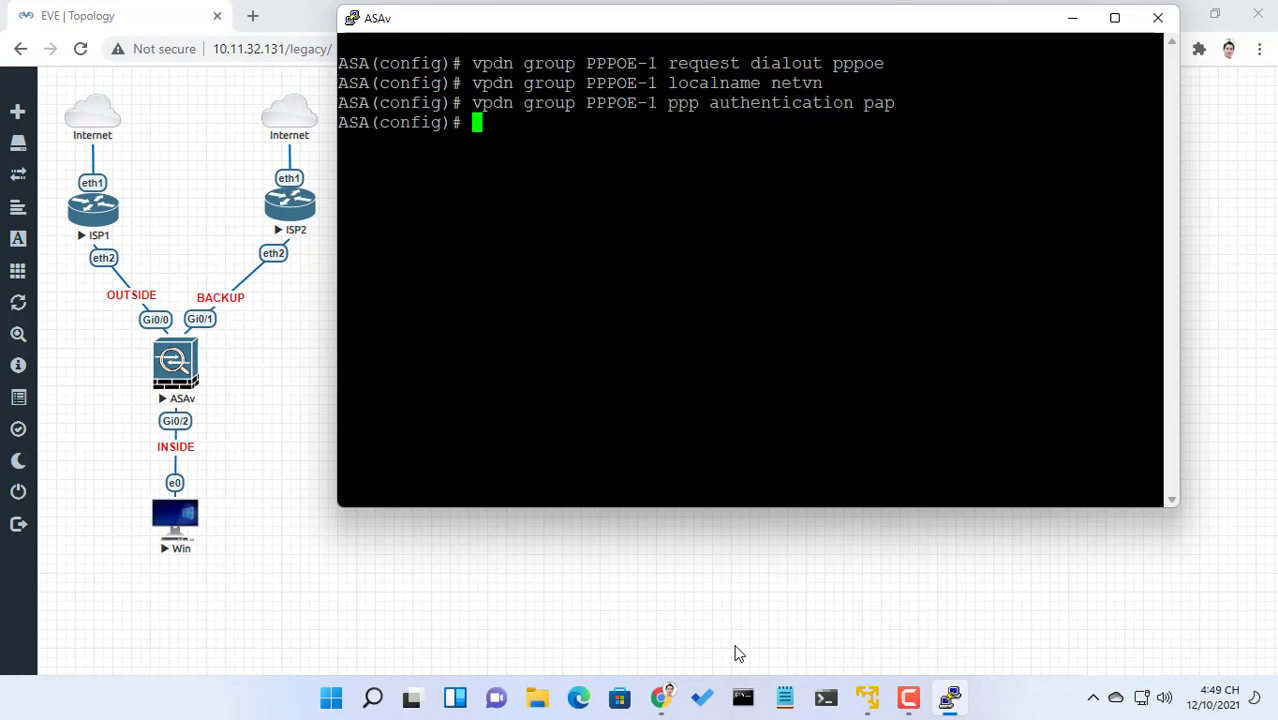
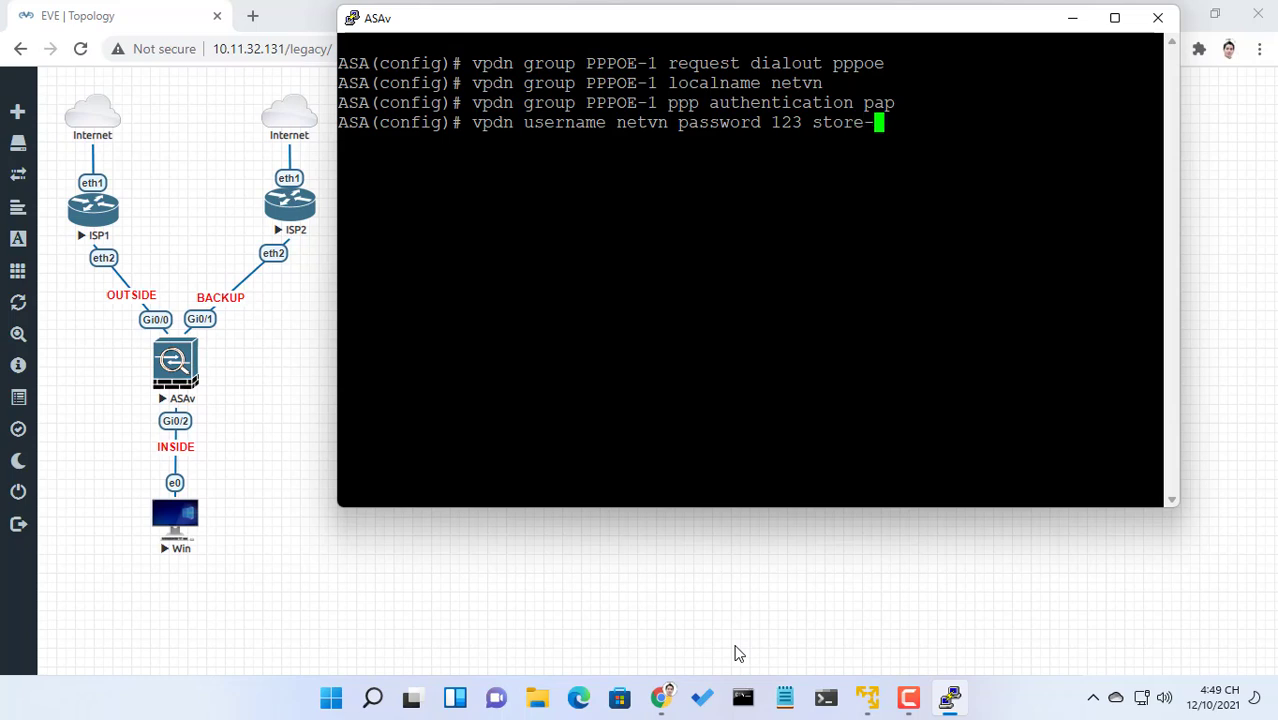
key("Return")
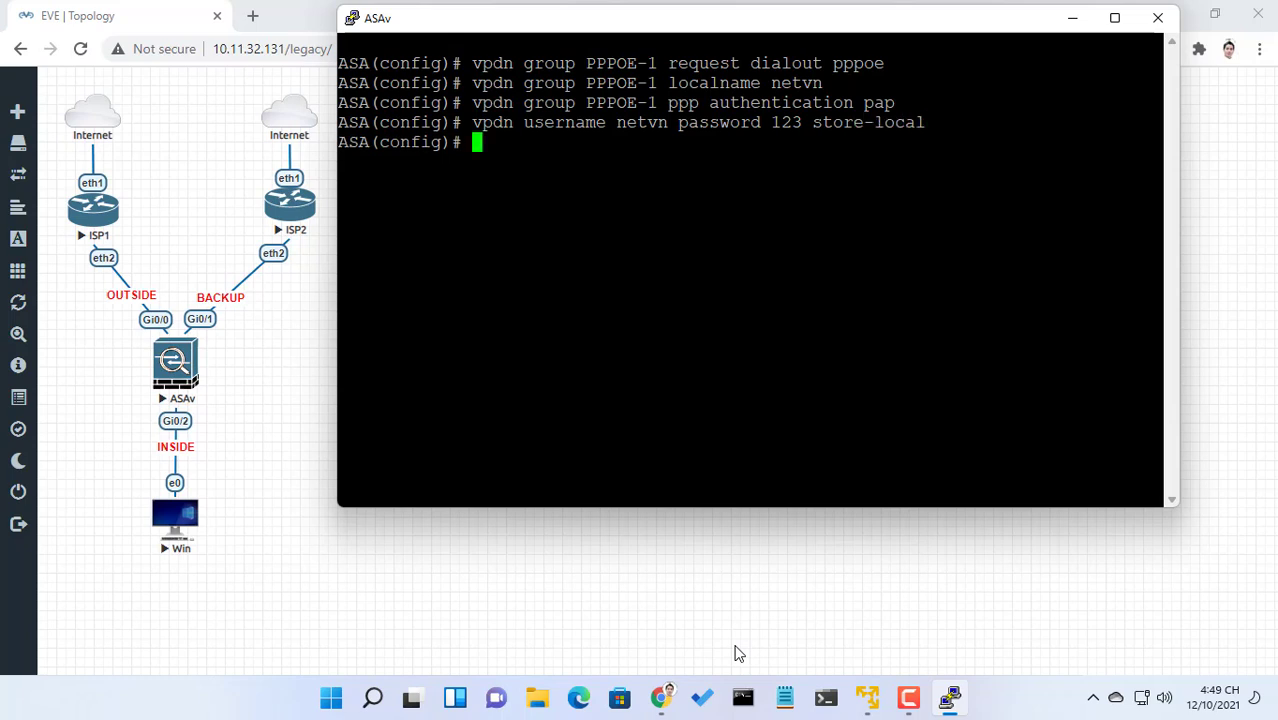
type("interface GigabitEthernet0/0")
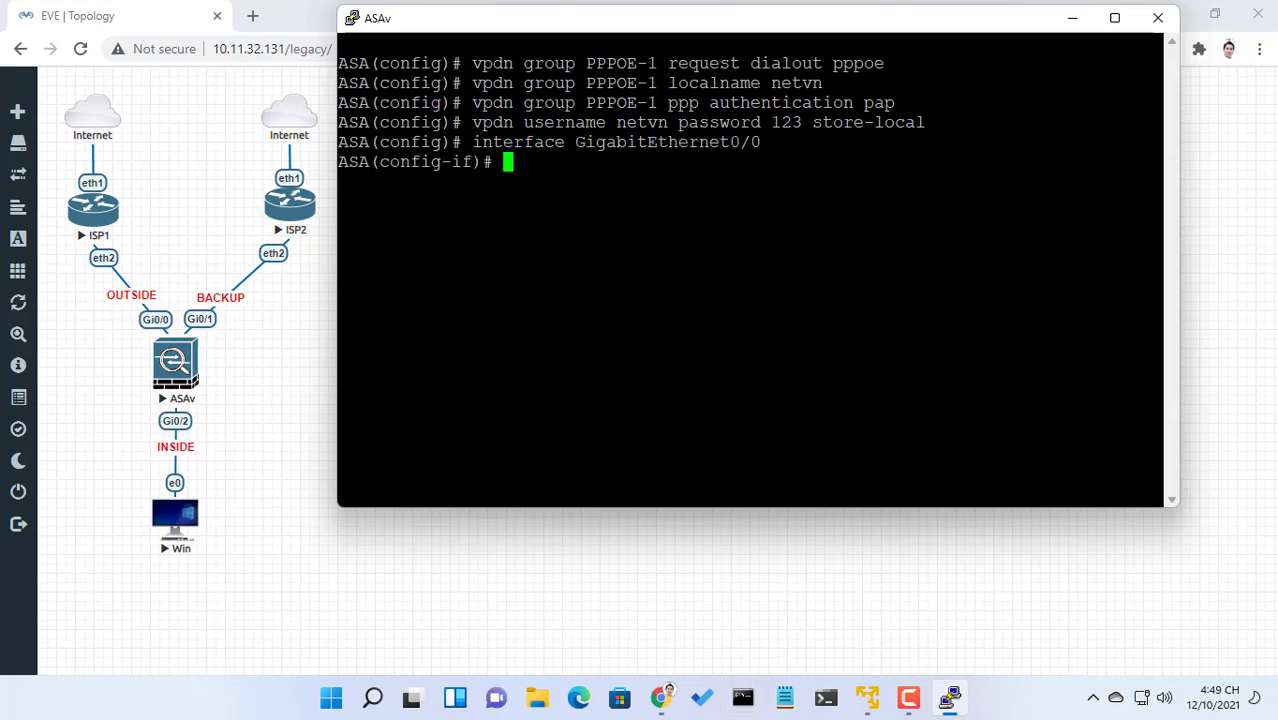
Name GigabitEthernet0/0 outside and make it a PPPoE client of VPDN group PPPOE-1
type("nameif outside")
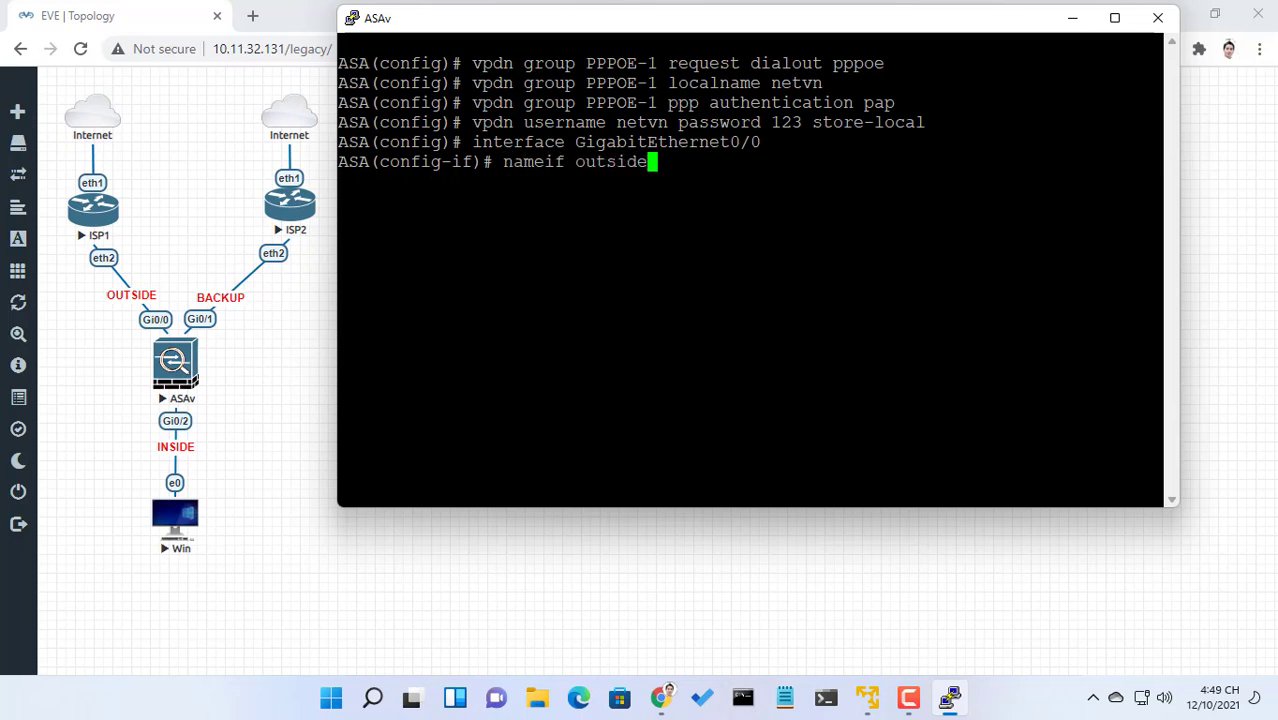
type("pppoe client vpdn")
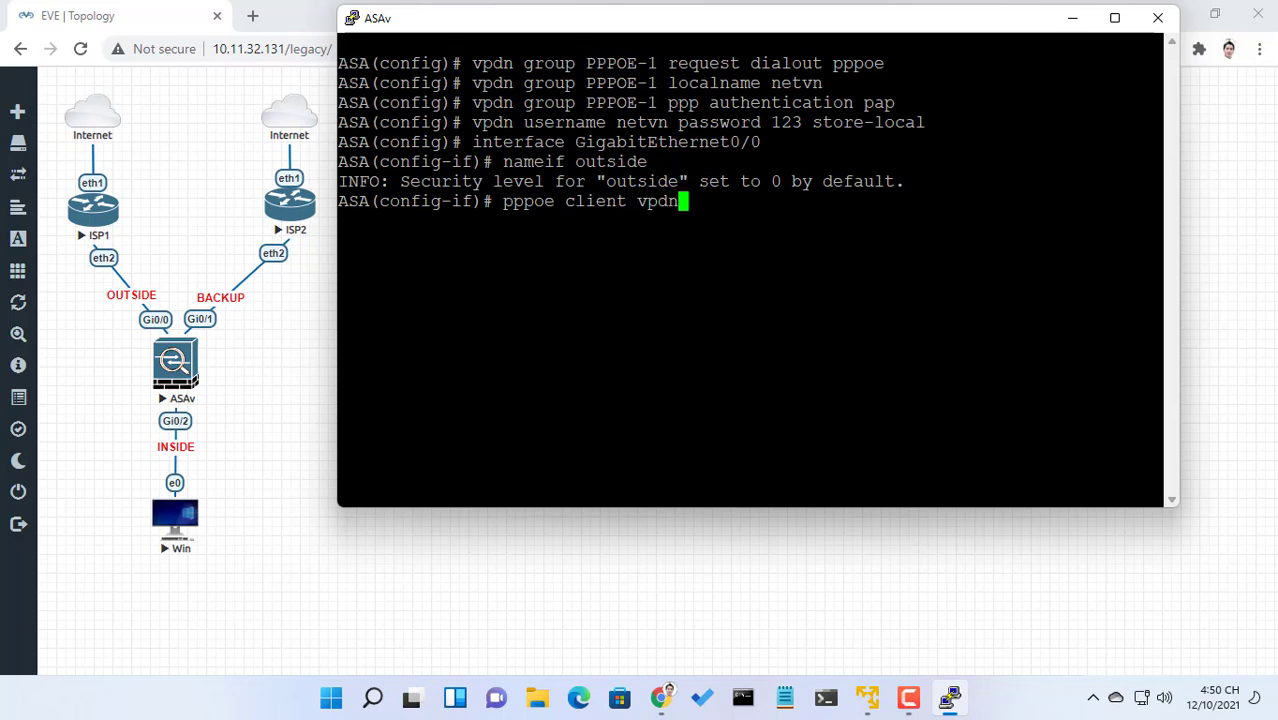
type("group P")
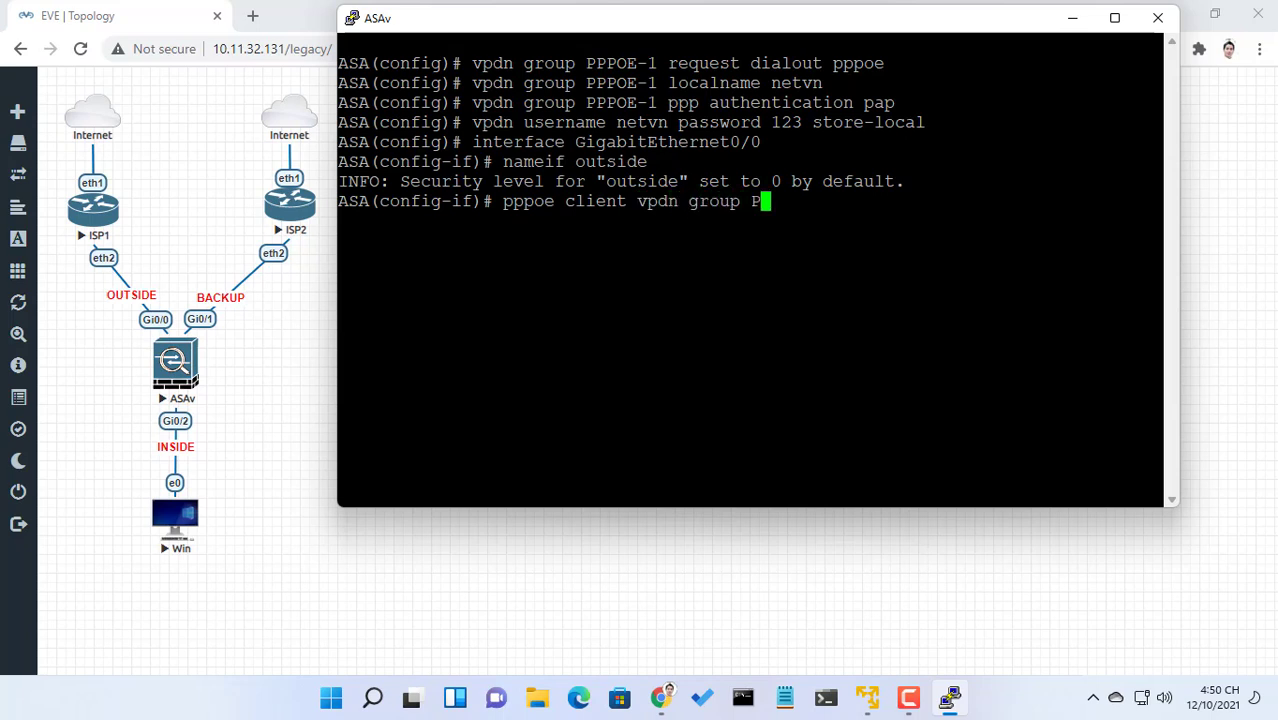
key("Return")
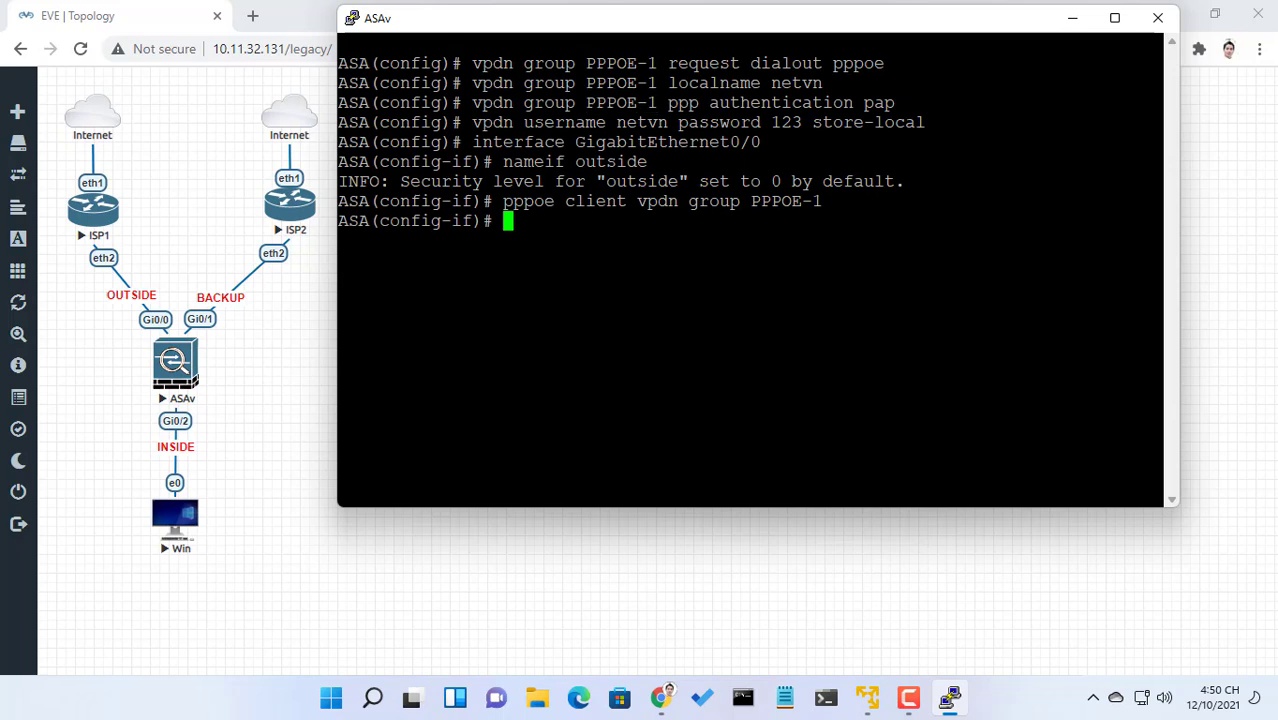
Tie the outside PPPoE route to track 1 and assign its address via PPPoE setroute
type("pppoe client")
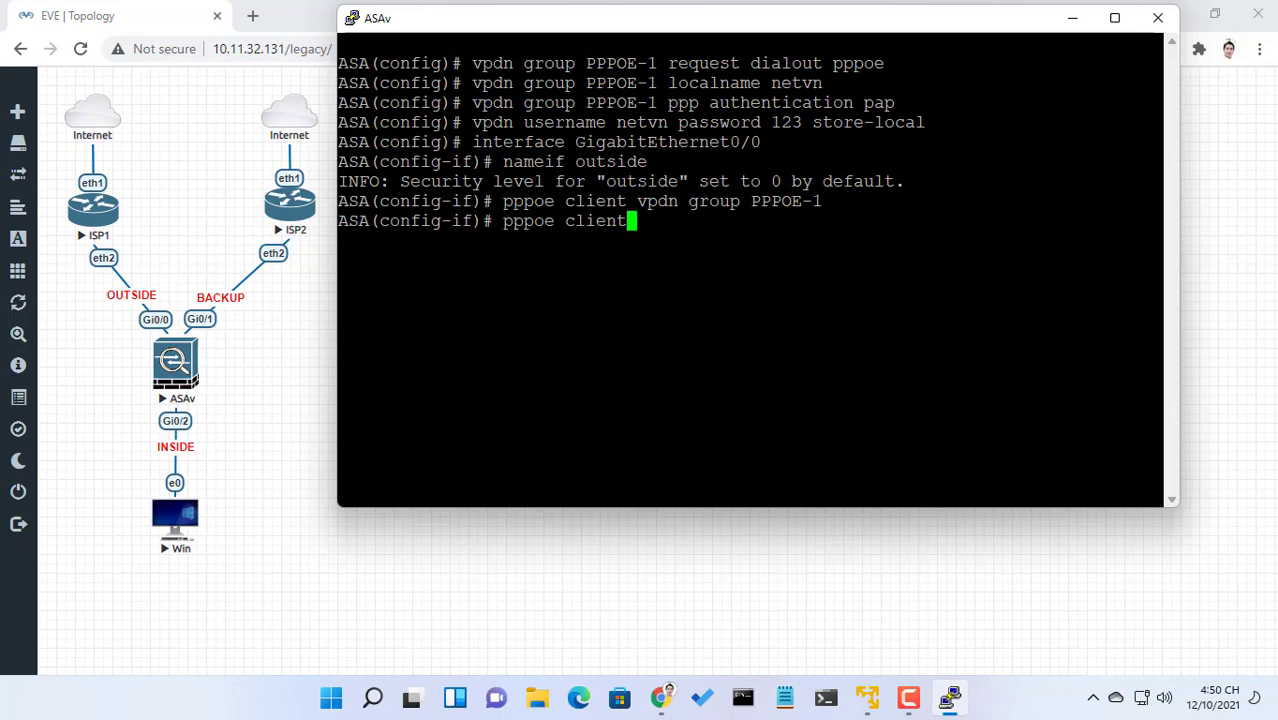
type("route track 1")
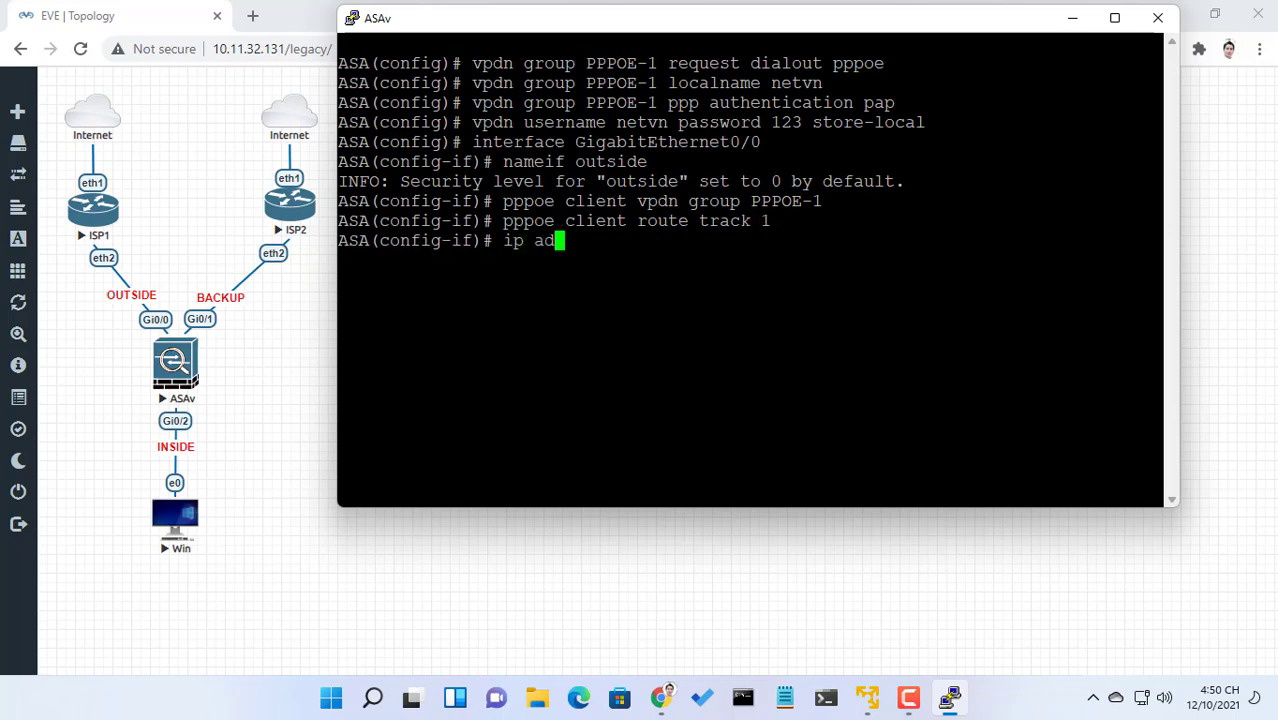
type("dress pppoe")
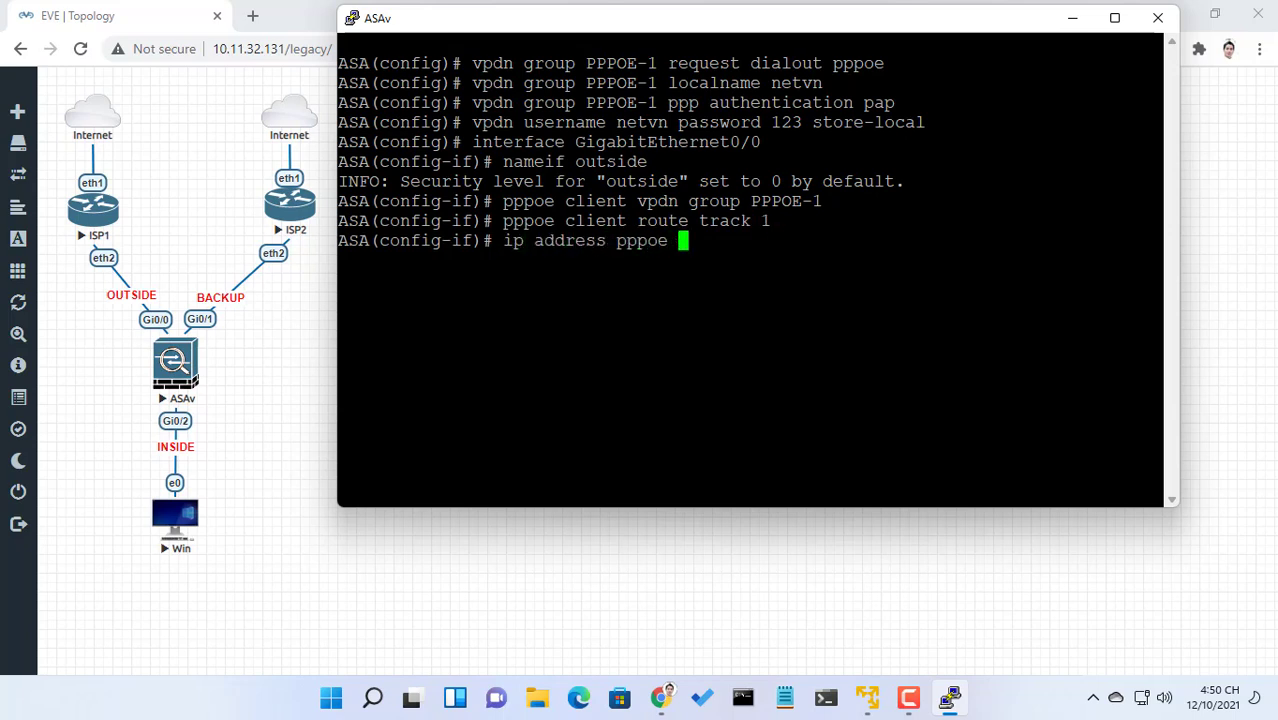
type("setroute")
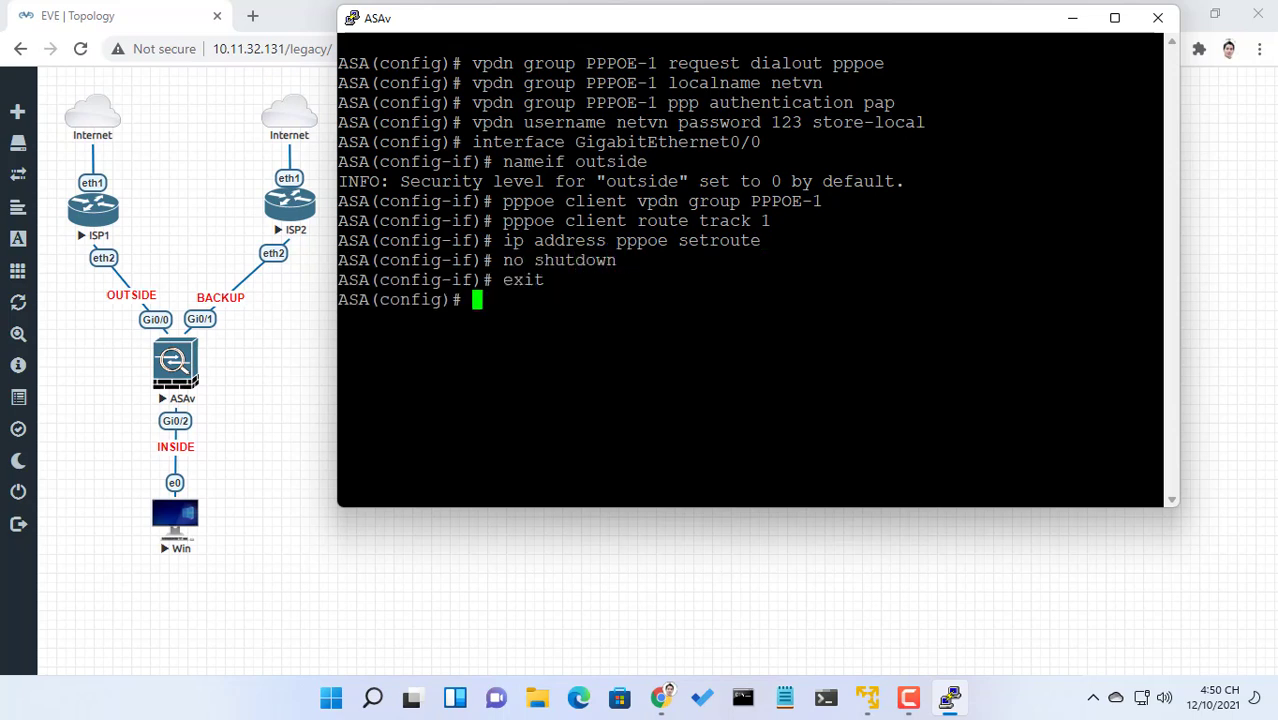
Create VPDN group PPPOE-2 requesting PPPoE dial-out with localname netvn2 and PAP authentication
type("vpdn group P")
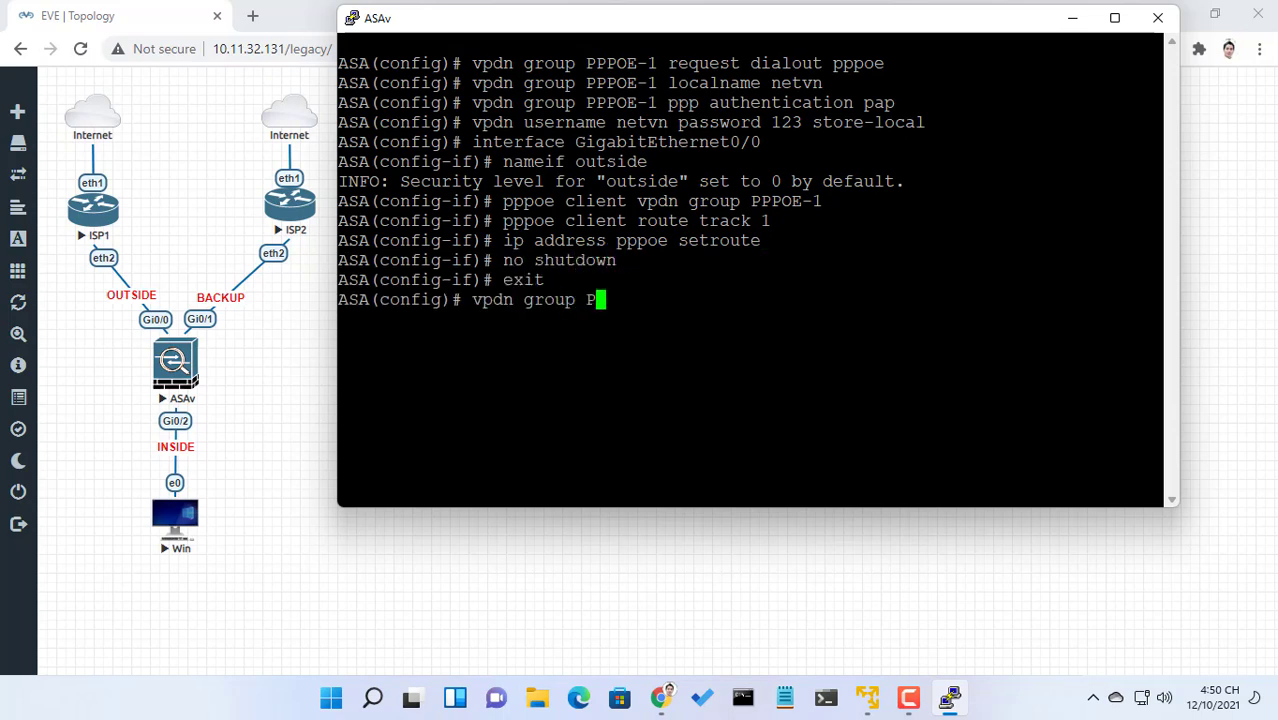
type("PPOE-2 R")
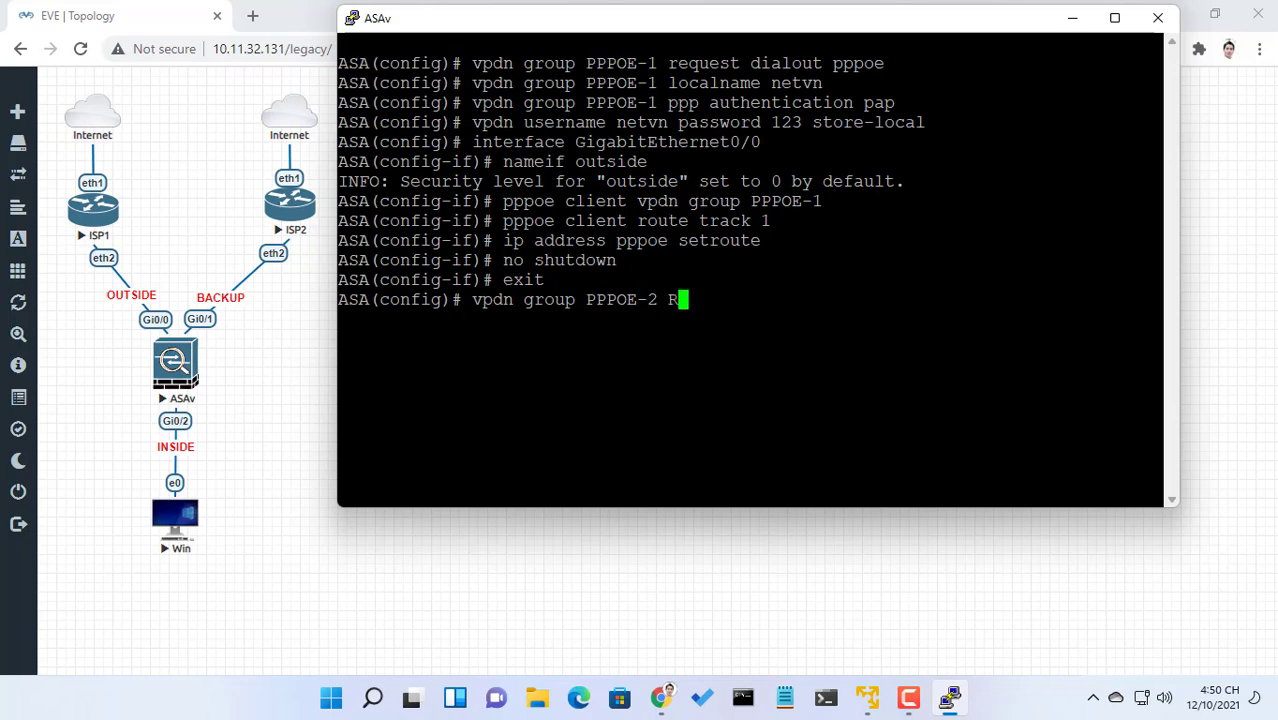
type("equest")
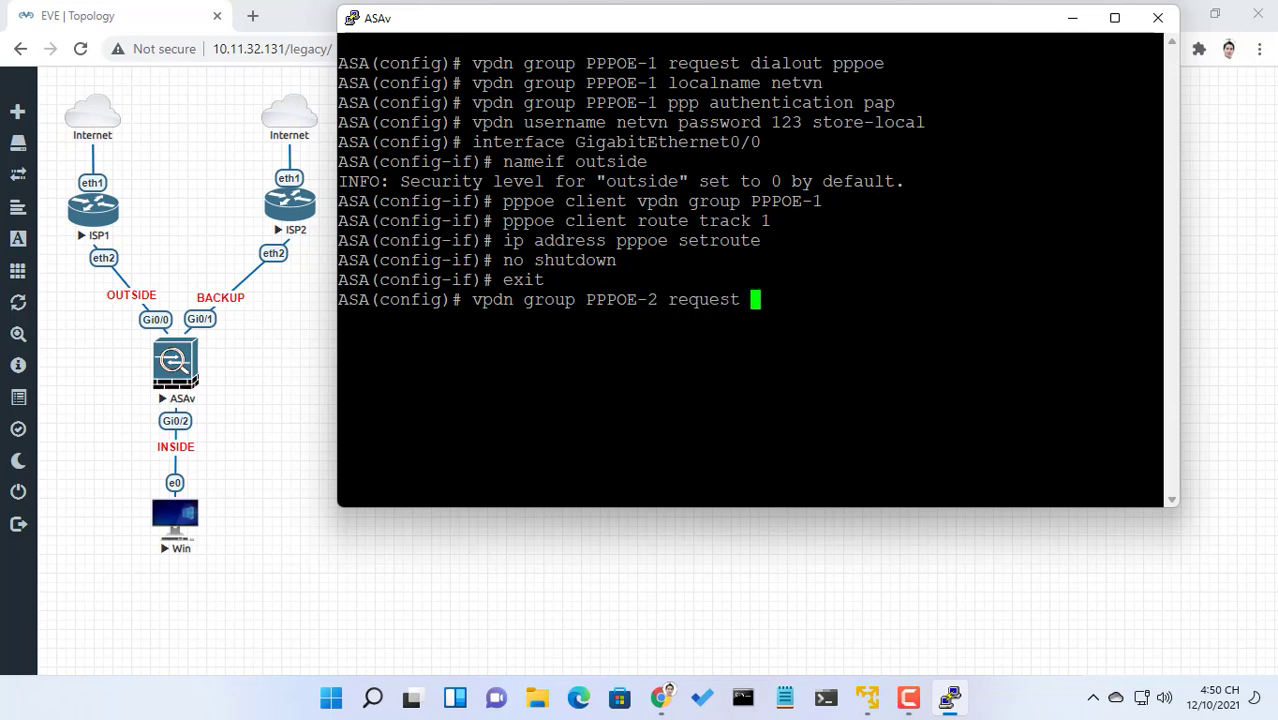
type("dialout pppoe")
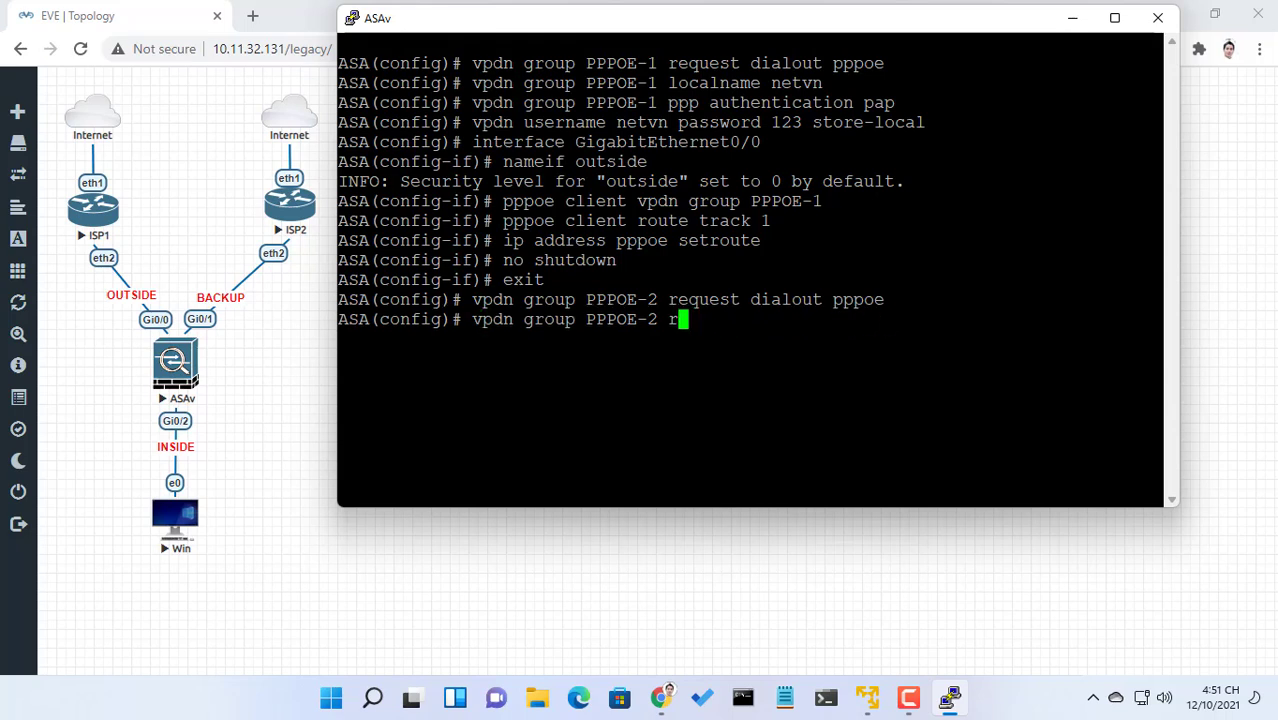
type("ocalname netvn2")
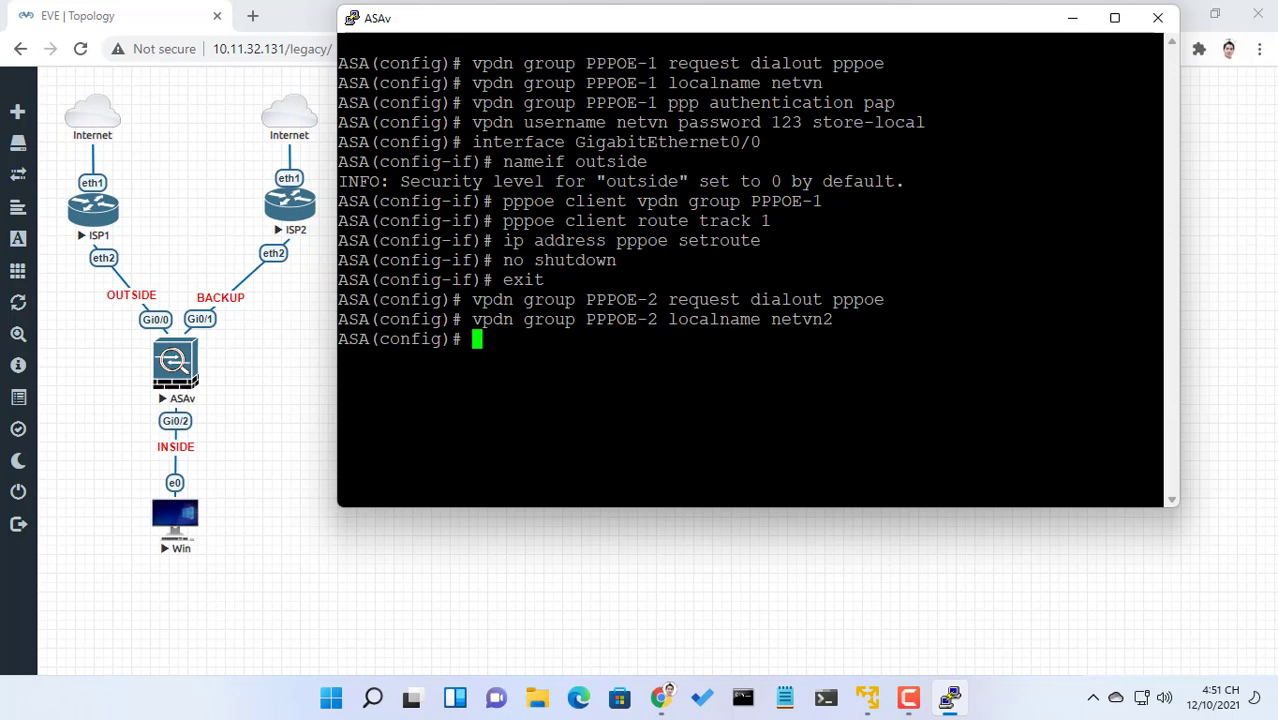
type("vpdn group PPPOE-2 ppp a")
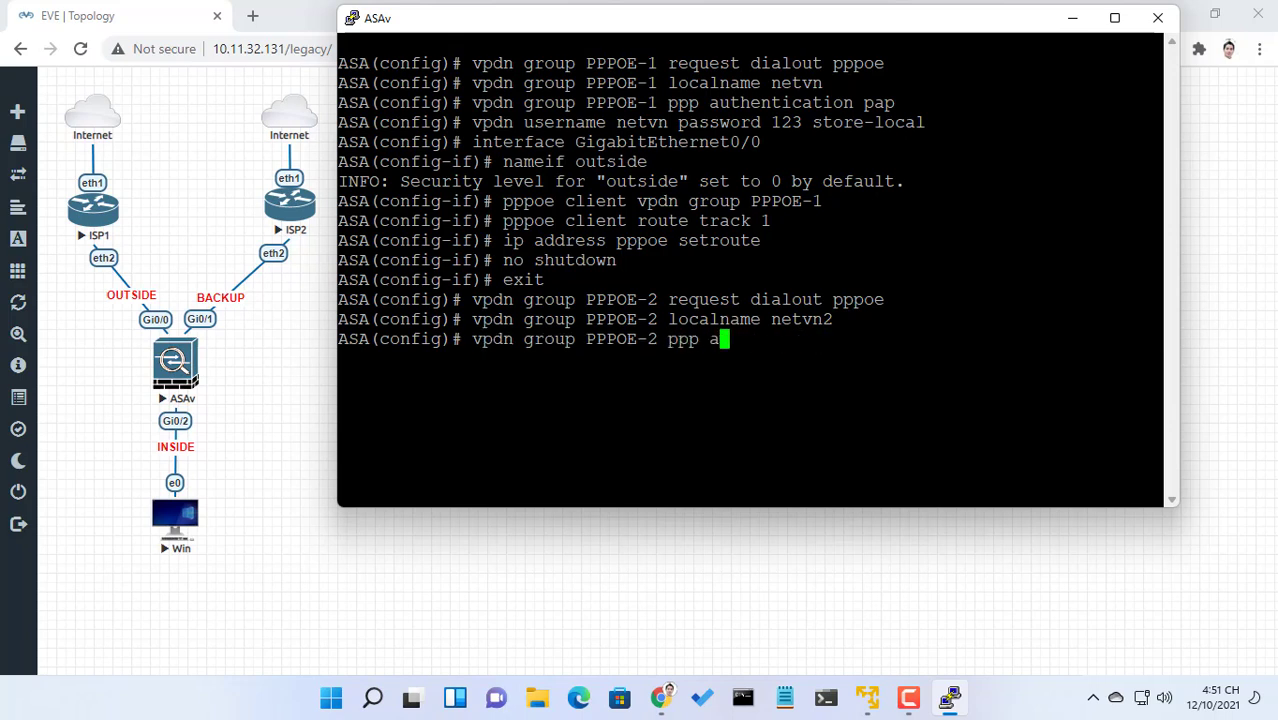
type("uthentication pap")
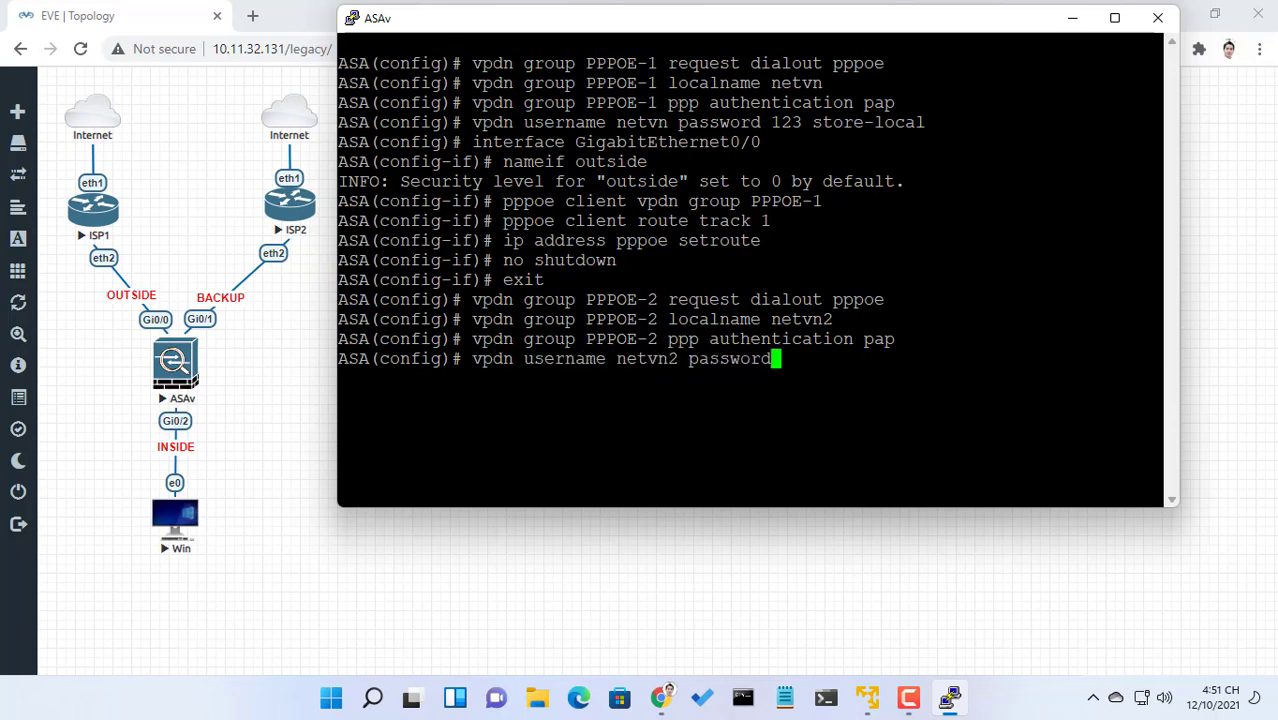
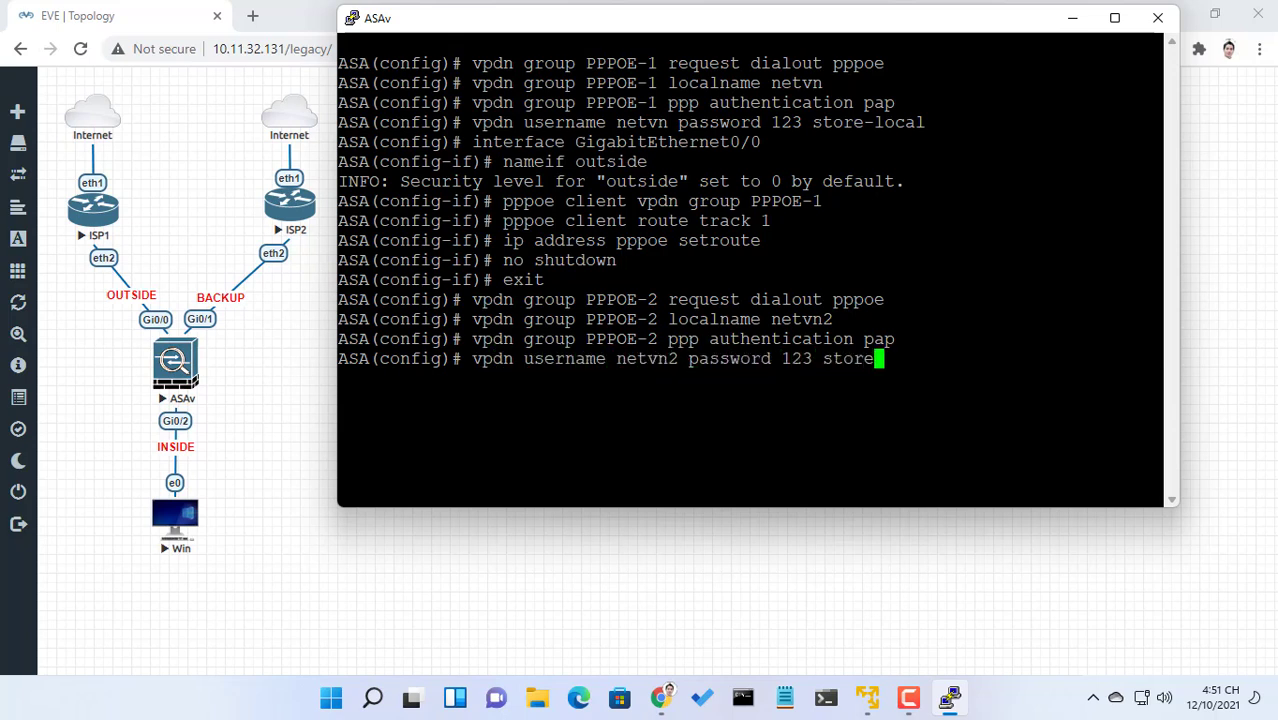
type("-locl")
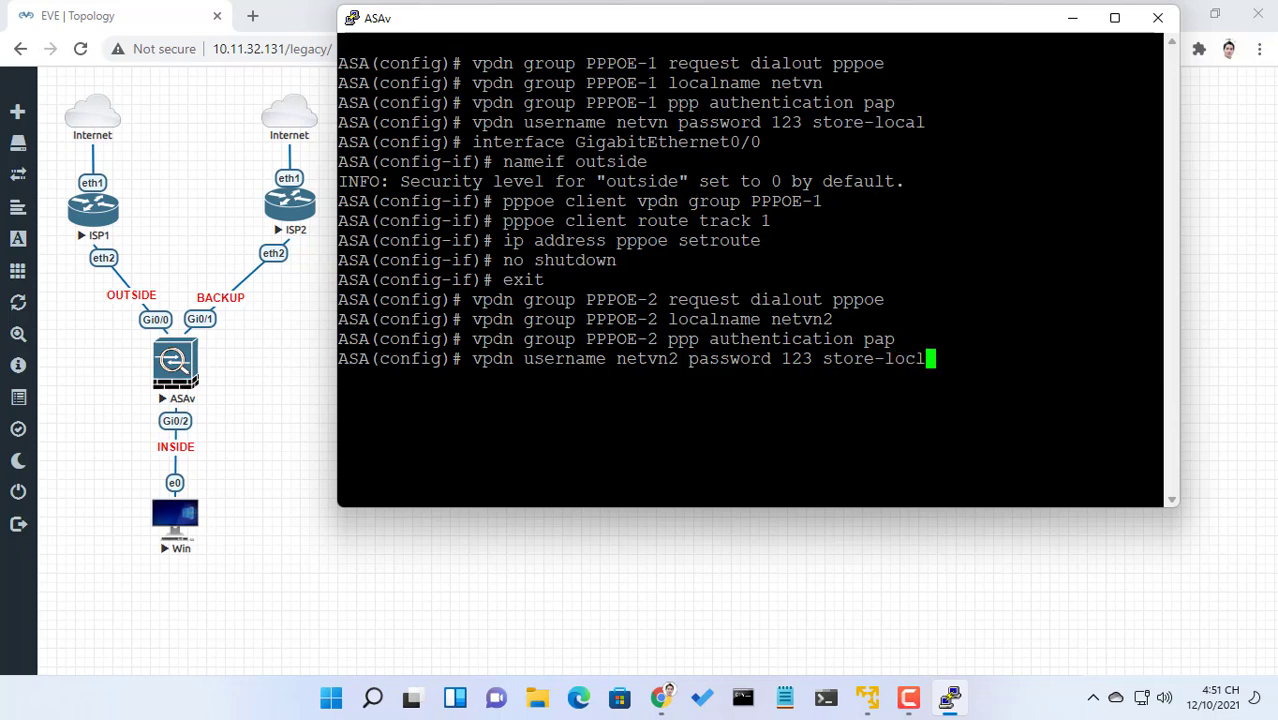
key("Return")
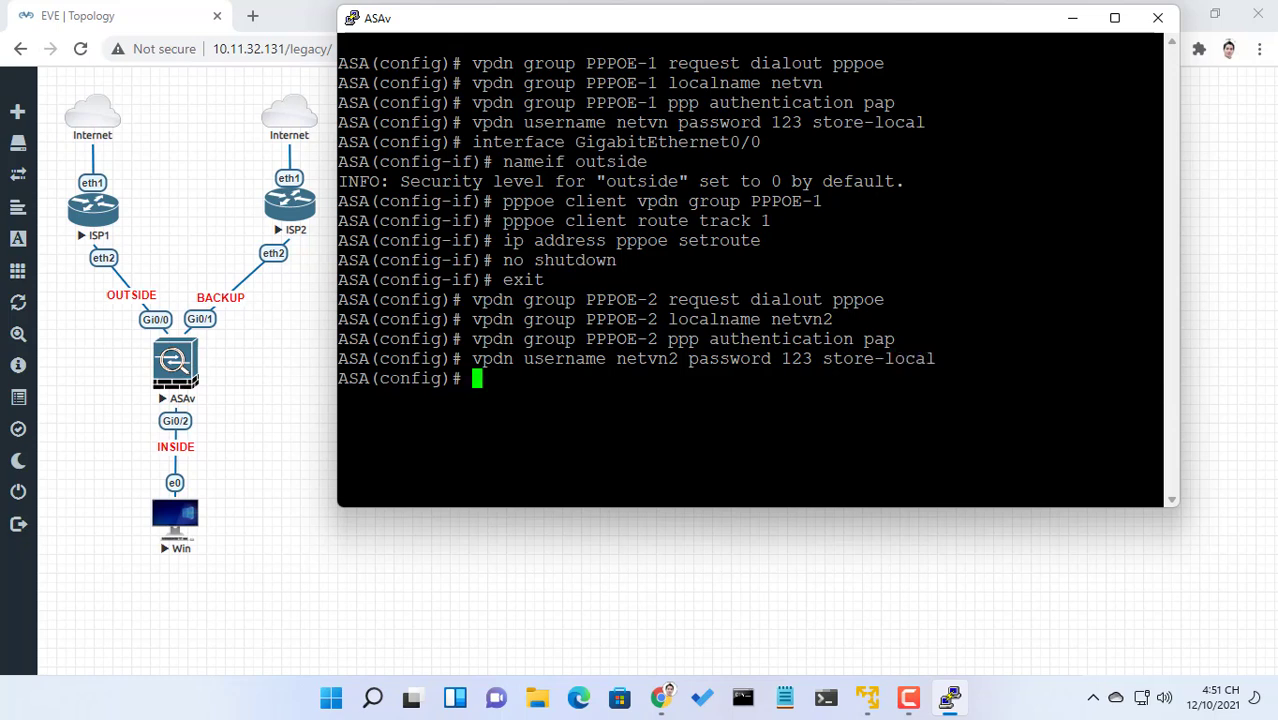
double_click(644, 358)
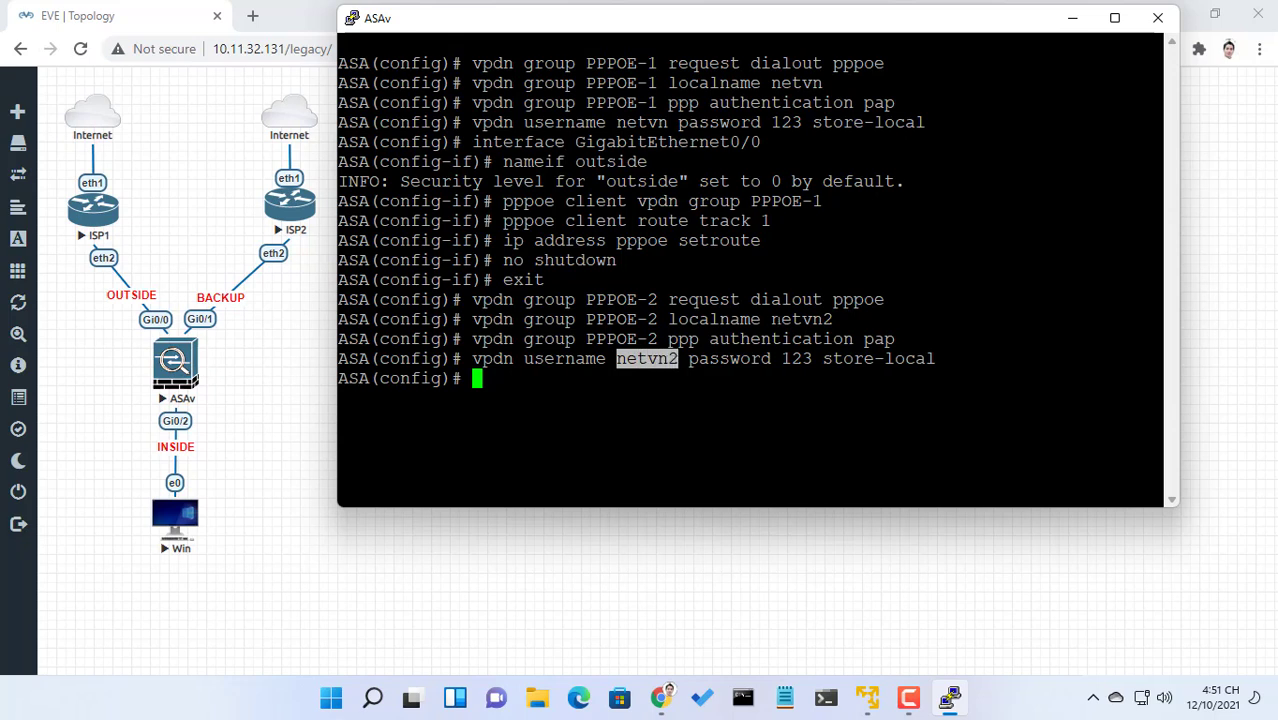
type("interface Gigabi")
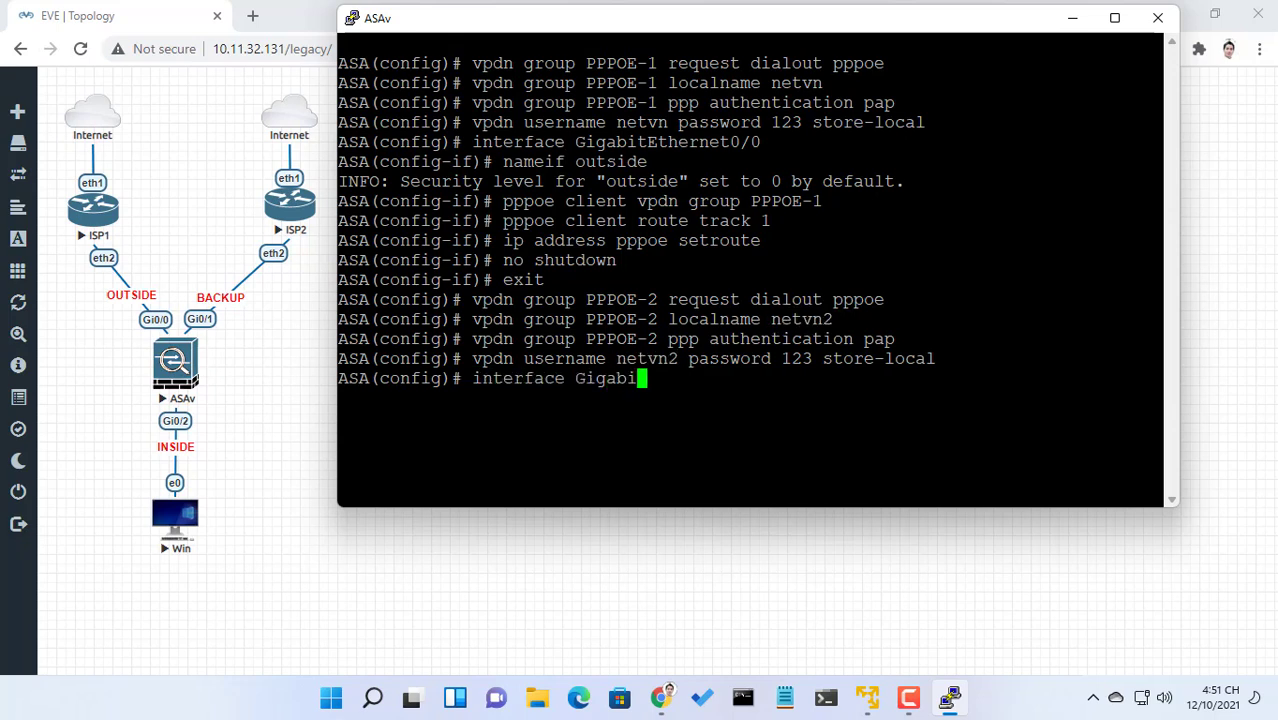
Name GigabitEthernet0/1 backup as a PPPoE client of PPPOE-2 with route distance 254
key("Return")
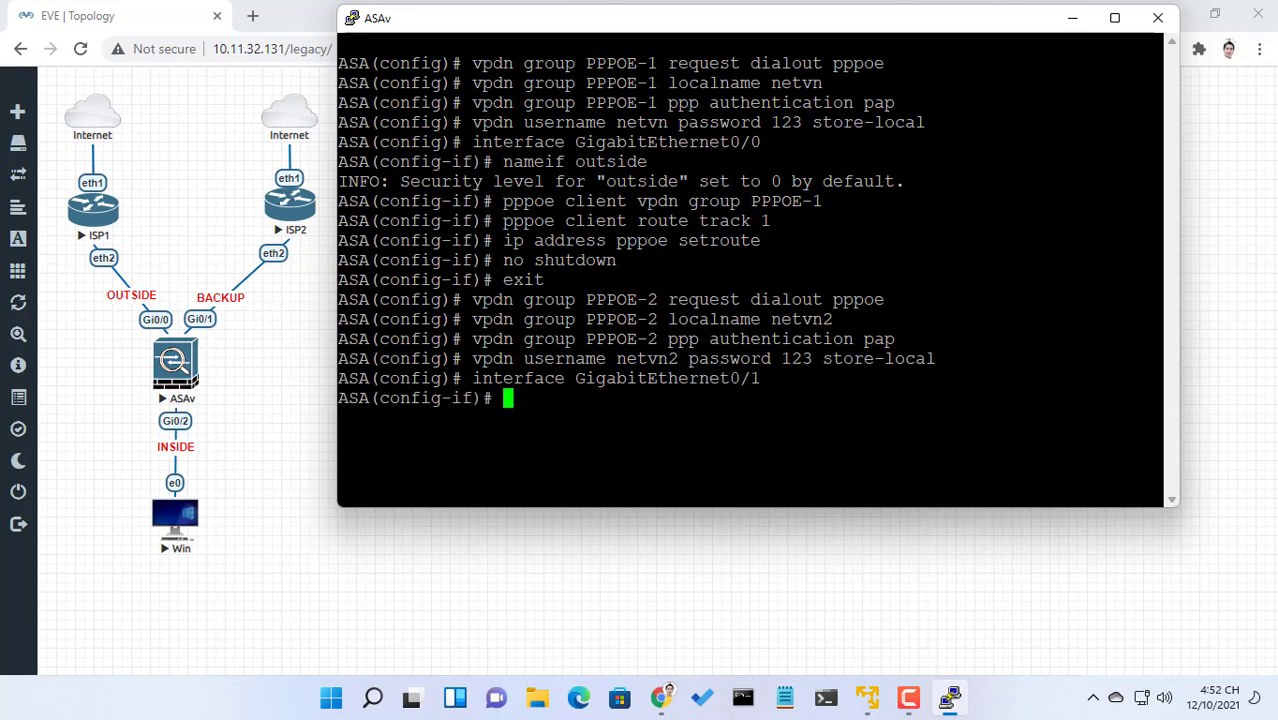
type("nameif")
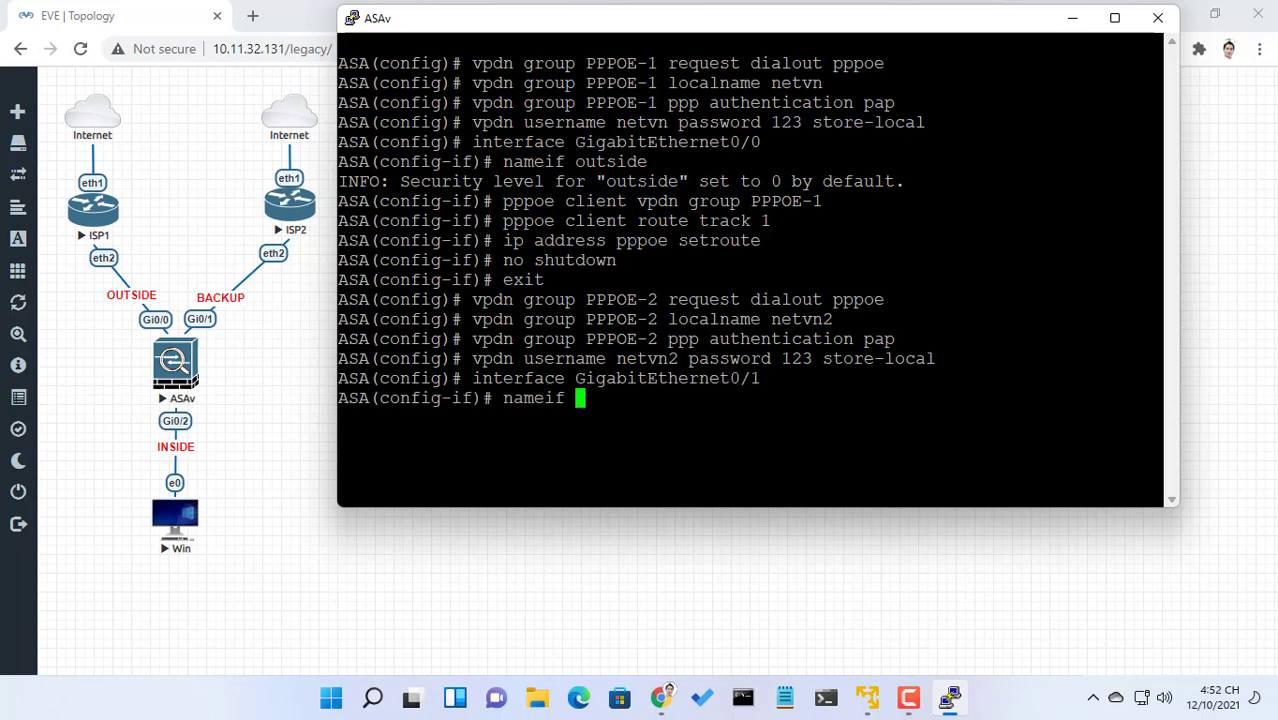
type("backup")
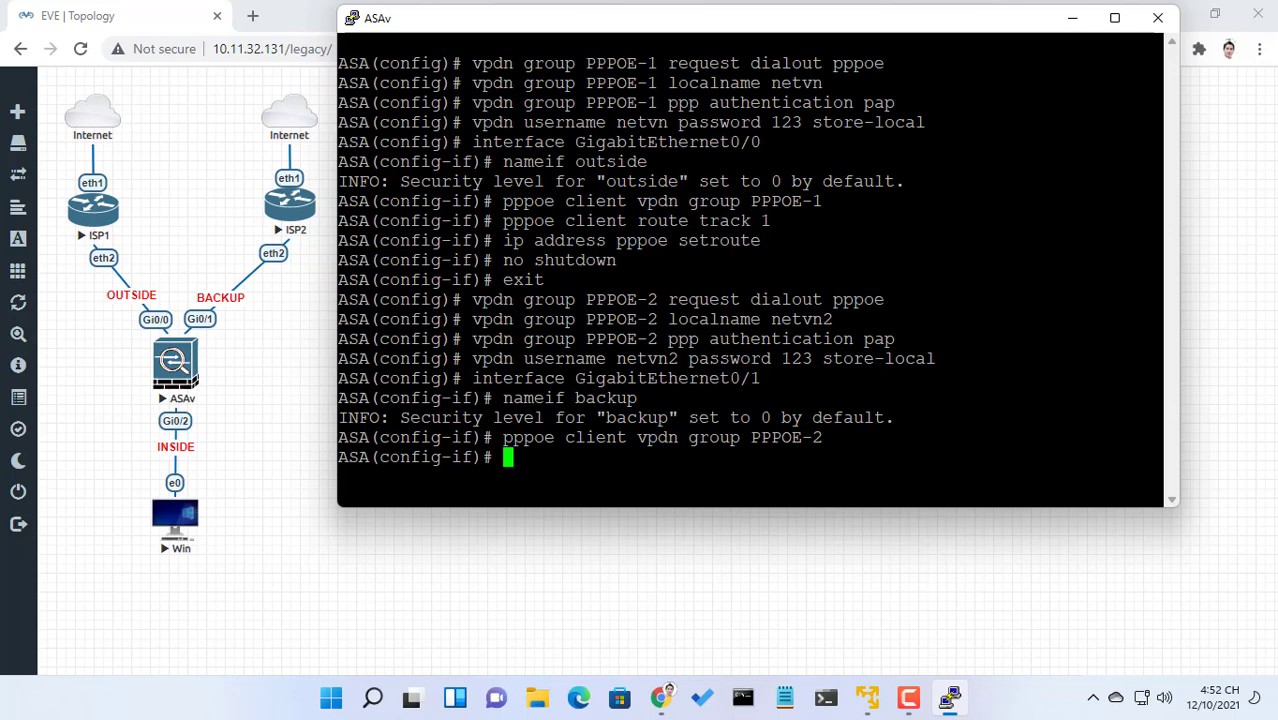
type("pppoe client")
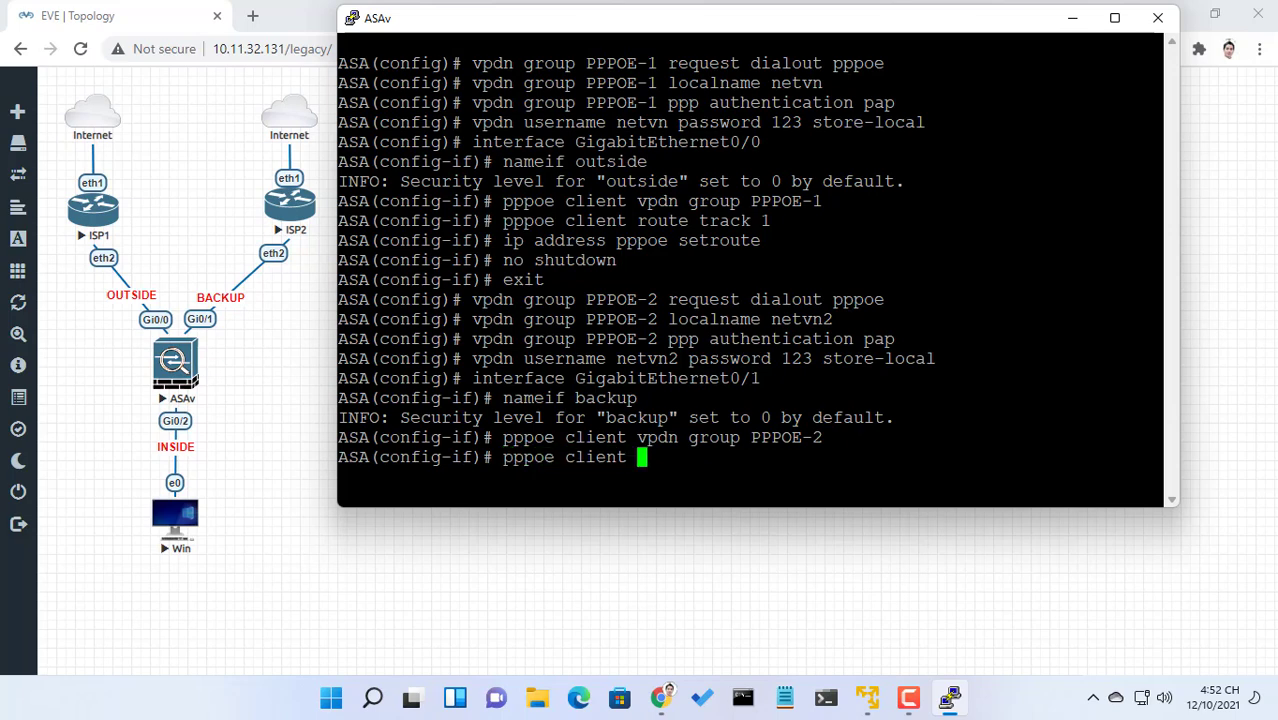
type("route dis")
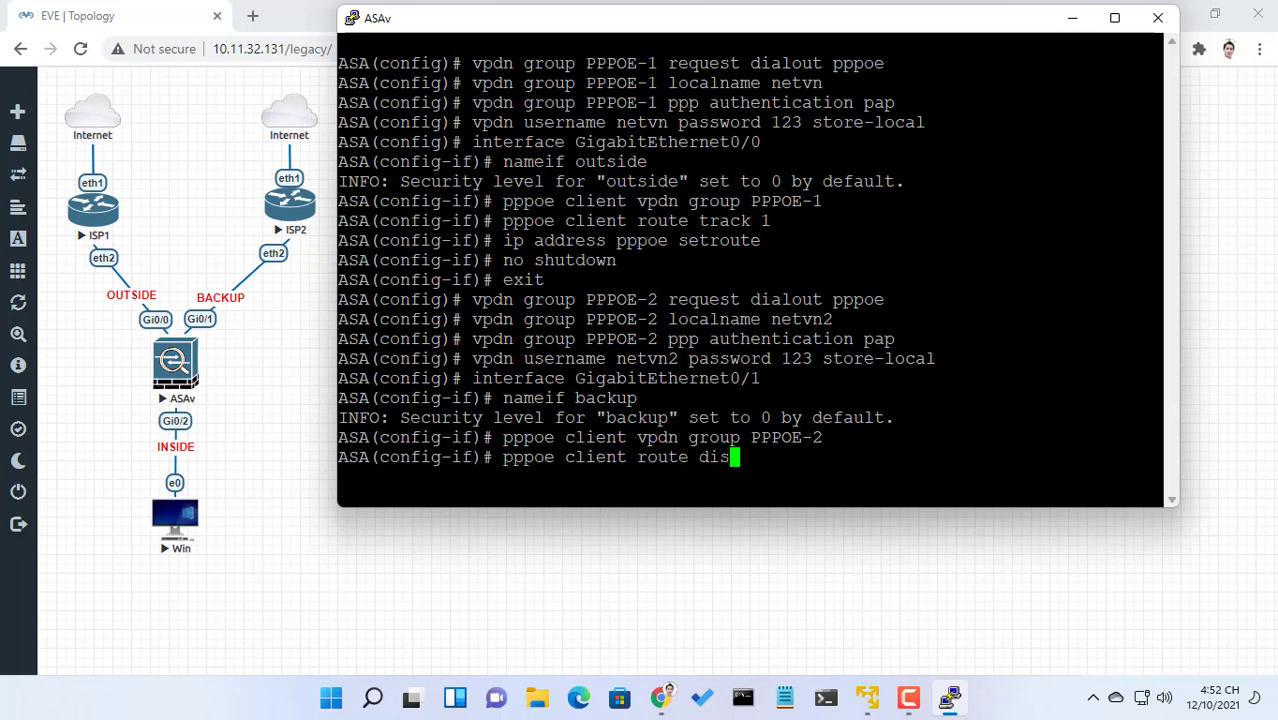
key("Return")
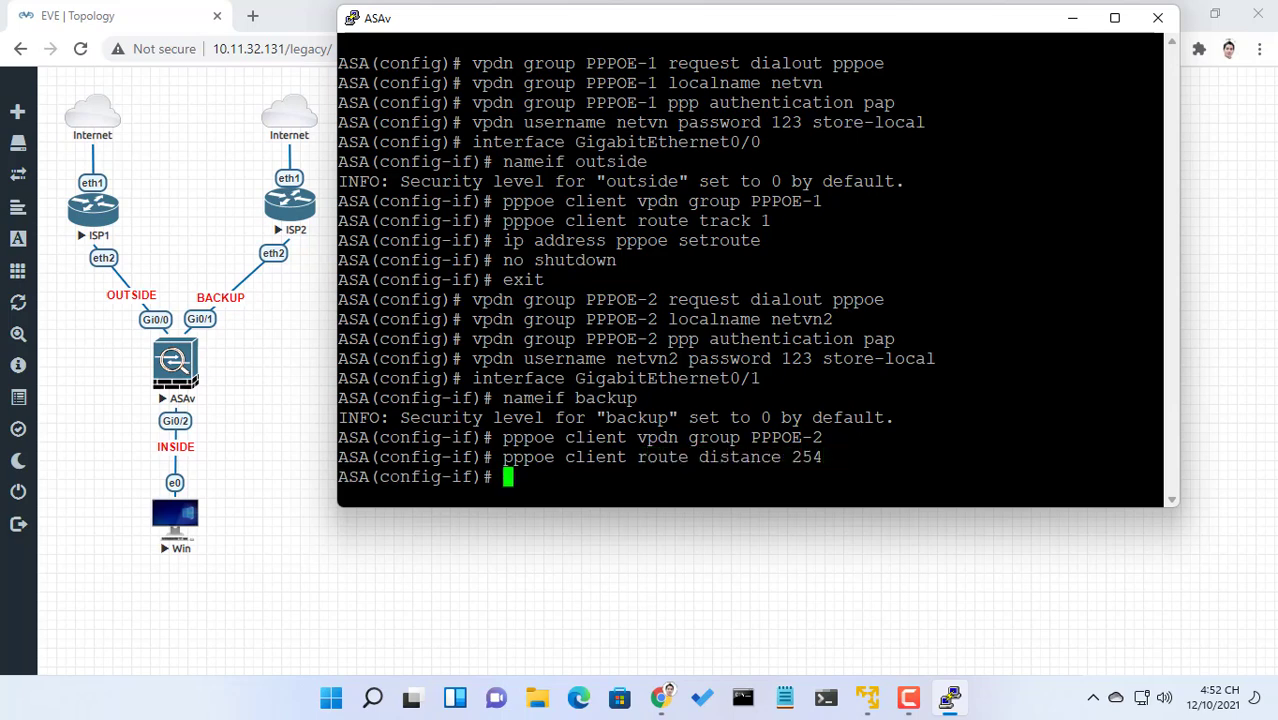
Give the backup interface its address via PPPoE setroute and enable it
type("ip addres")
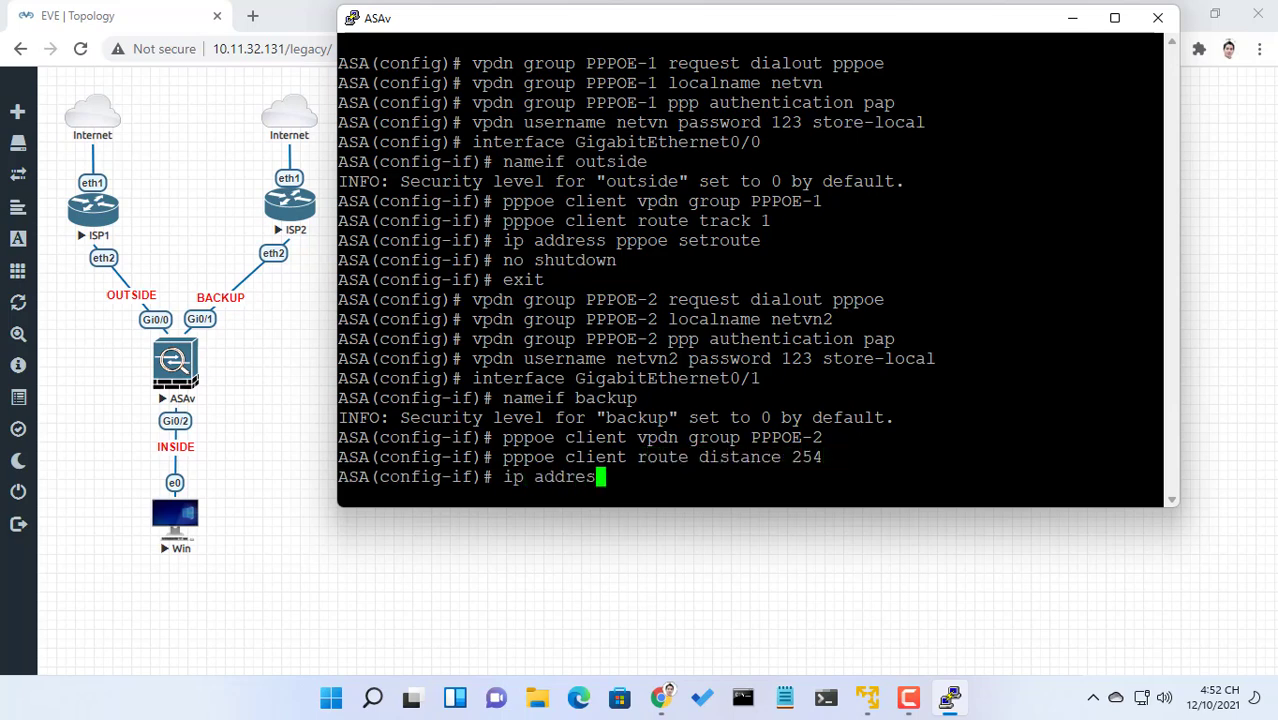
type("pppoe setrout")
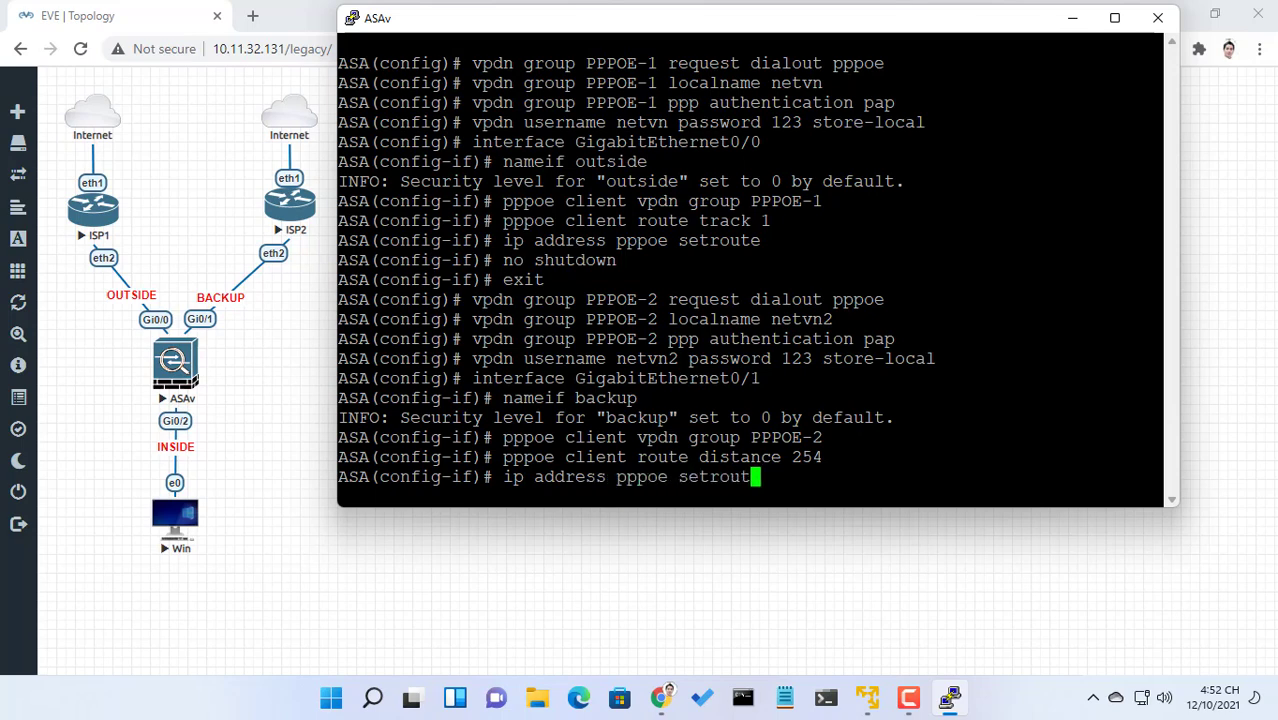
key("Return")
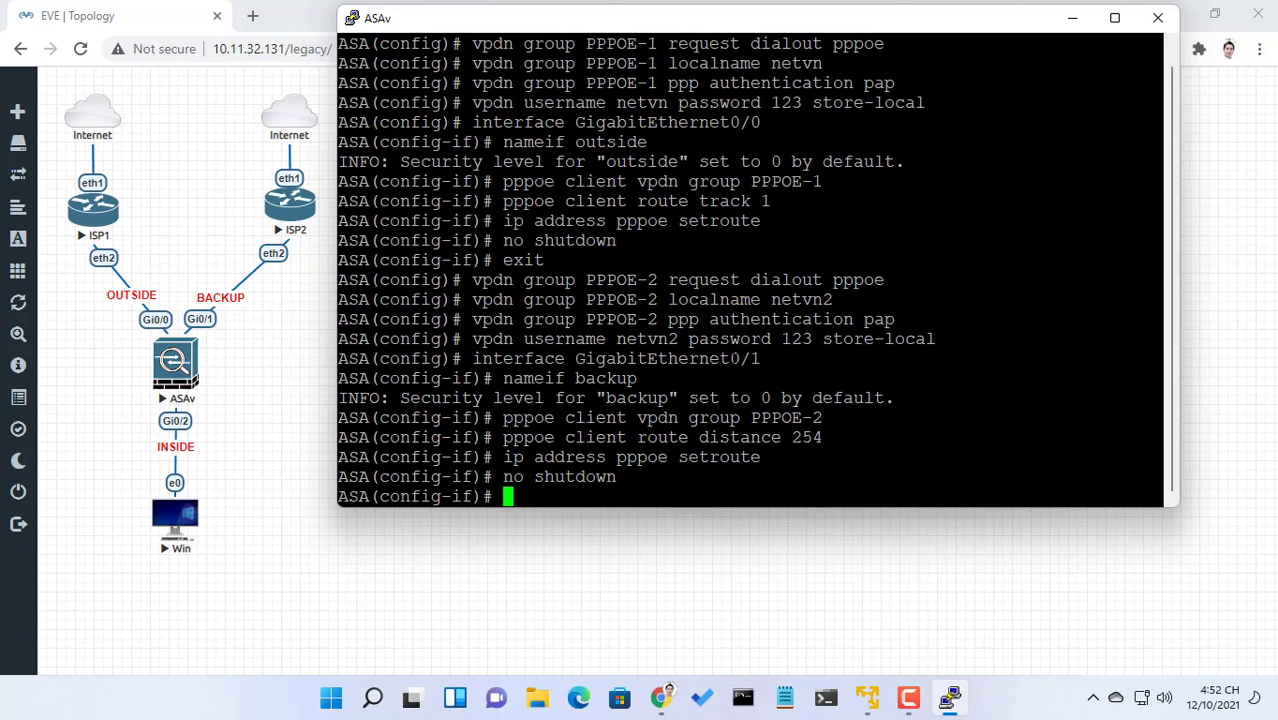
type("erface")
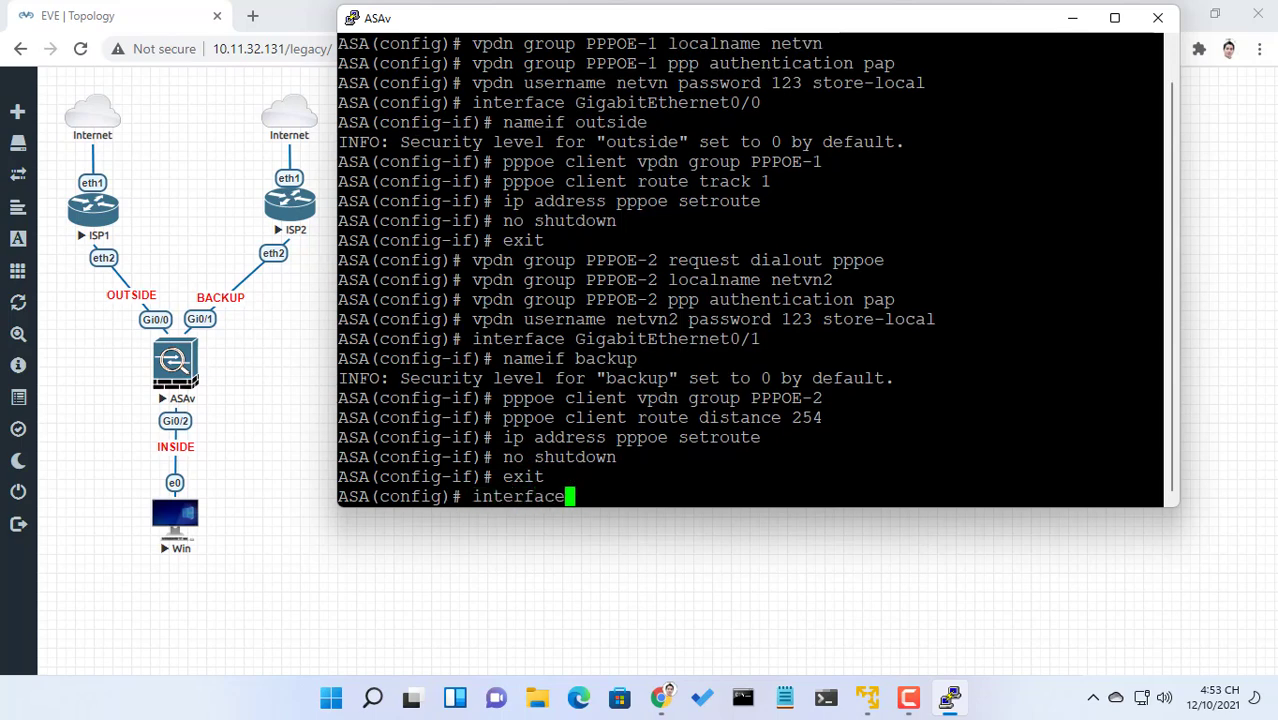
Name GigabitEthernet0/2 inside at 192.168.1.1 255.255.255.0, enable it and write the config
type("GigabitEthernet0/2")
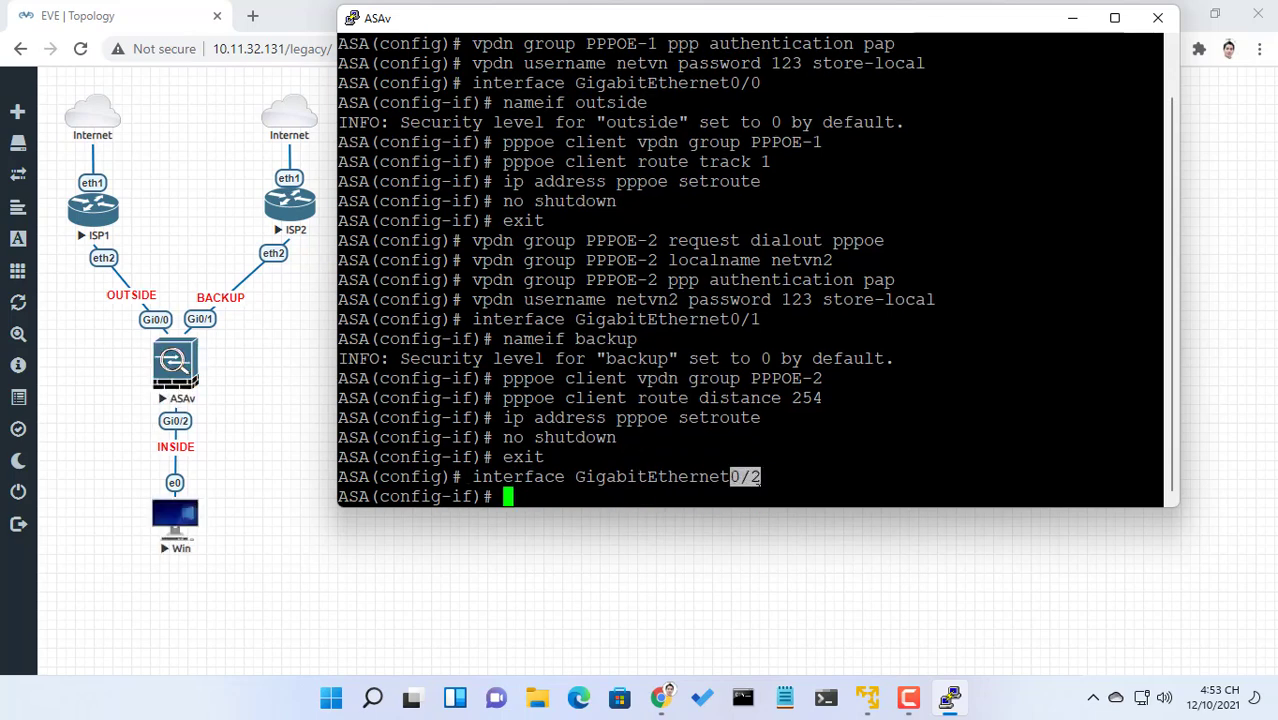
type("nameif inside")
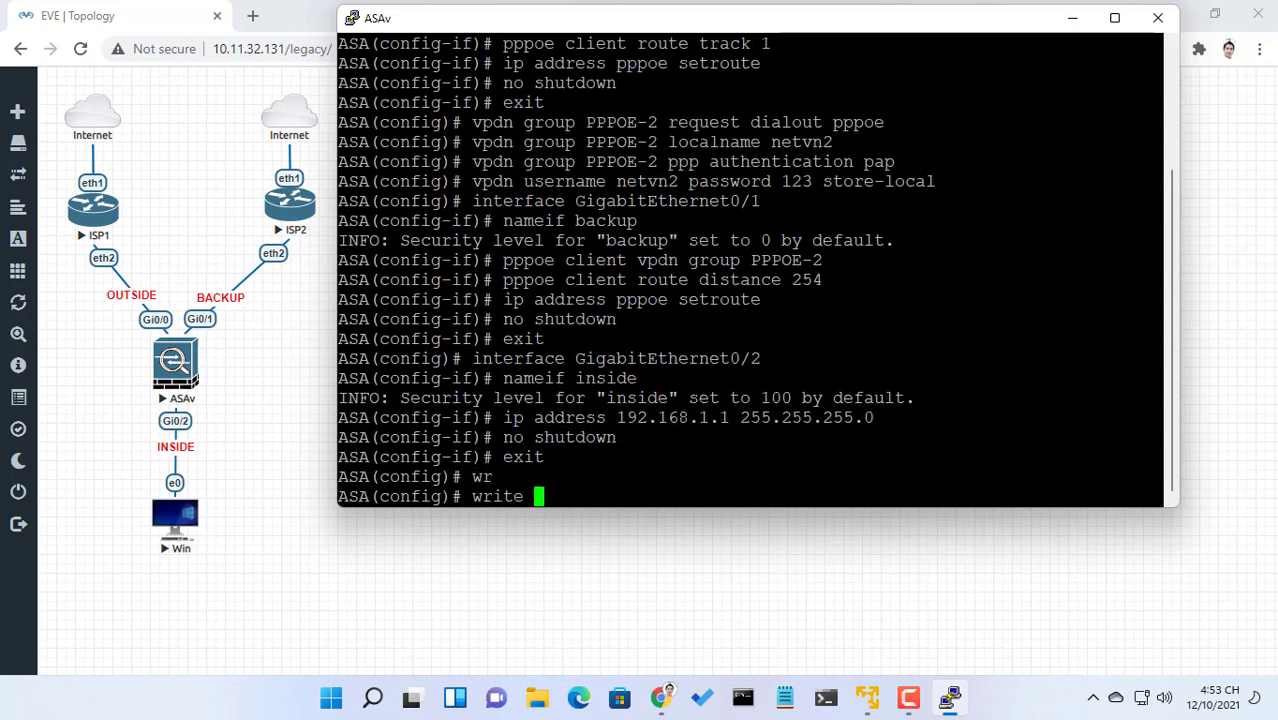
key("Return")
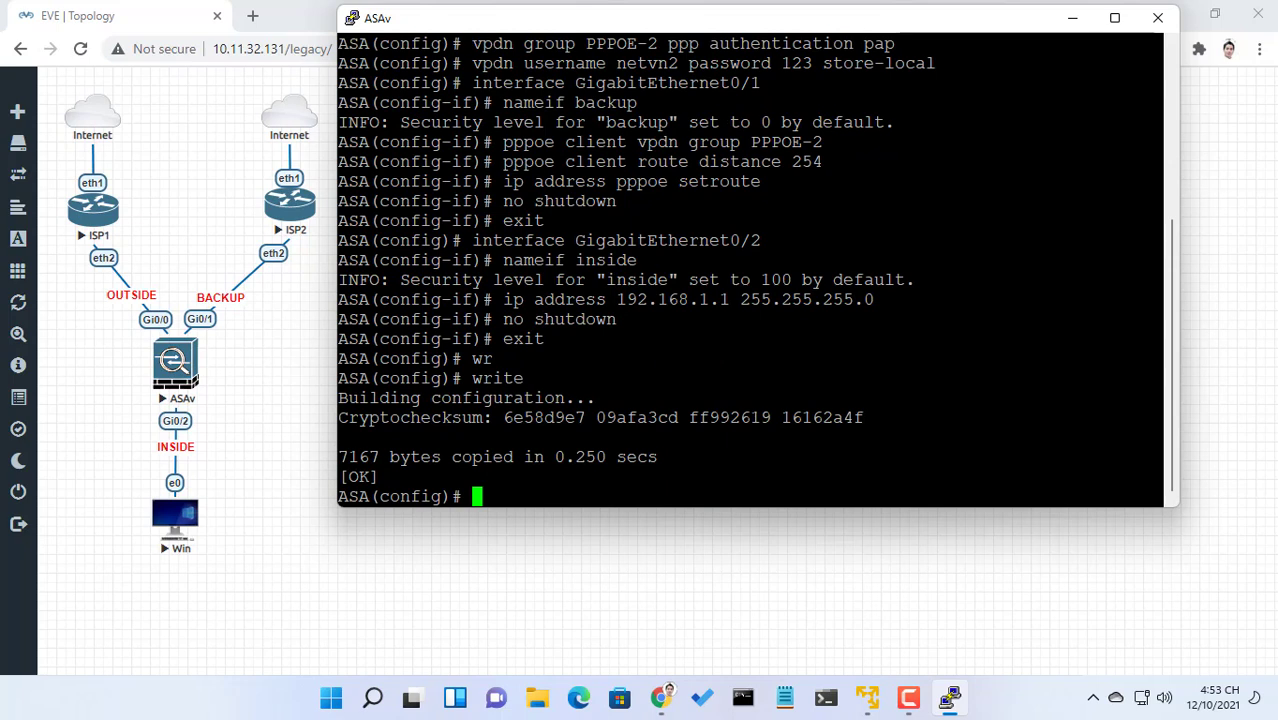
Define object INSIDE-1 for 192.168.1.0/24 with dynamic interface NAT (inside,outside)
type("object")
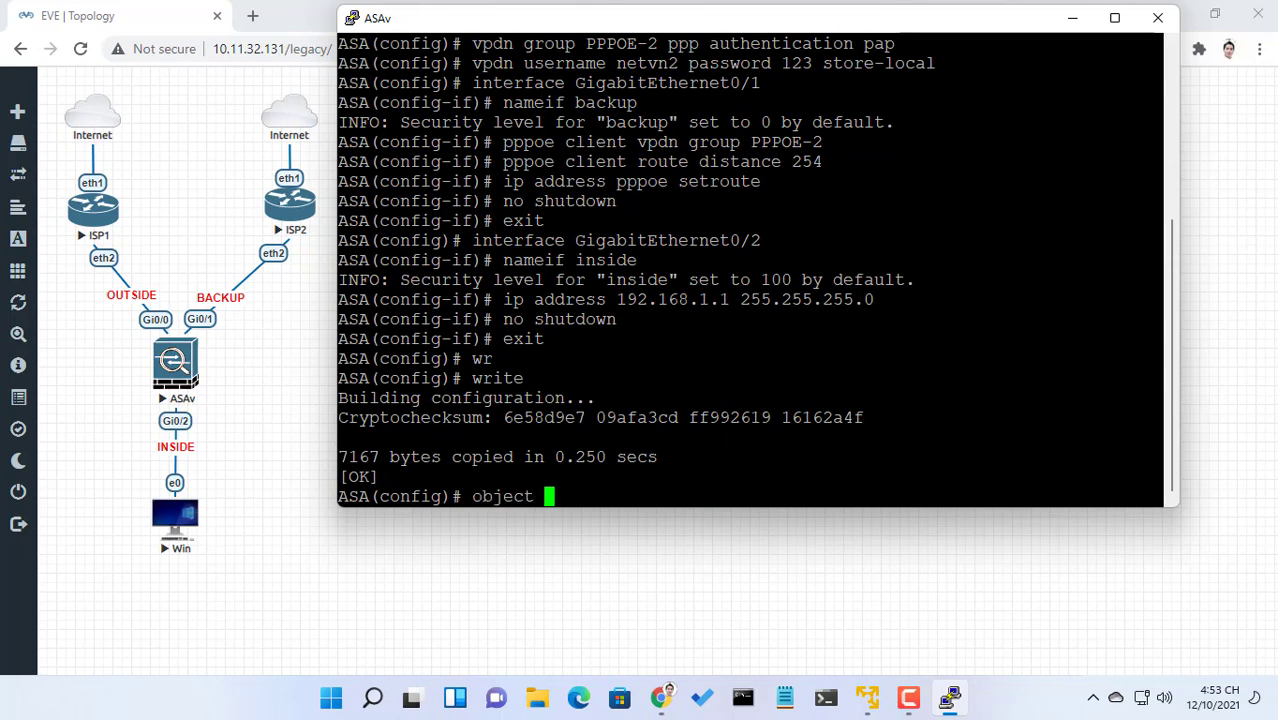
type("network INSIDE-1")
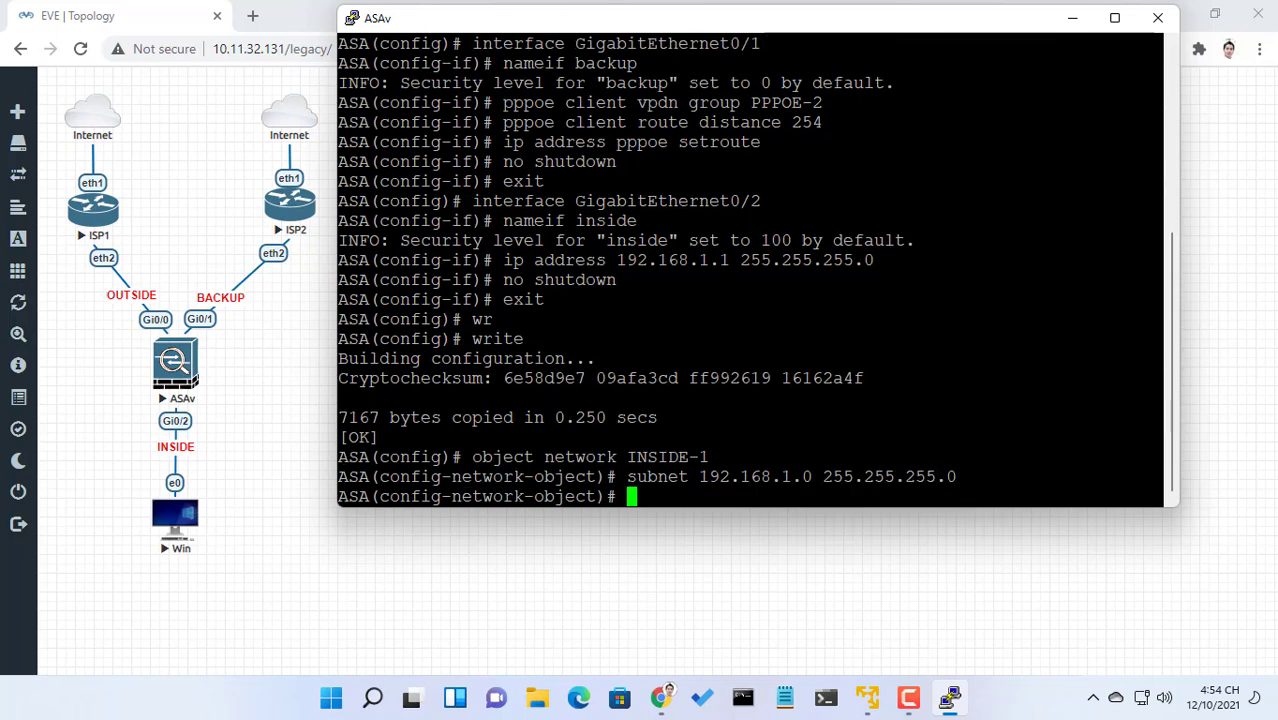
type("nat (inside,out")
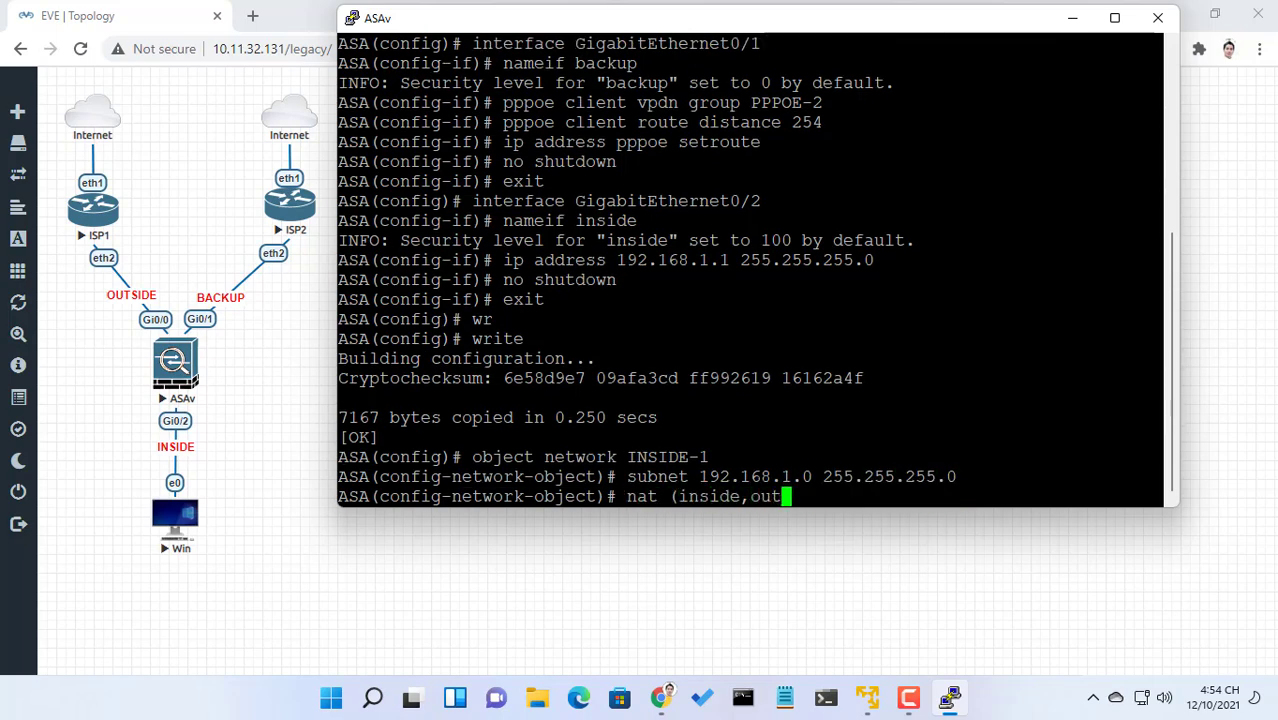
type("side) dyna")
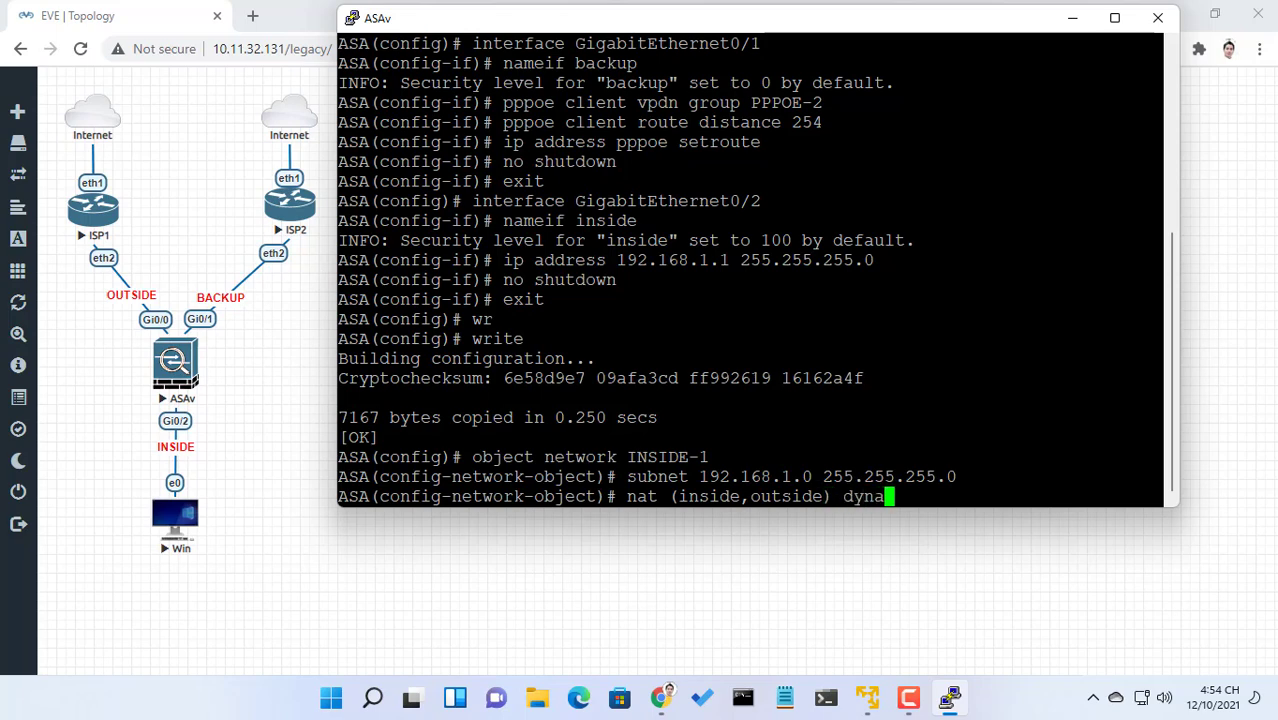
type("mic interface")
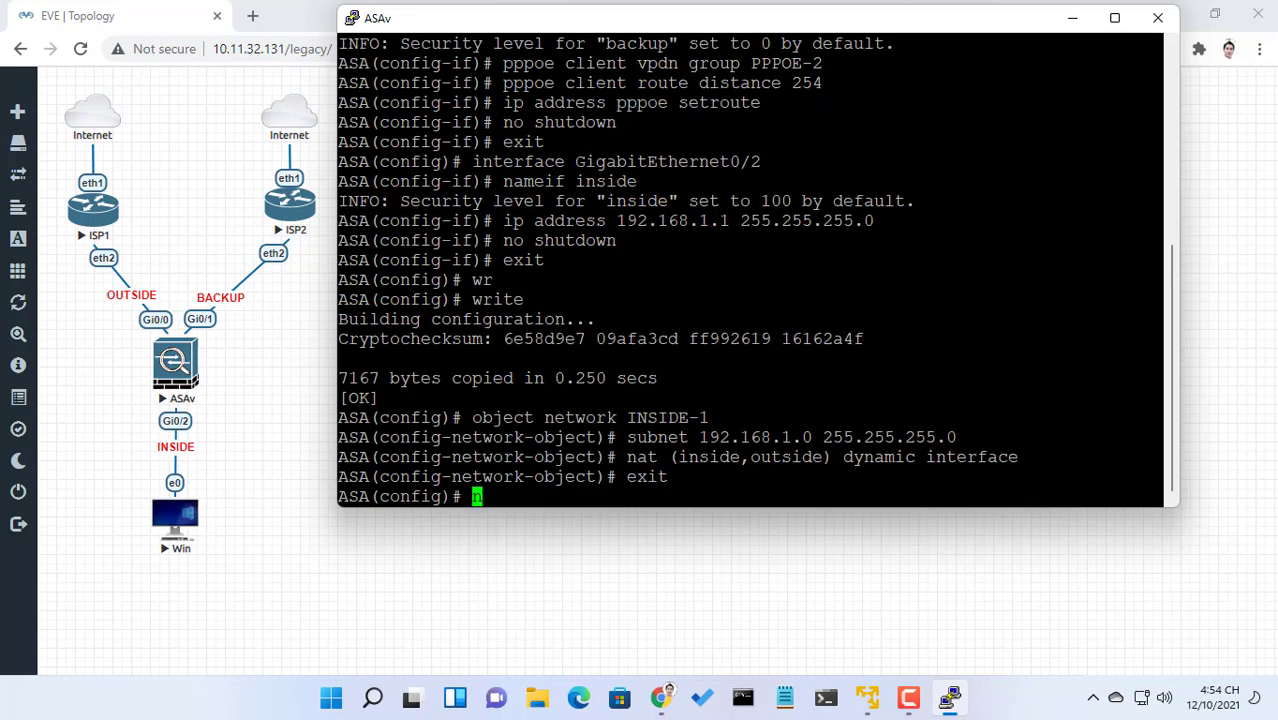
Define object INSIDE-2 for 192.168.1.0/24 with dynamic interface NAT (inside,backup) and save
type("object net")
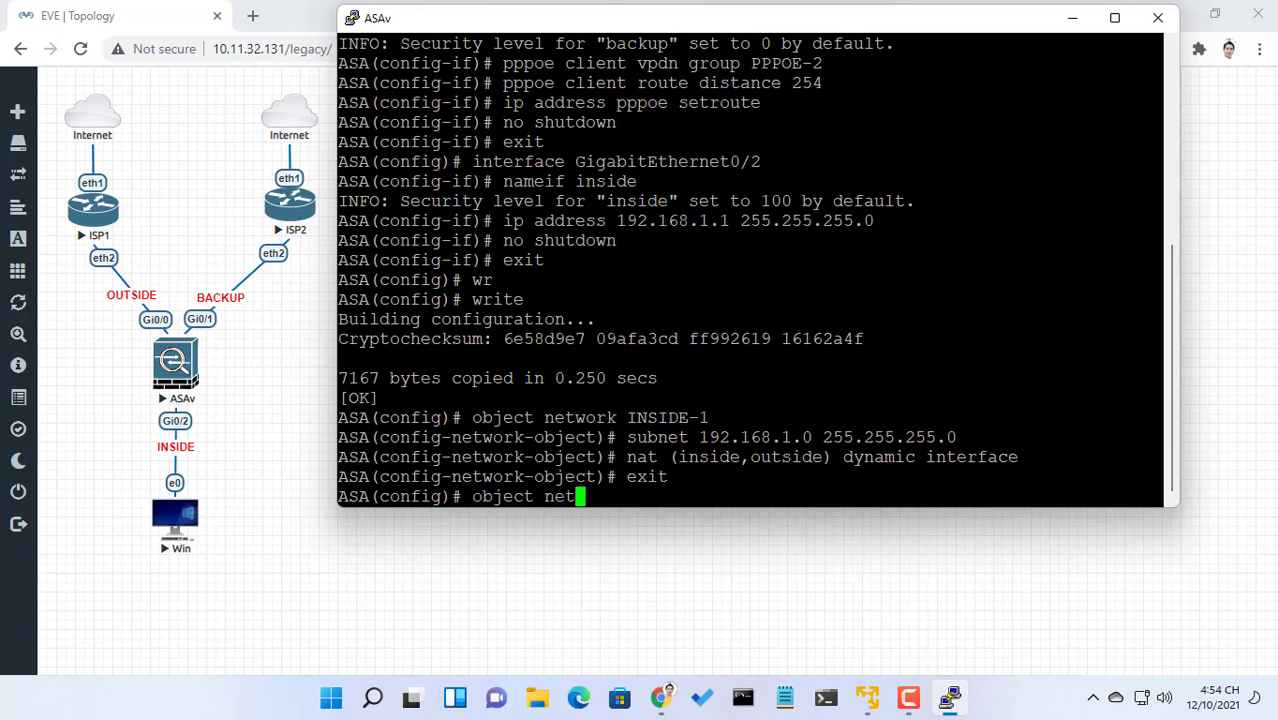
type("work INSIDE-2")
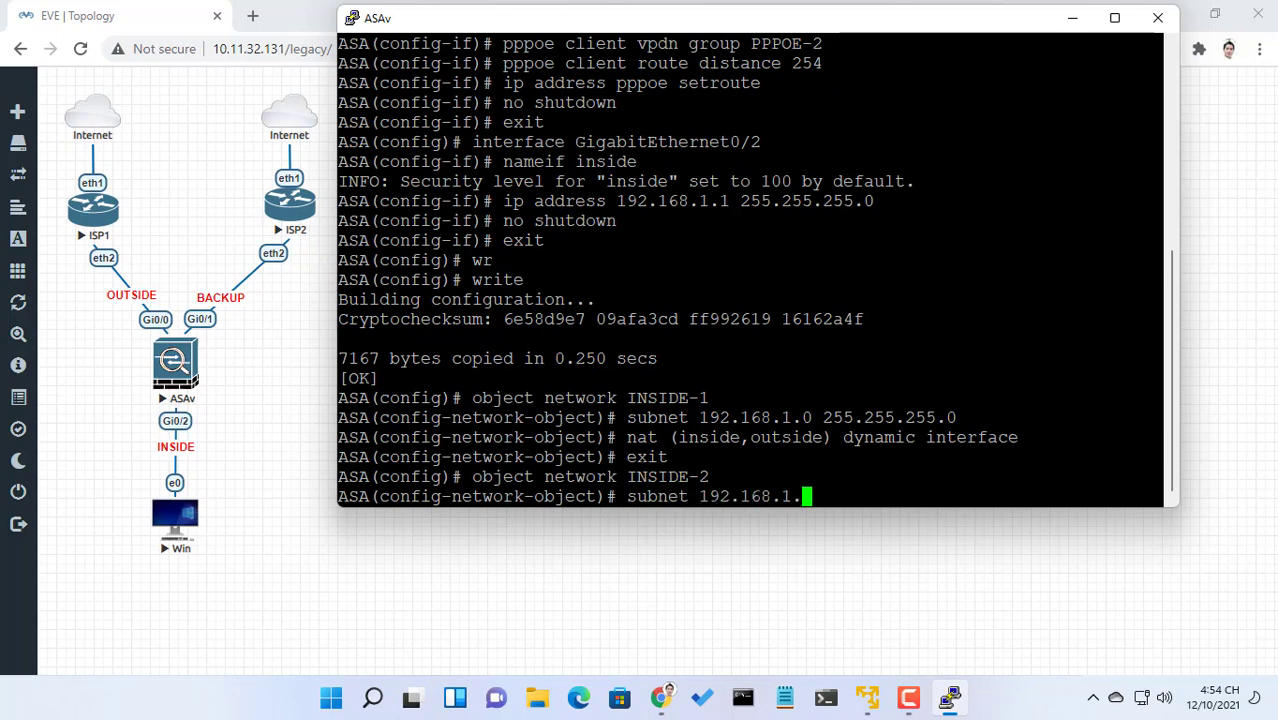
type("0 255.255.255.0")
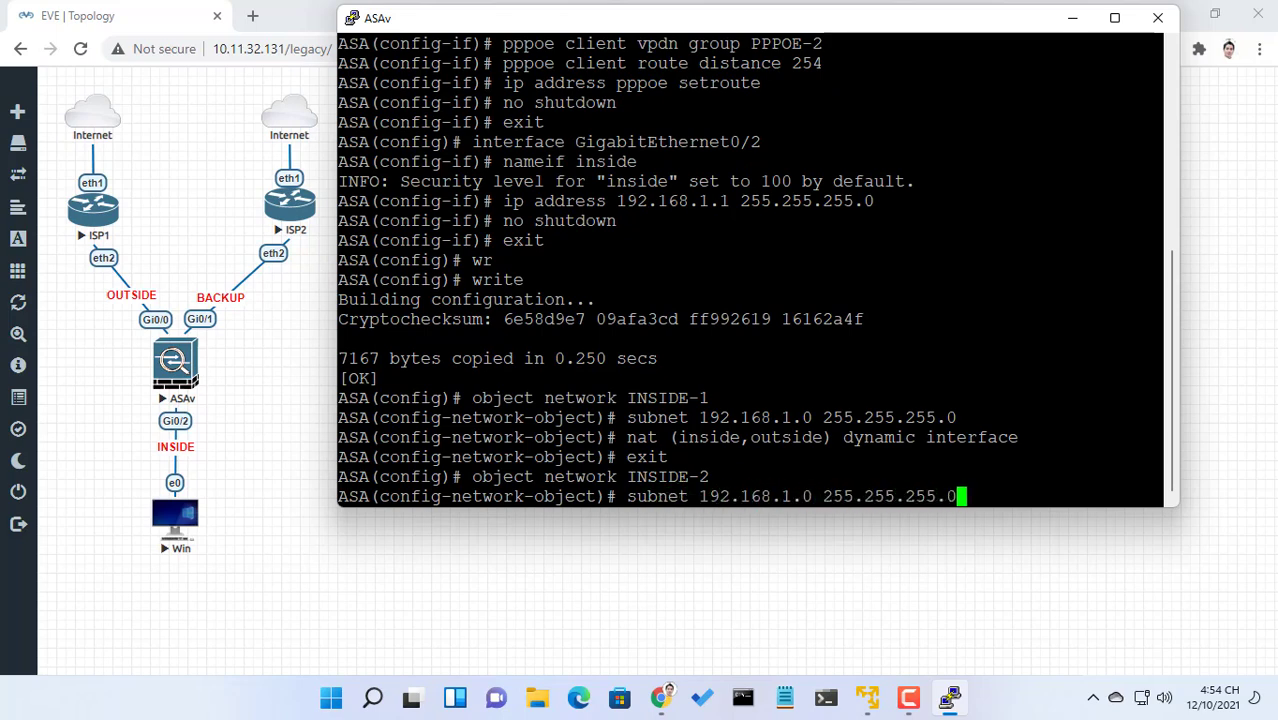
type("nat (ins")
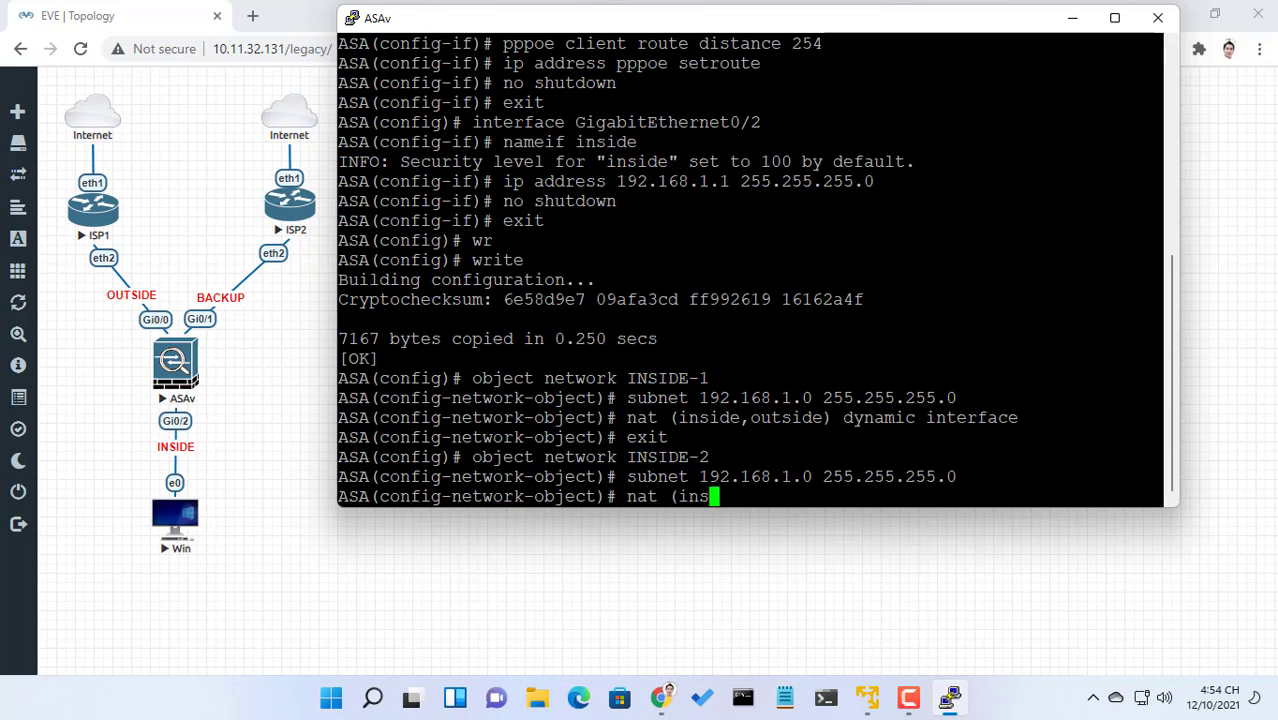
type("ide,backup)")
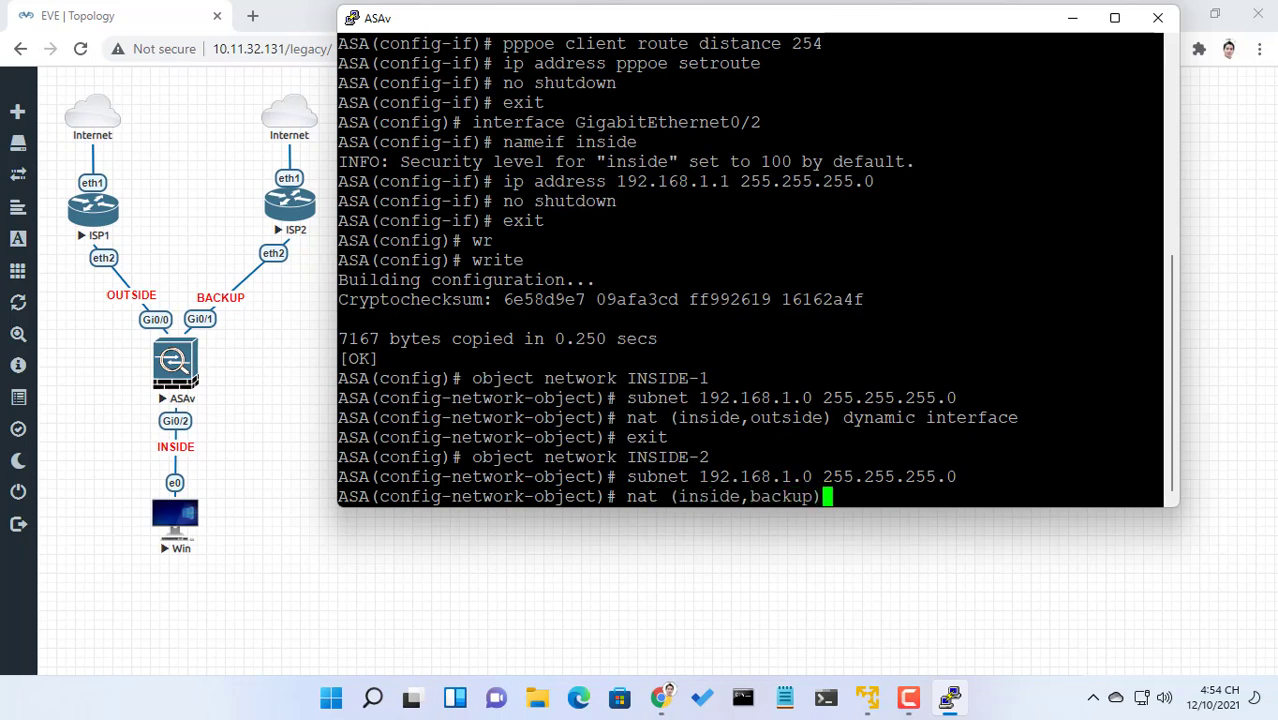
type("dynamic interface")
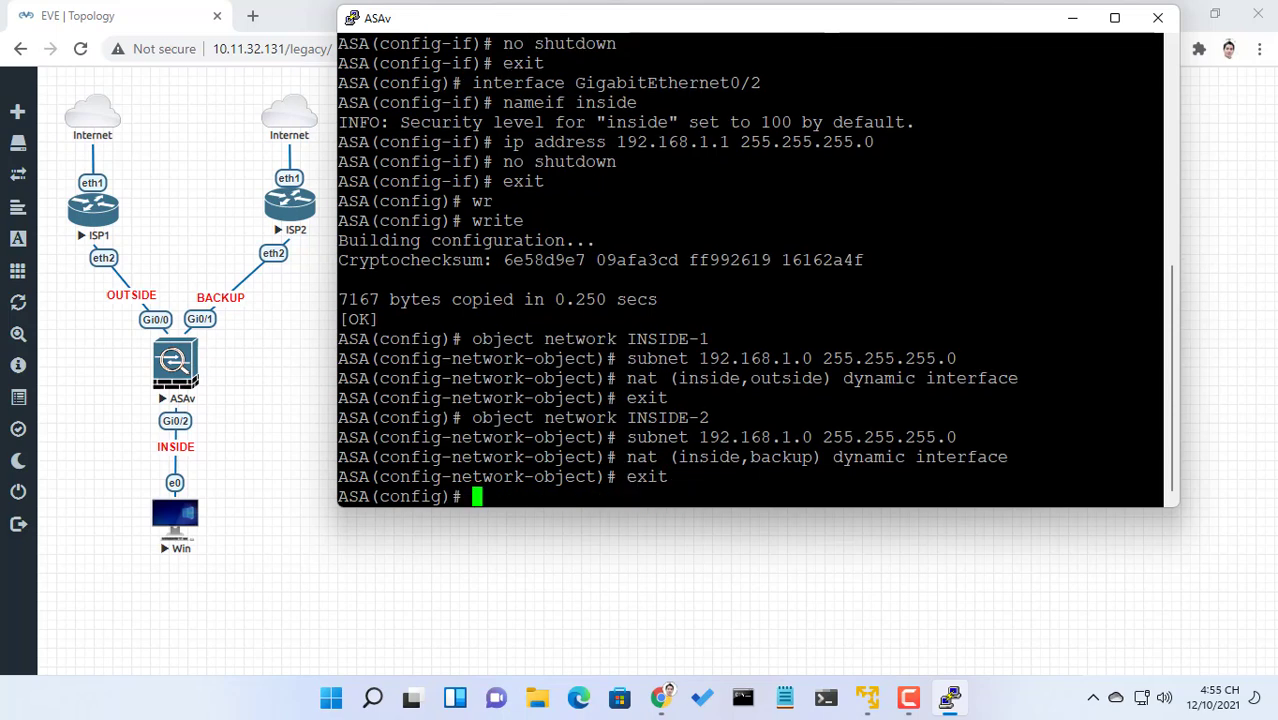
type("wr")
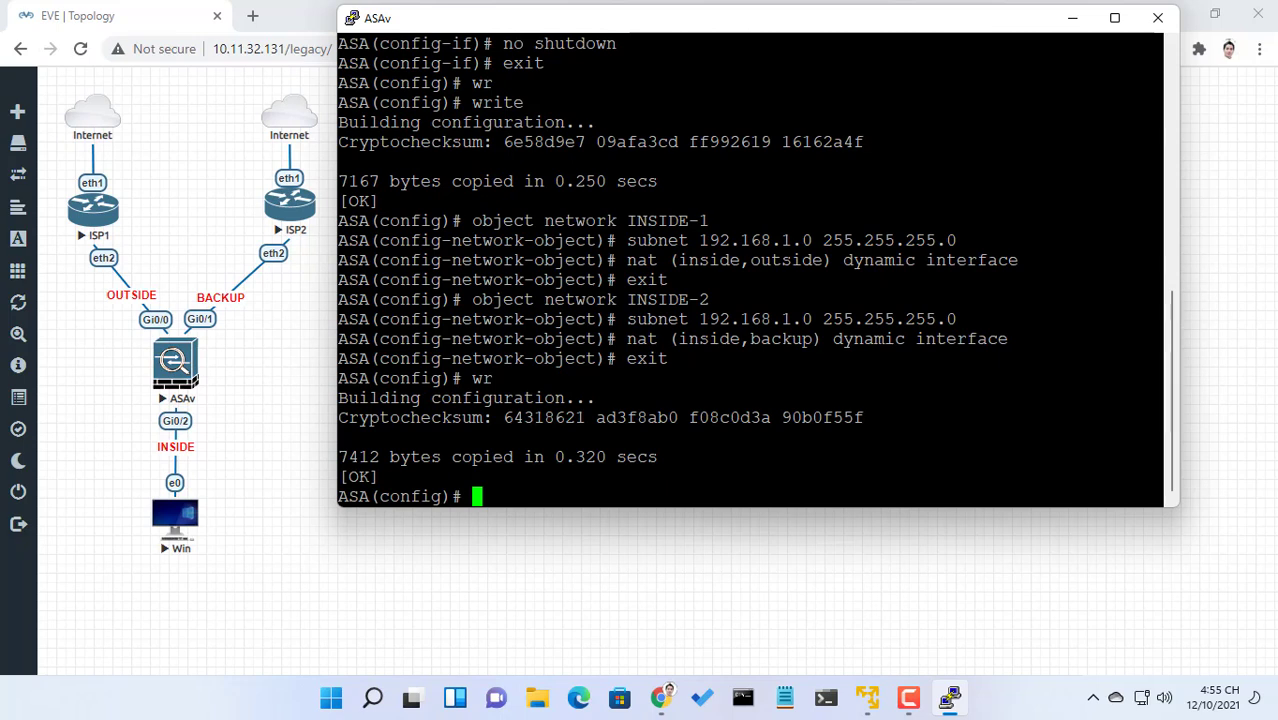
Create SLA monitor 123 as an ipIcmpEcho probe to 8.8.8.8 from interface outside
type("sla mon")
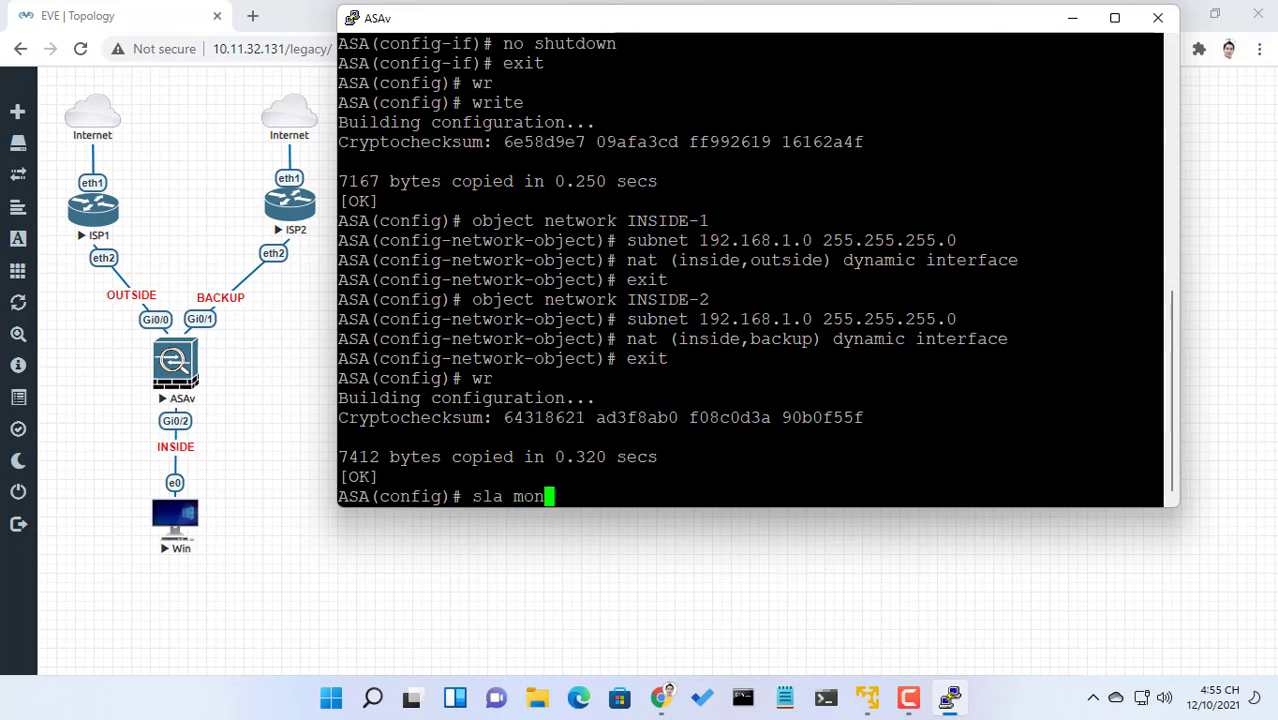
type("itor 123")
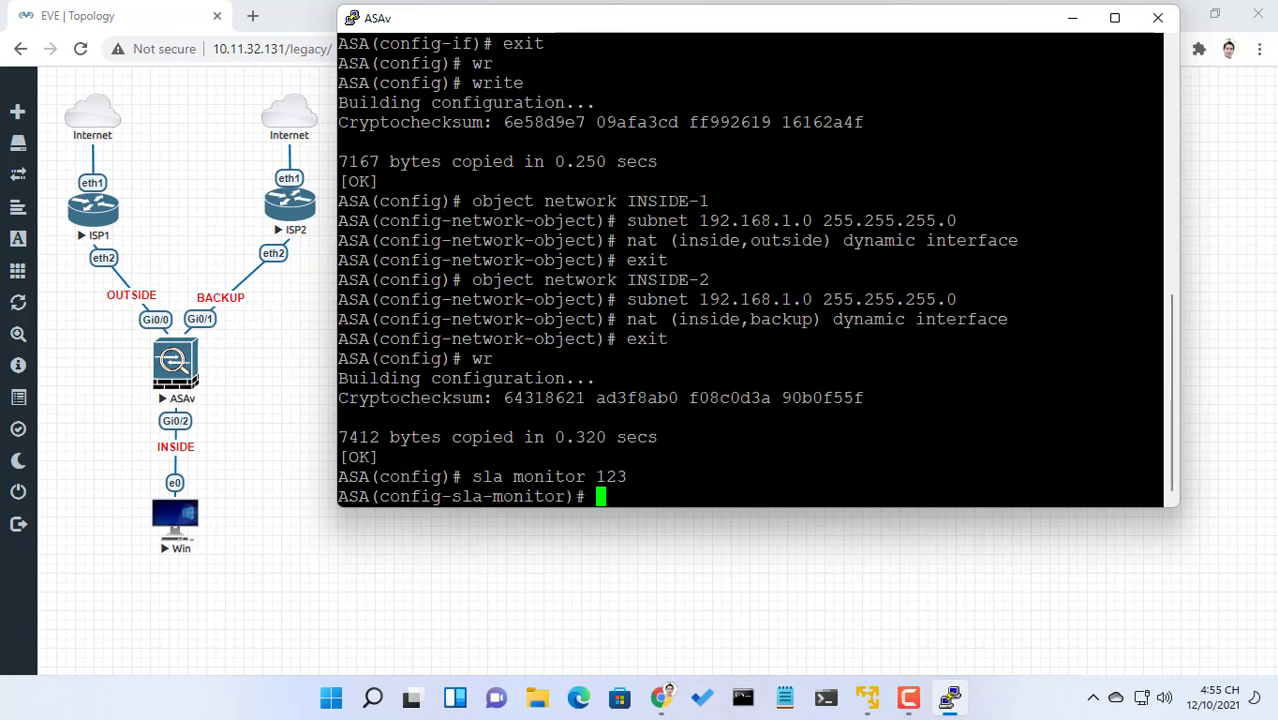
type("type echo")
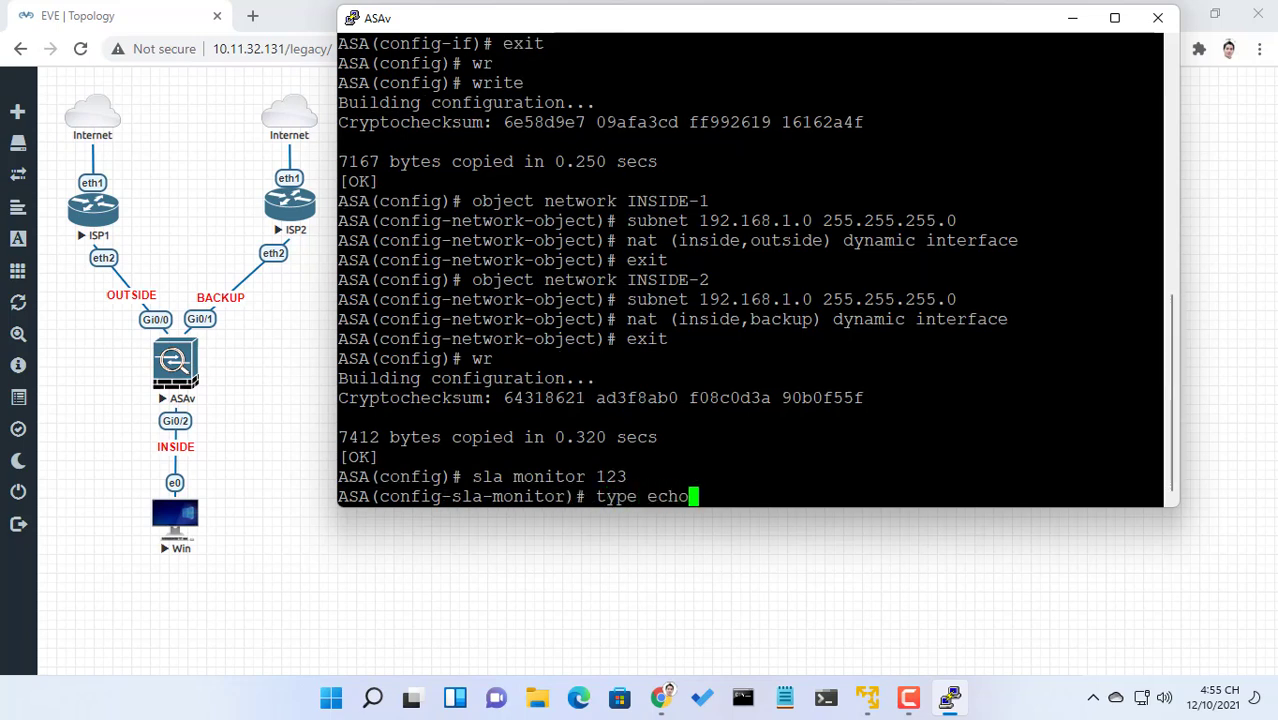
type("protocol i")
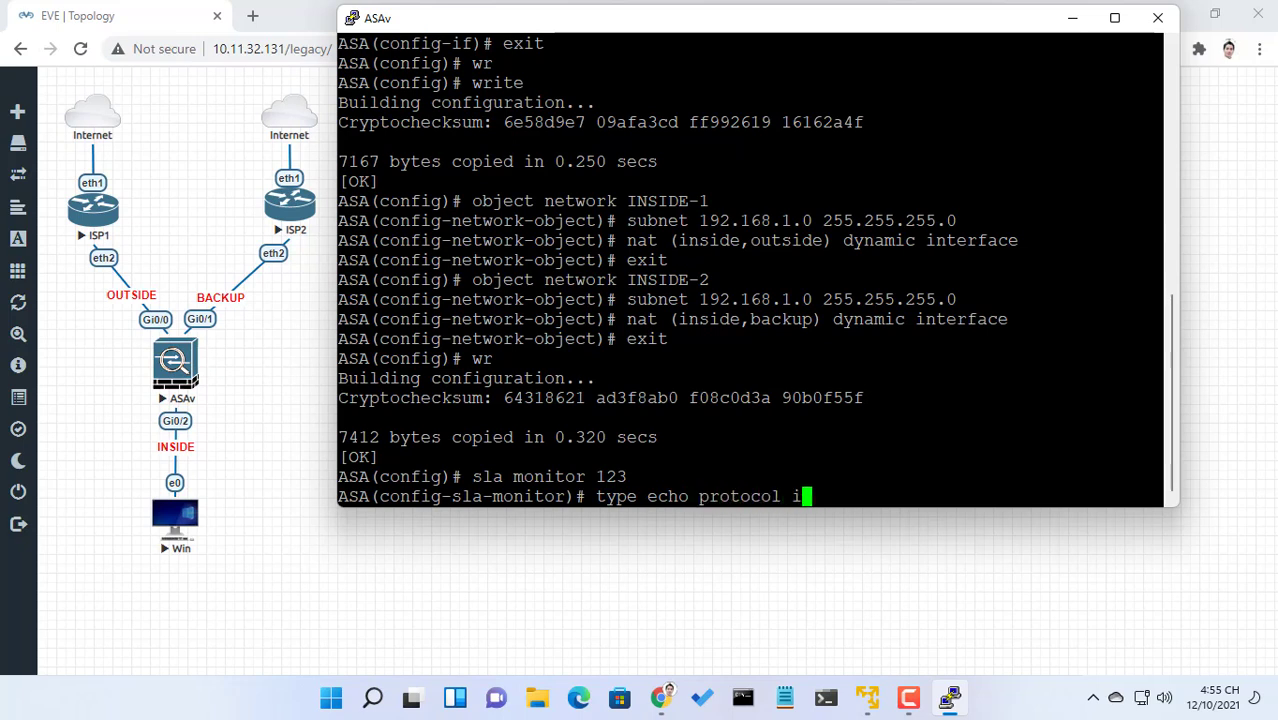
type("pIcmpEcho 8.8.8.8 i")
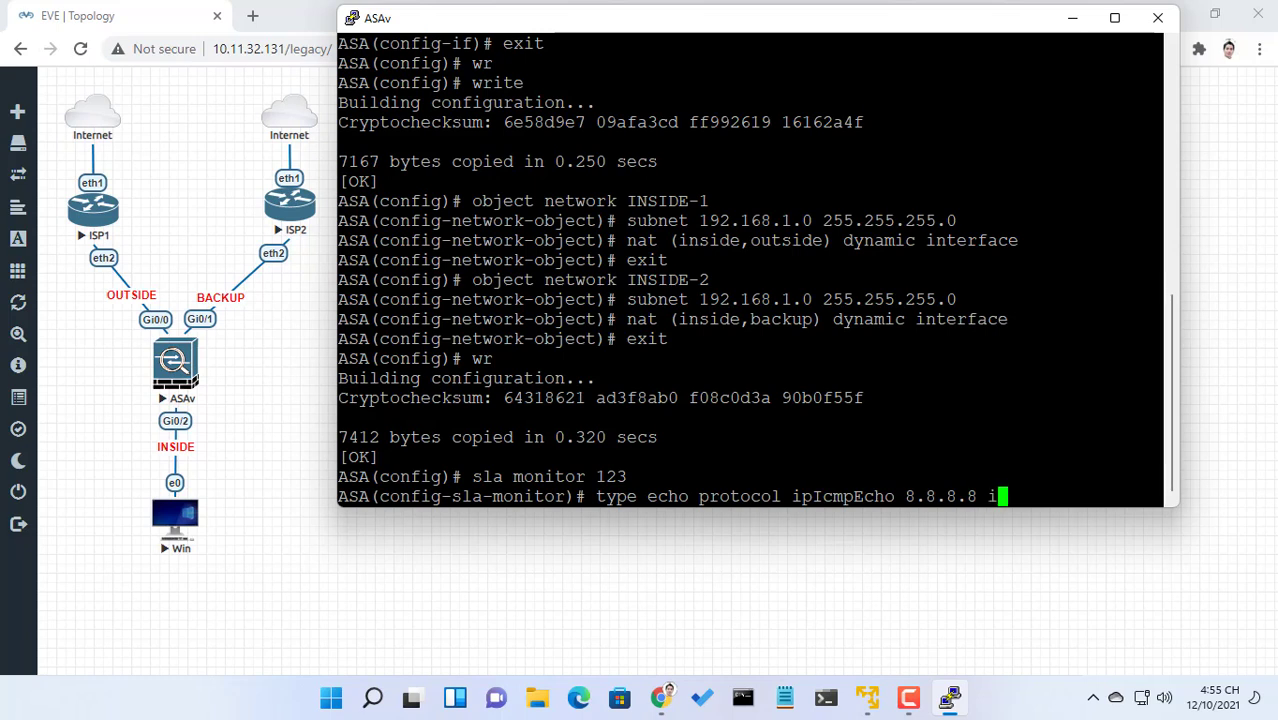
type("nterface")
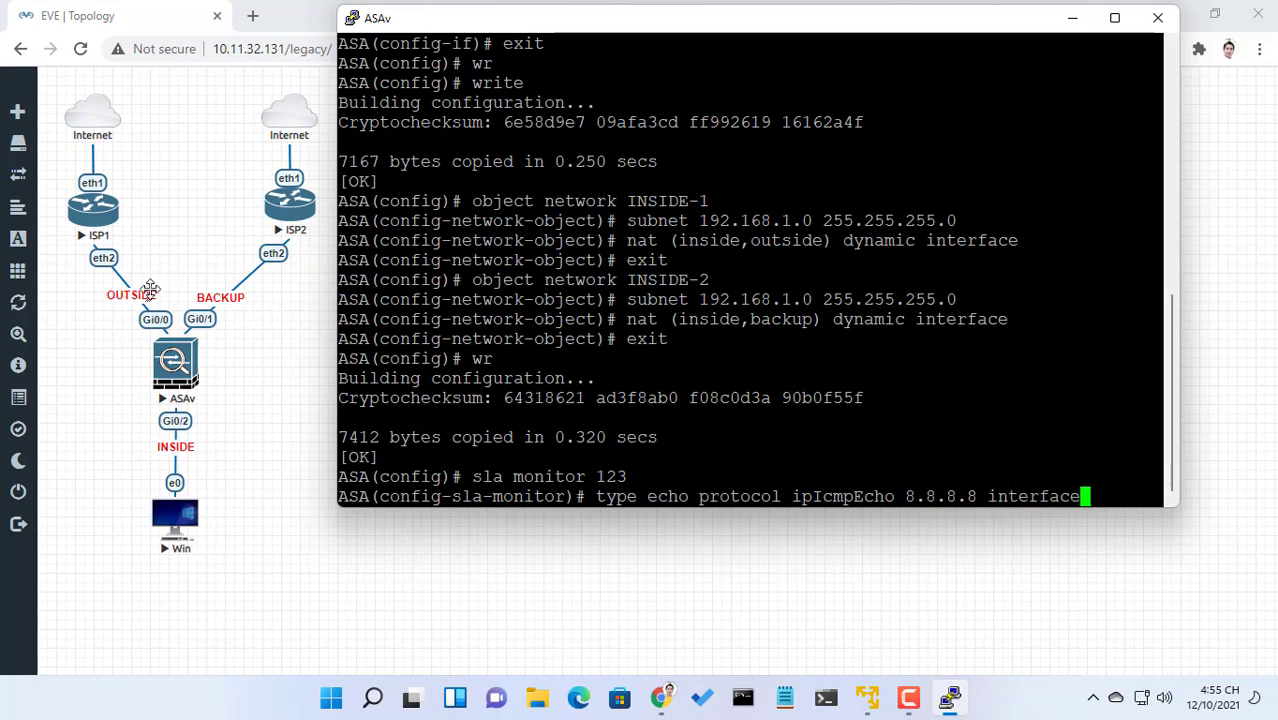
type("outside")
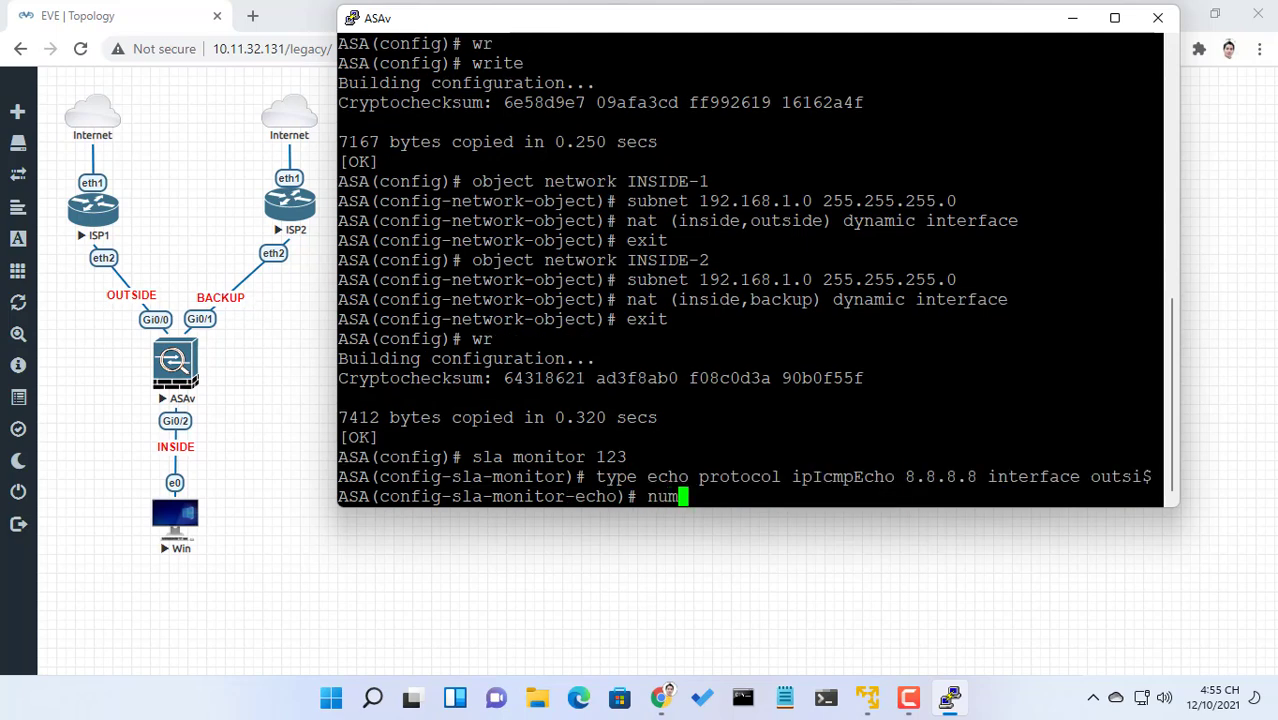
Set the probe to 3 packets at frequency 10 and leave SLA monitor mode
type("-packets 3")
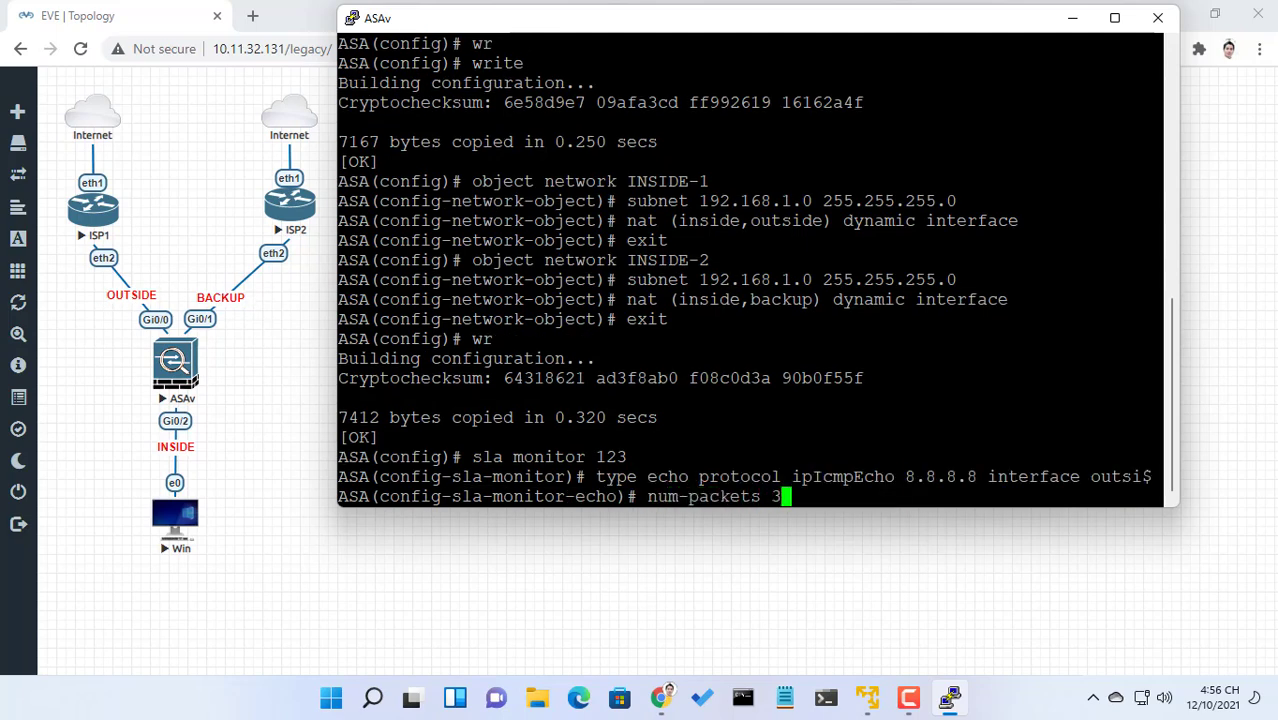
type("frequ")
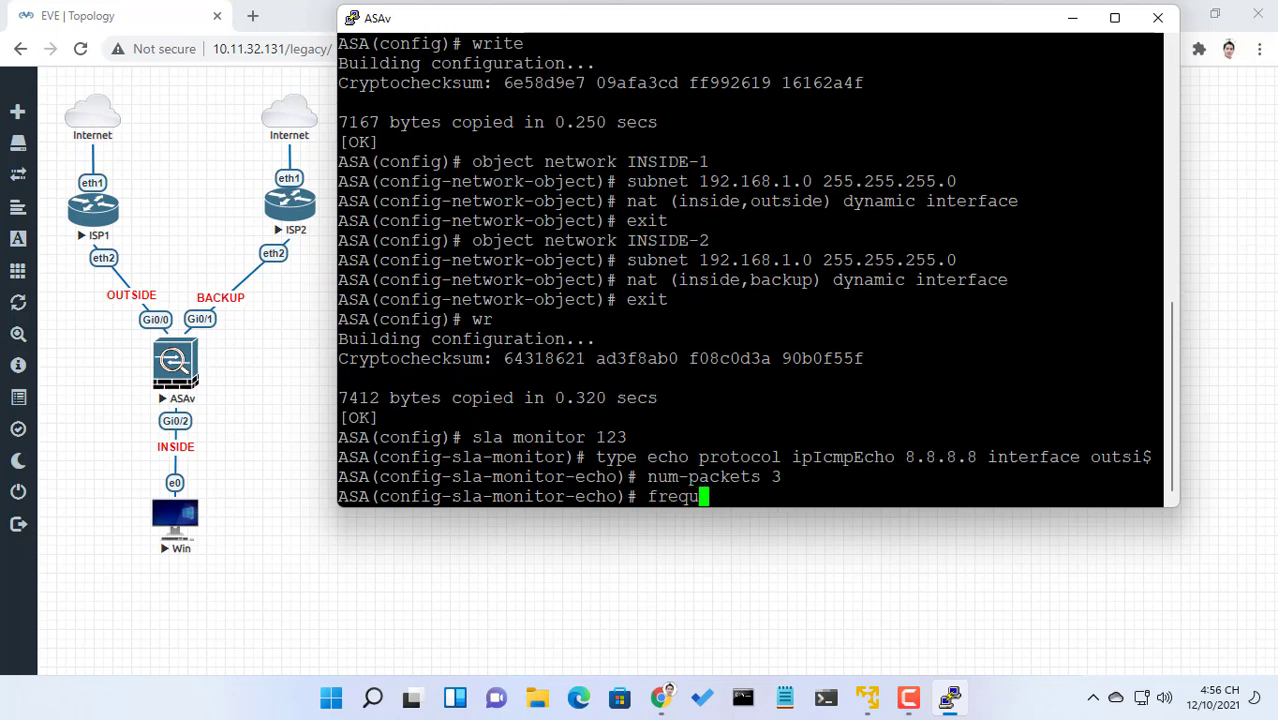
type("ency")
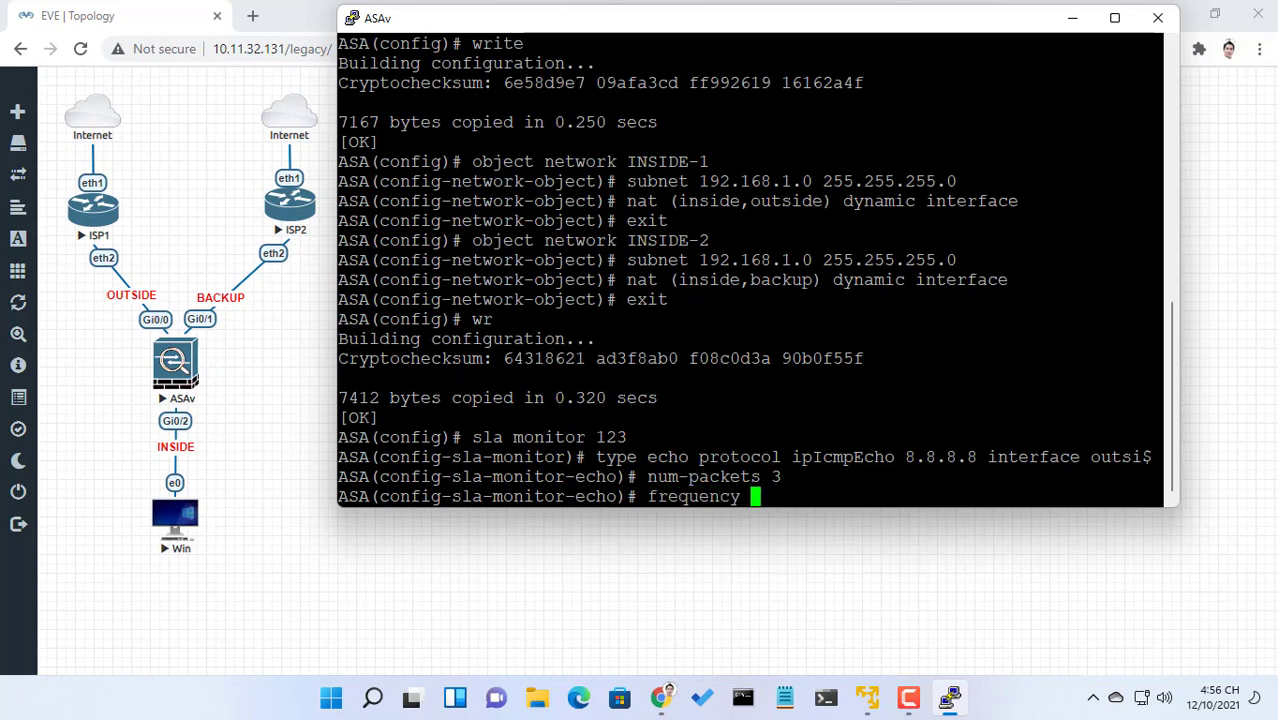
type("10")
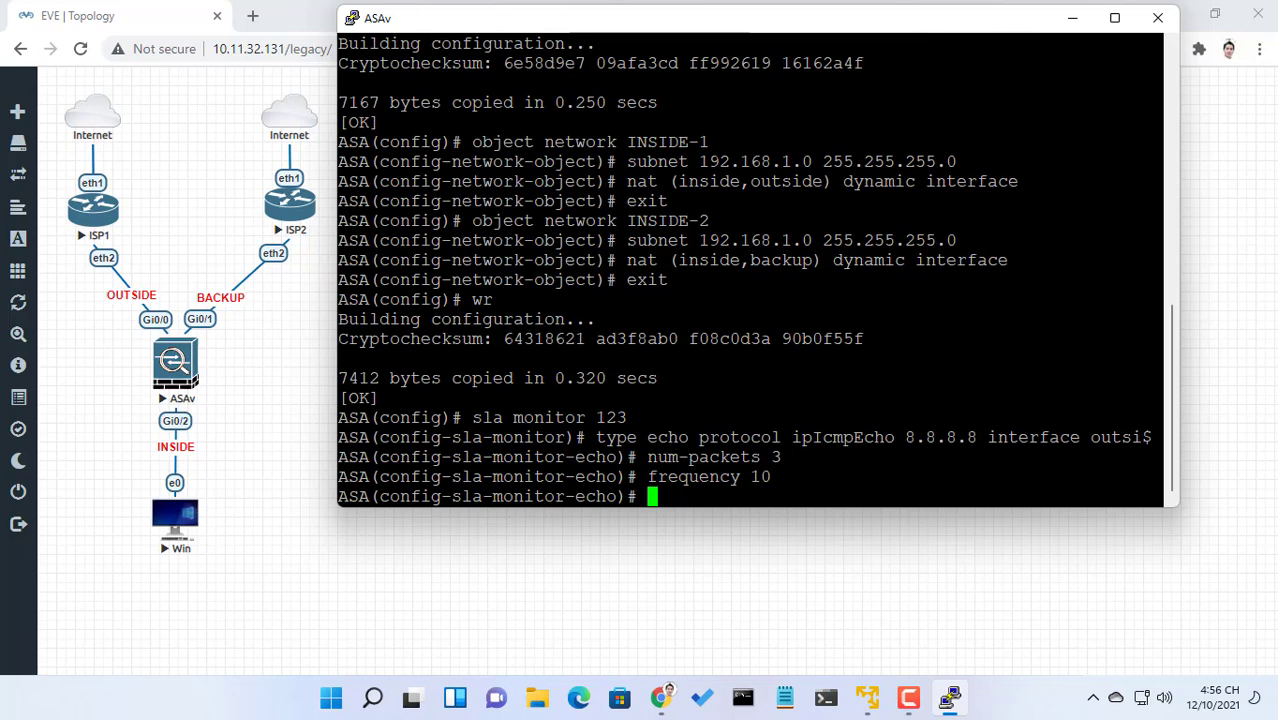
type("exit")
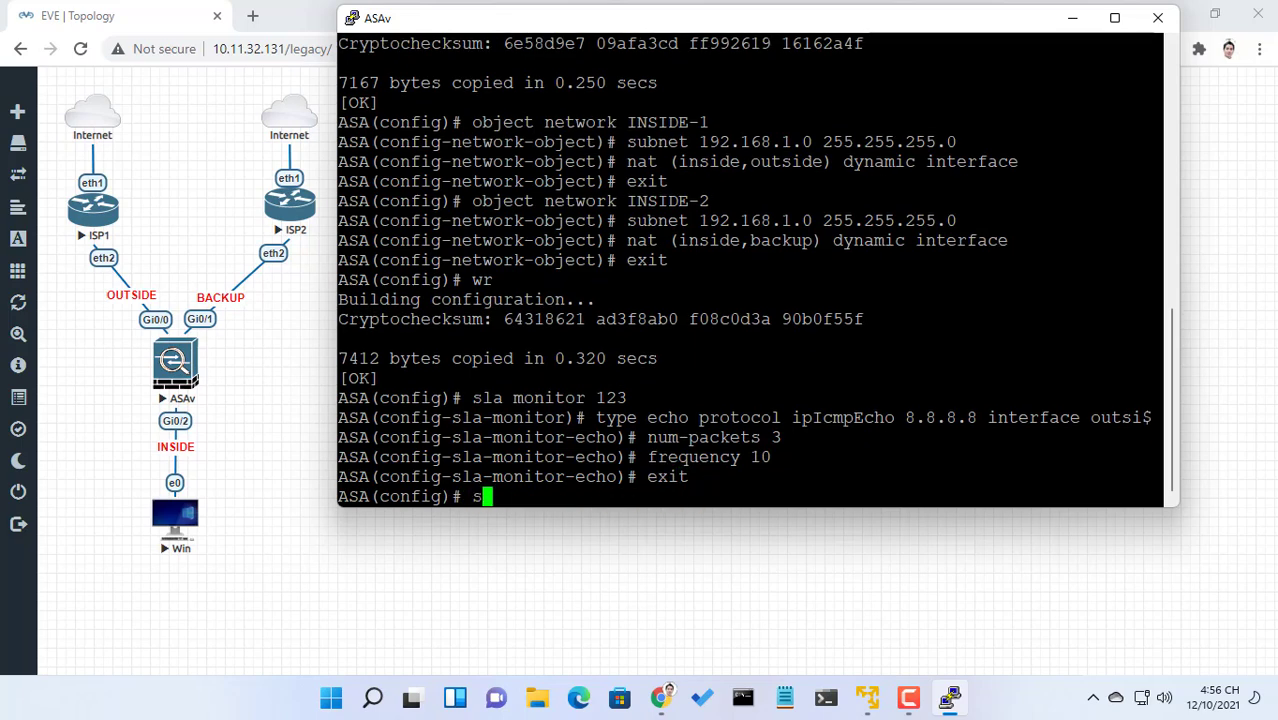
Schedule SLA monitor 123 with life forever starting now
type("la monitor")
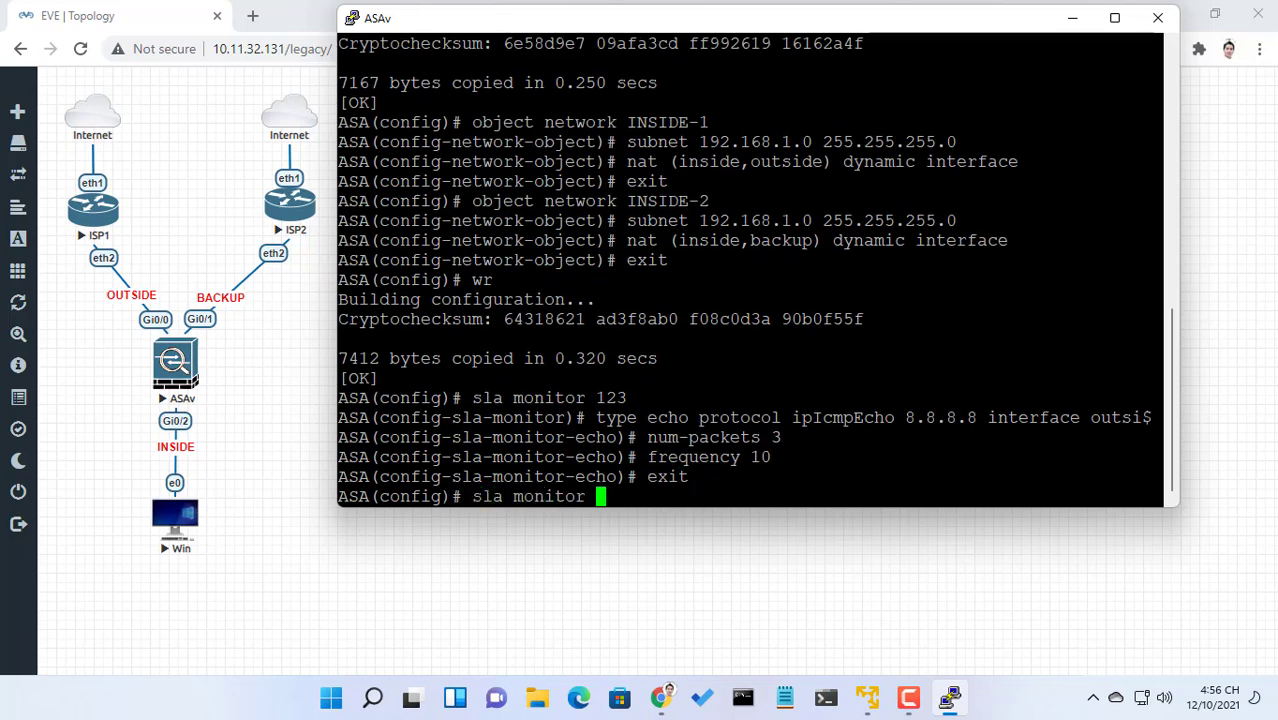
type("schedule")
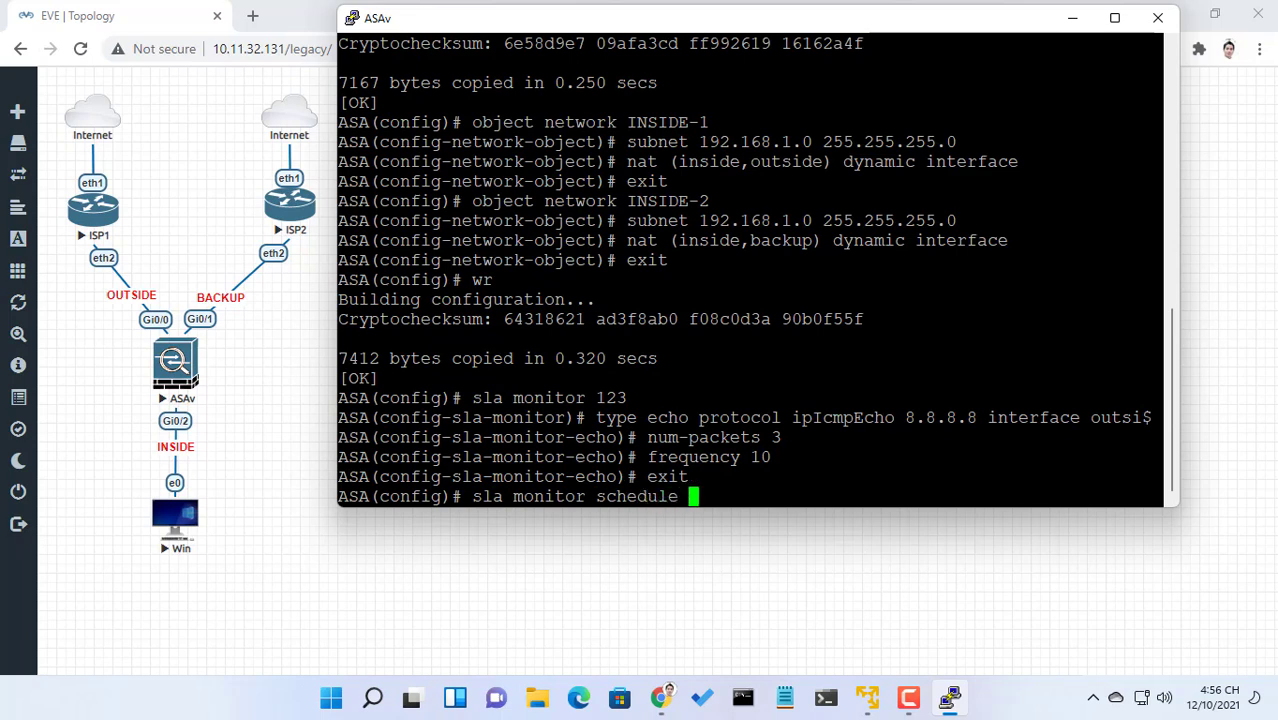
type("123")
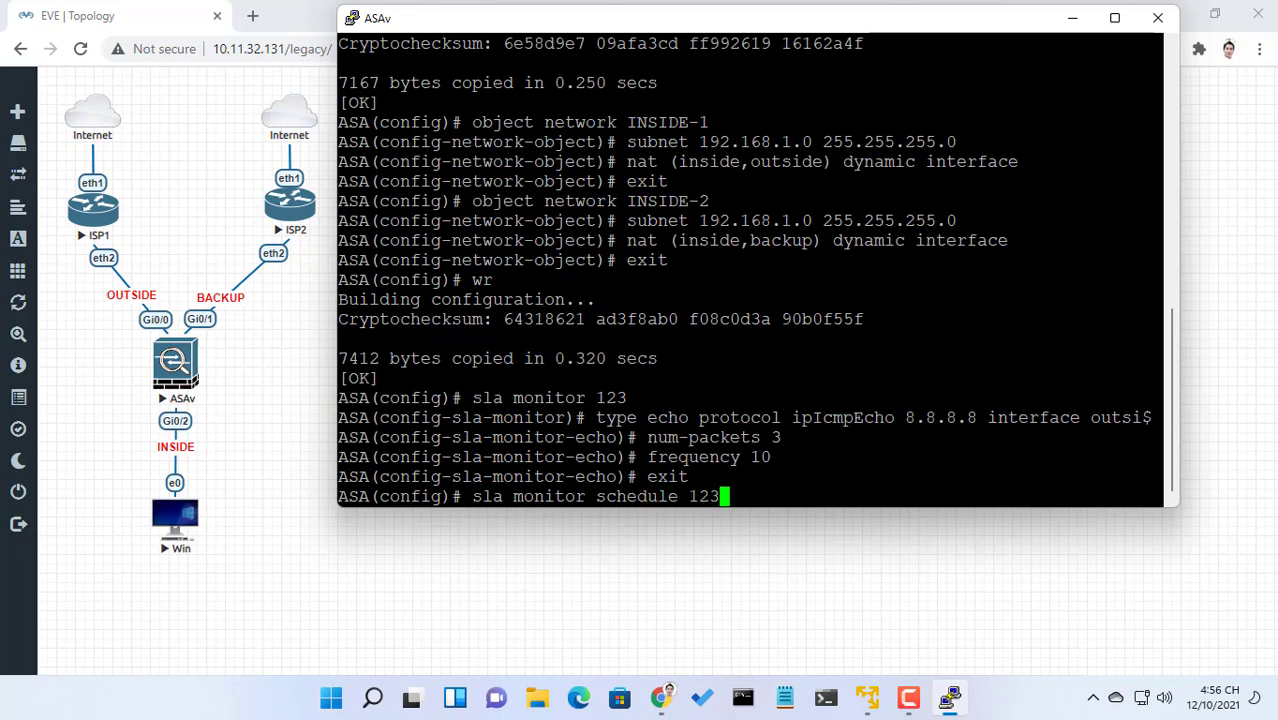
type("lif")
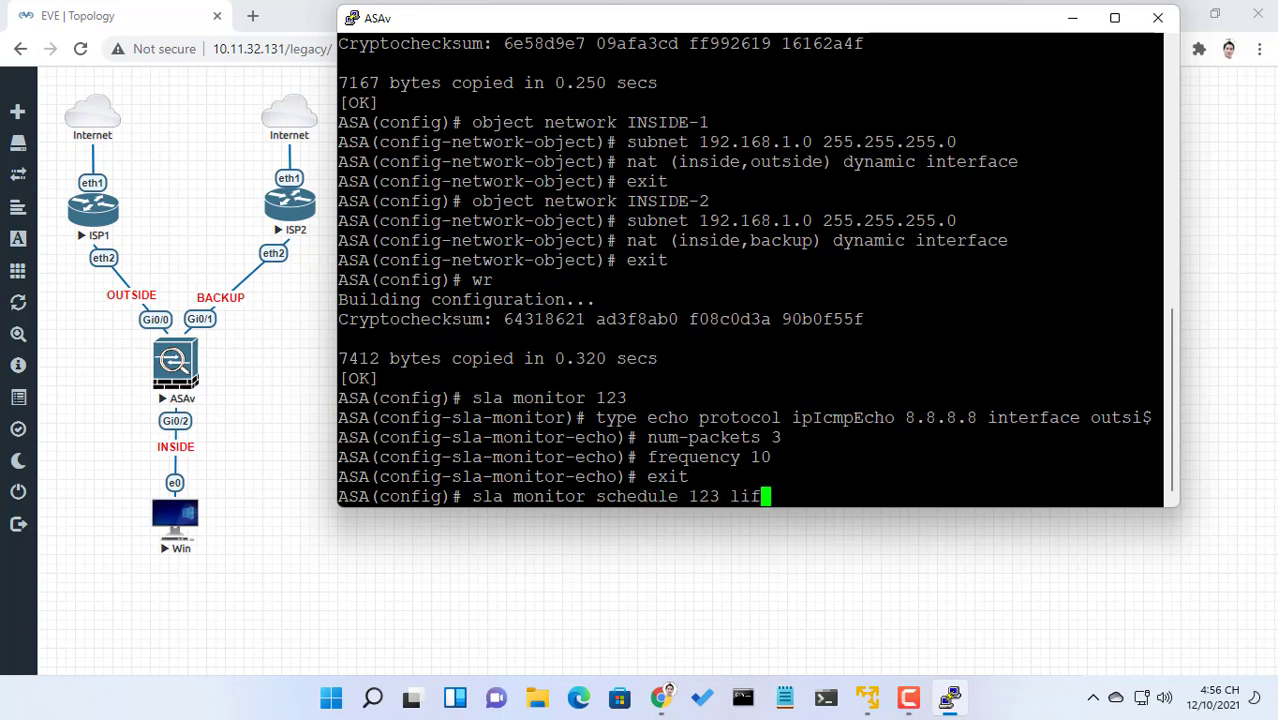
type("e forever start-ti")
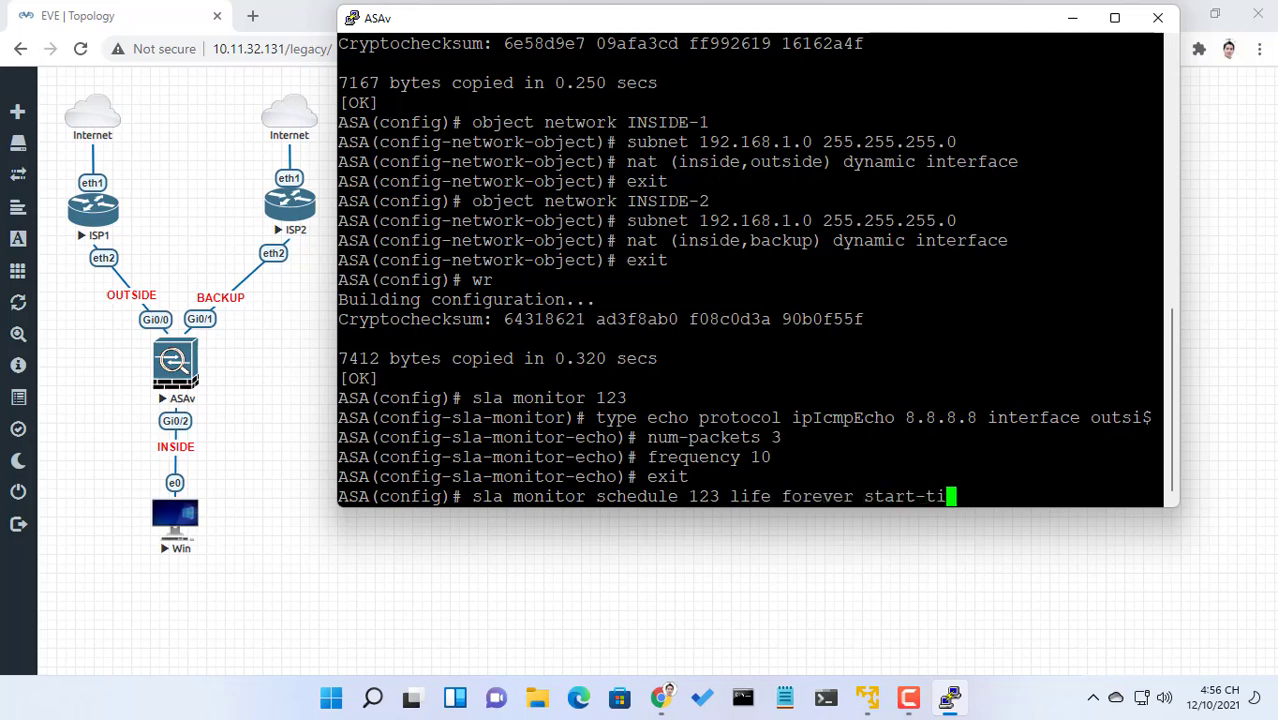
key("Return")
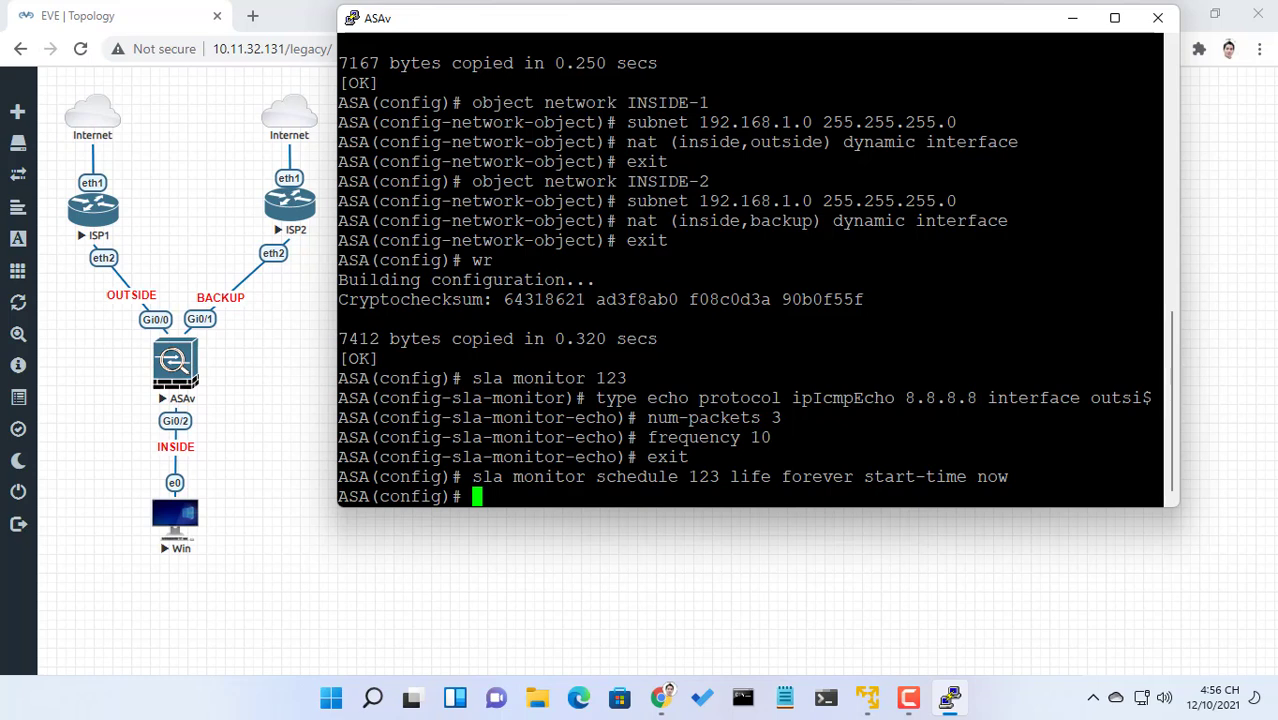
Define track 1 as rtr 123 reachability
type("track 1")
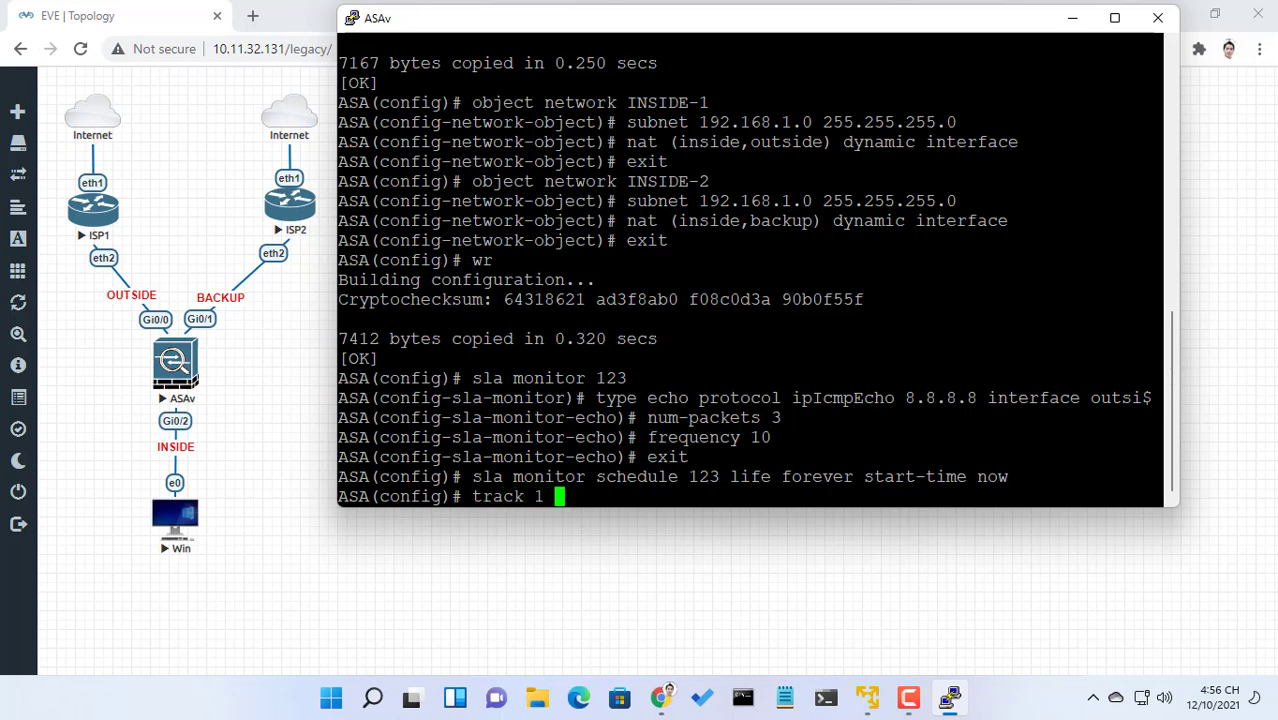
type("rtr 123")
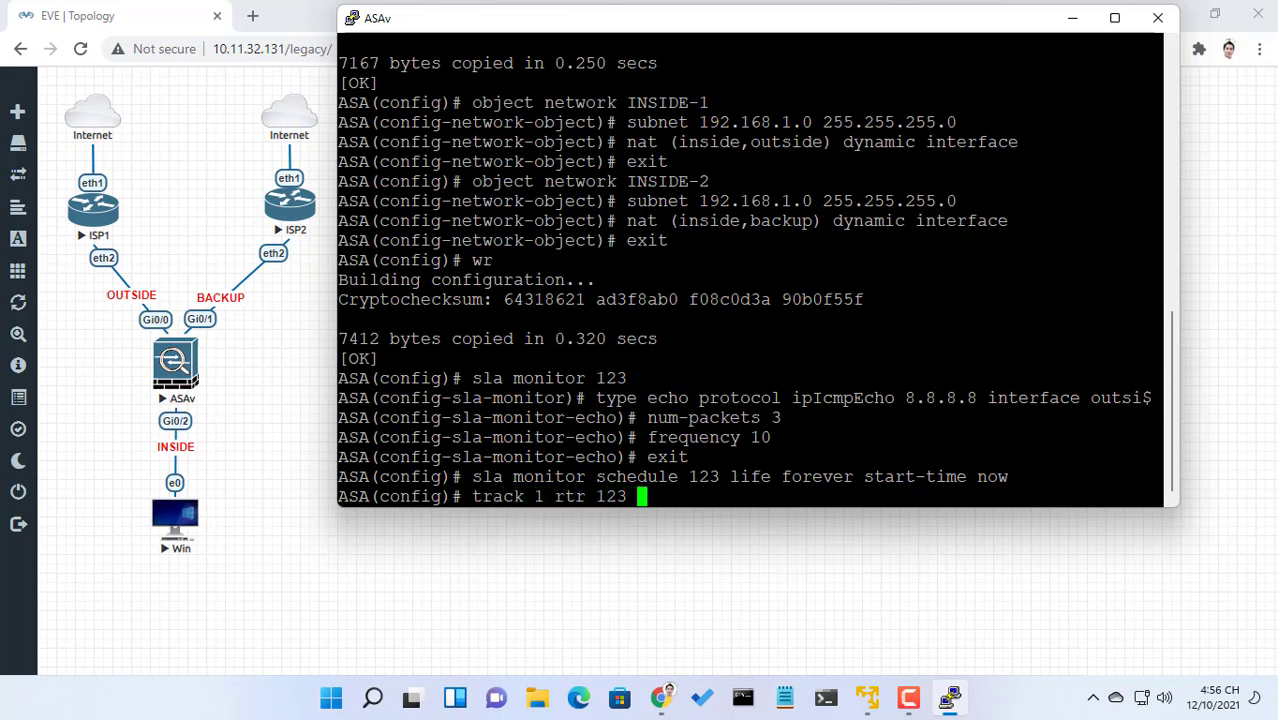
type("reachability")
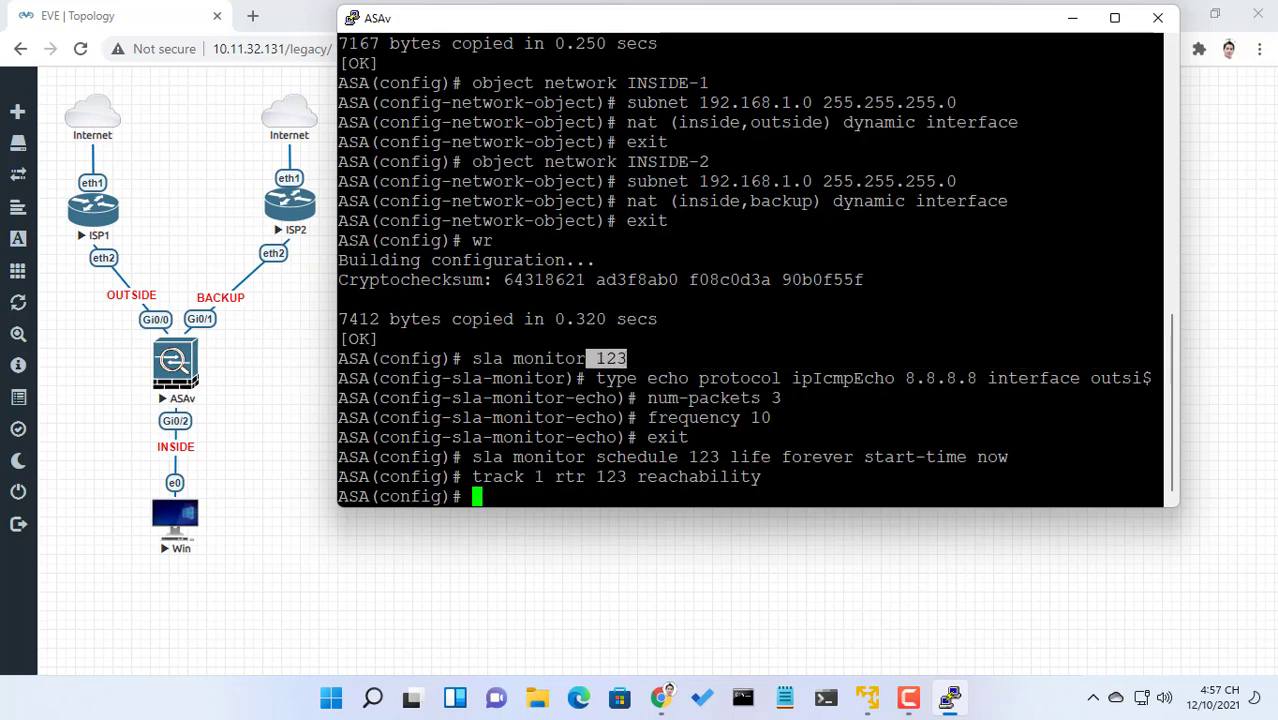
Display the running configuration of GigabitEthernet0/0 to verify route track 1
type("show r")
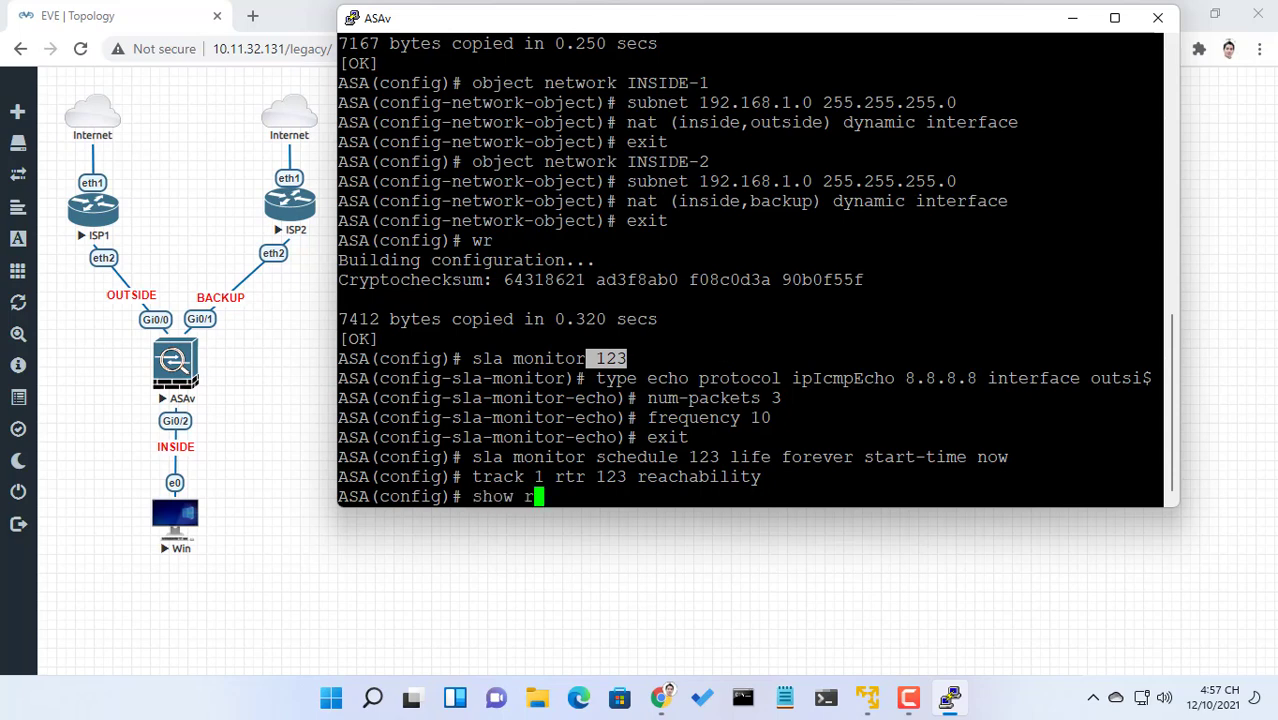
type("un interfac")
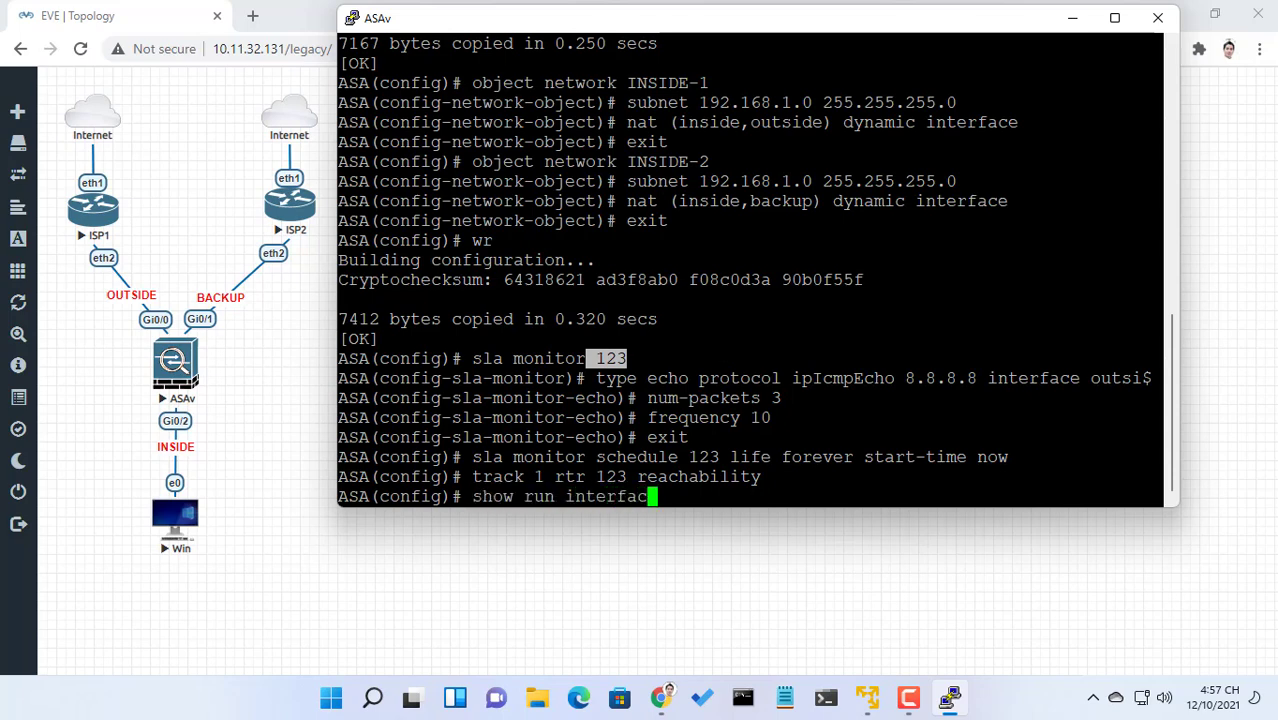
type("Giga")
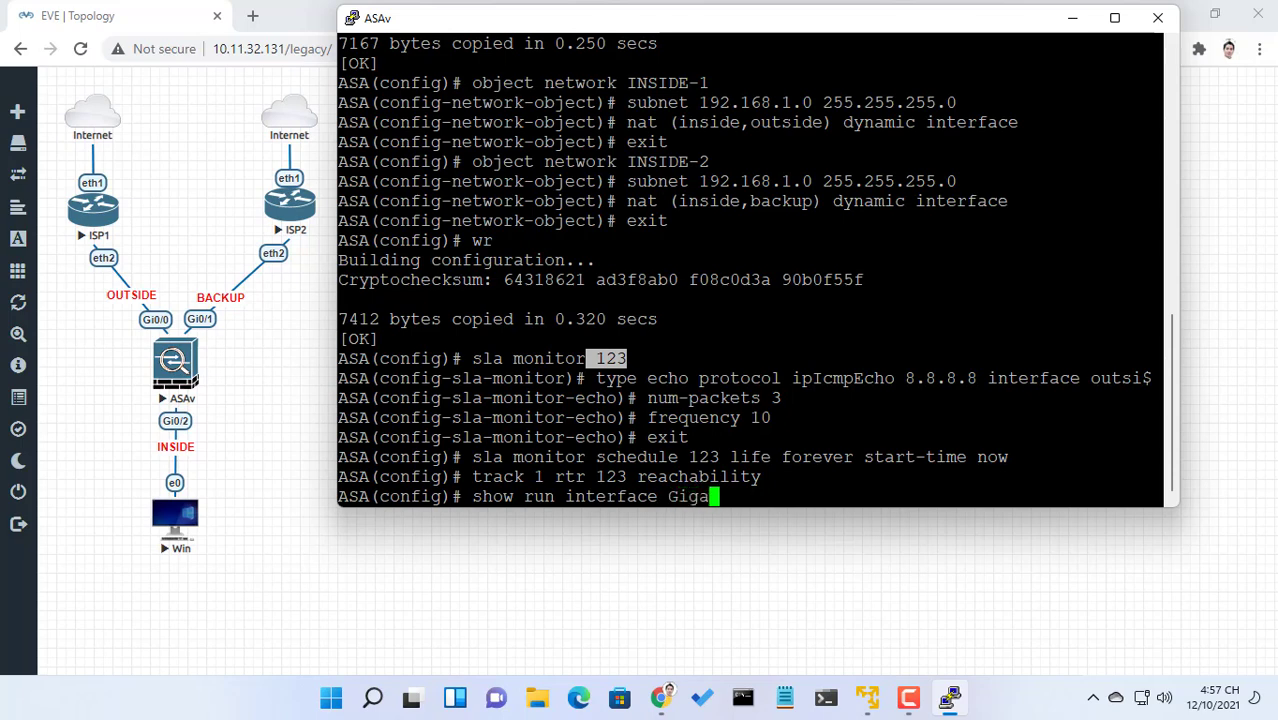
type("bitEthernet0/")
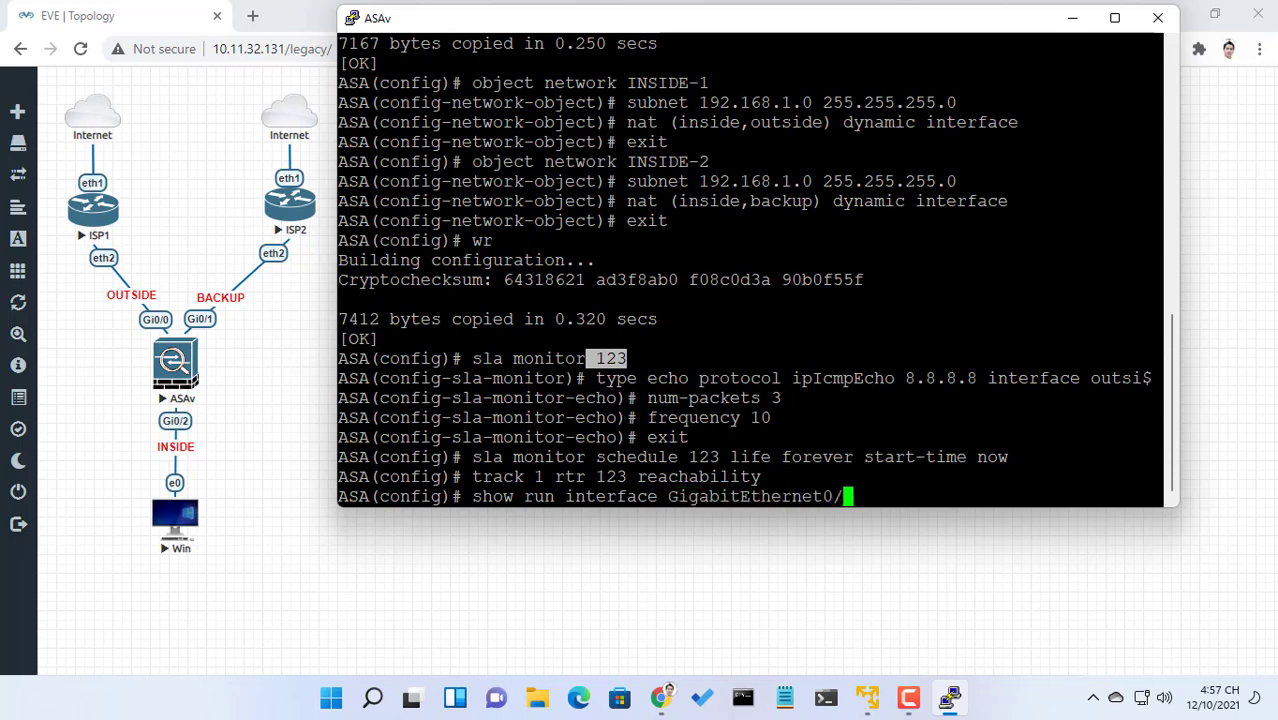
key("Return")
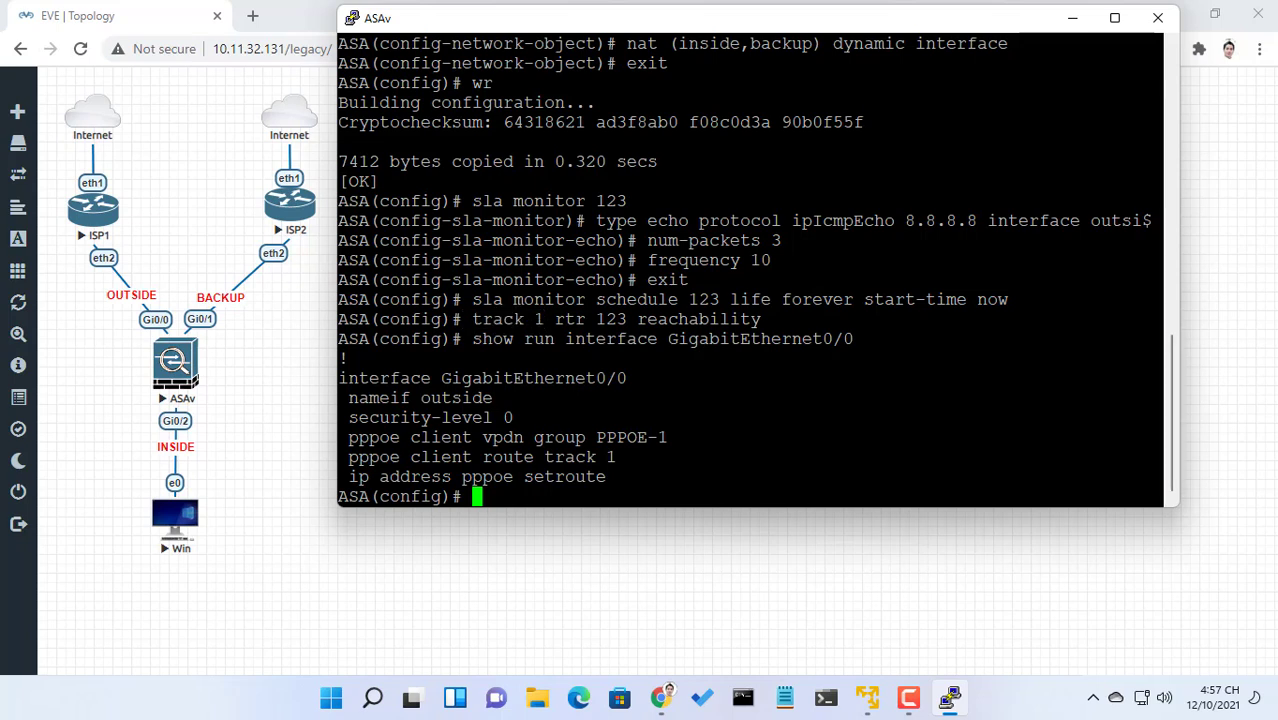
Enable inspect icmp in class inspection_default of policy-map global_policy
type("policy-map globa")
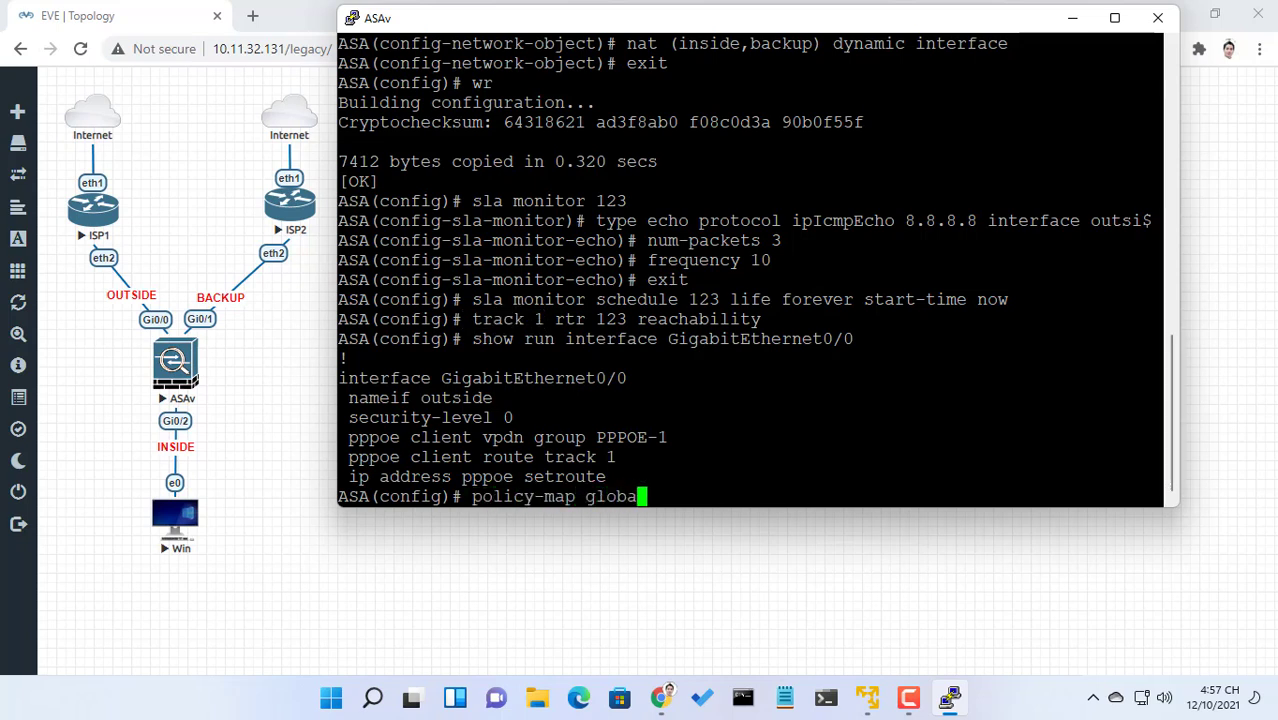
key("Return")
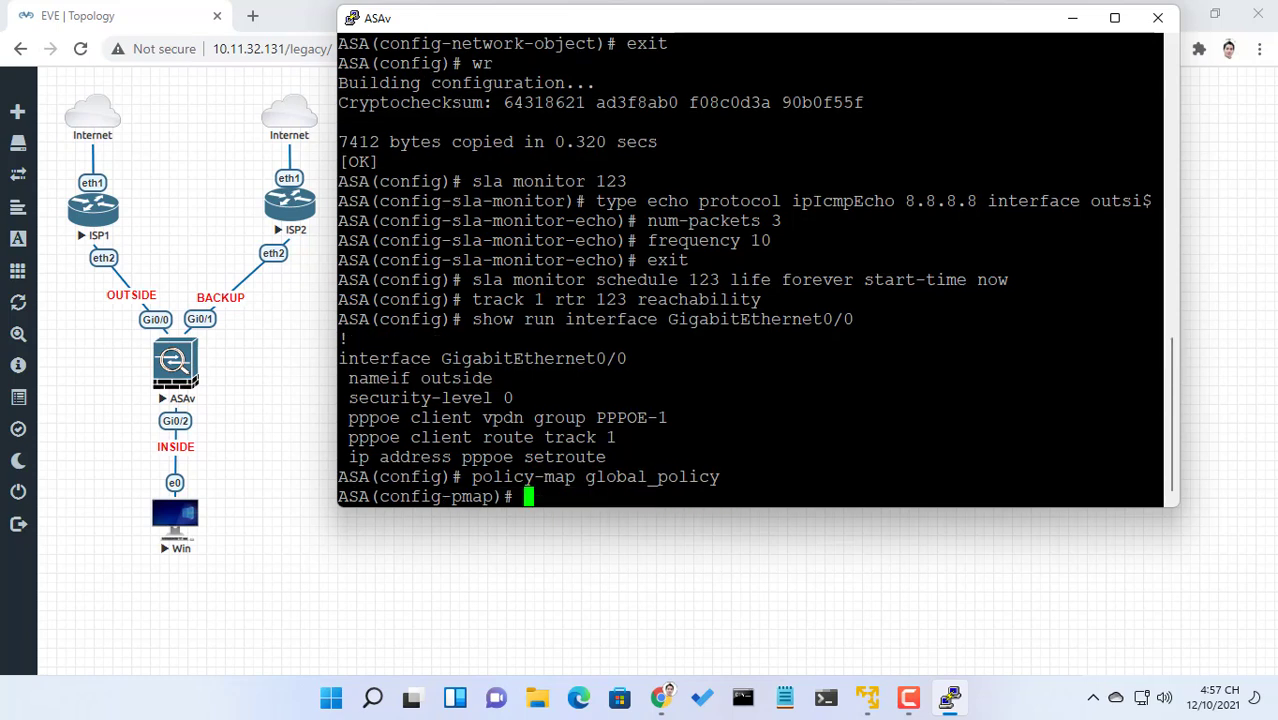
type("class in")
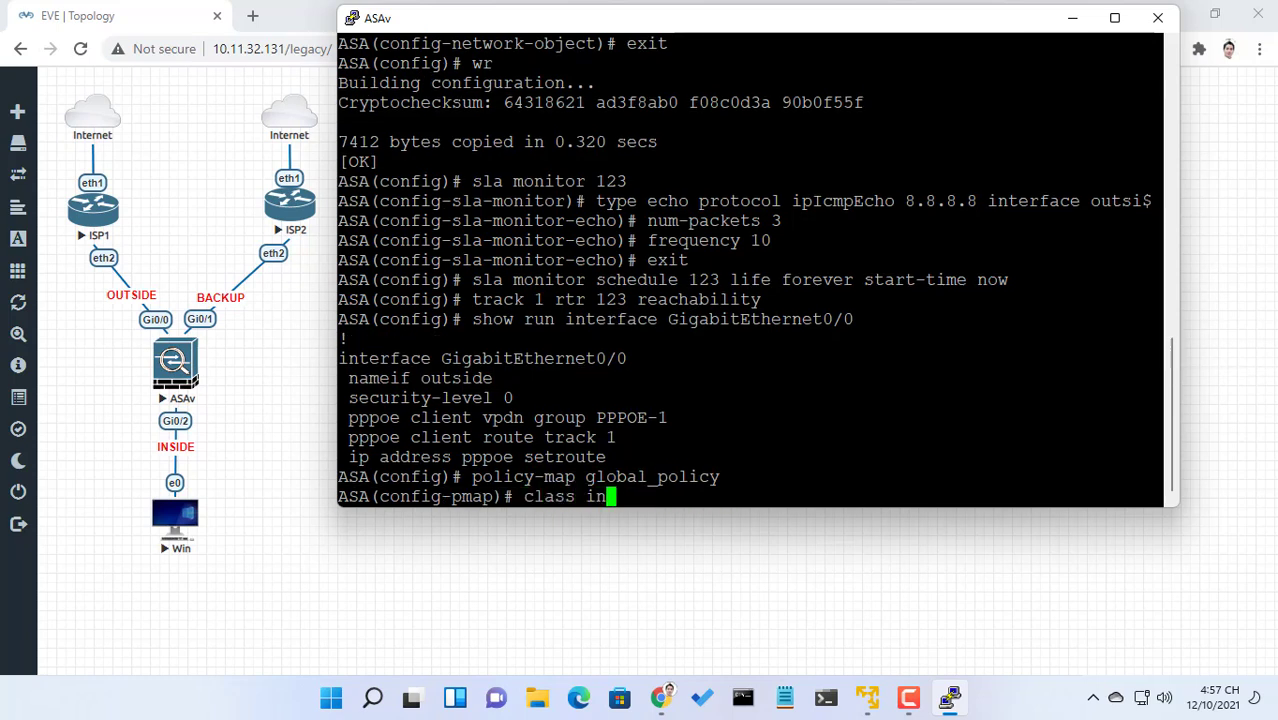
type("spection_default")
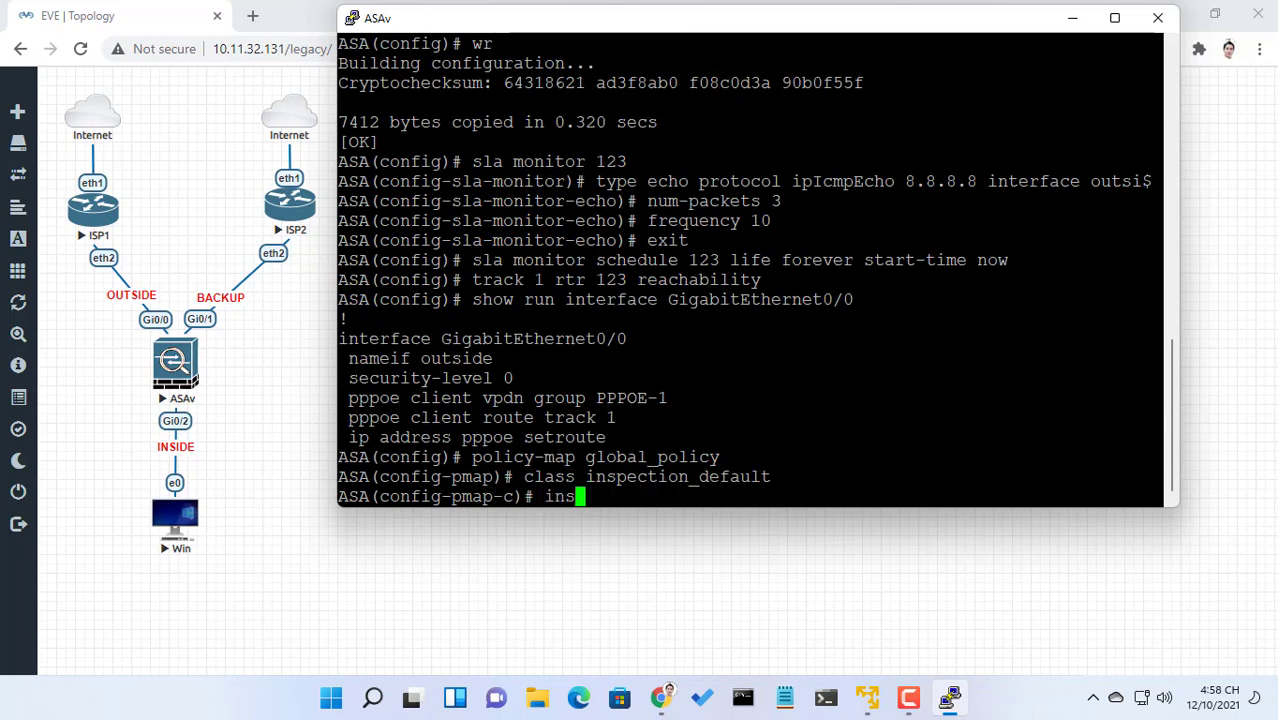
type("pect icmp")
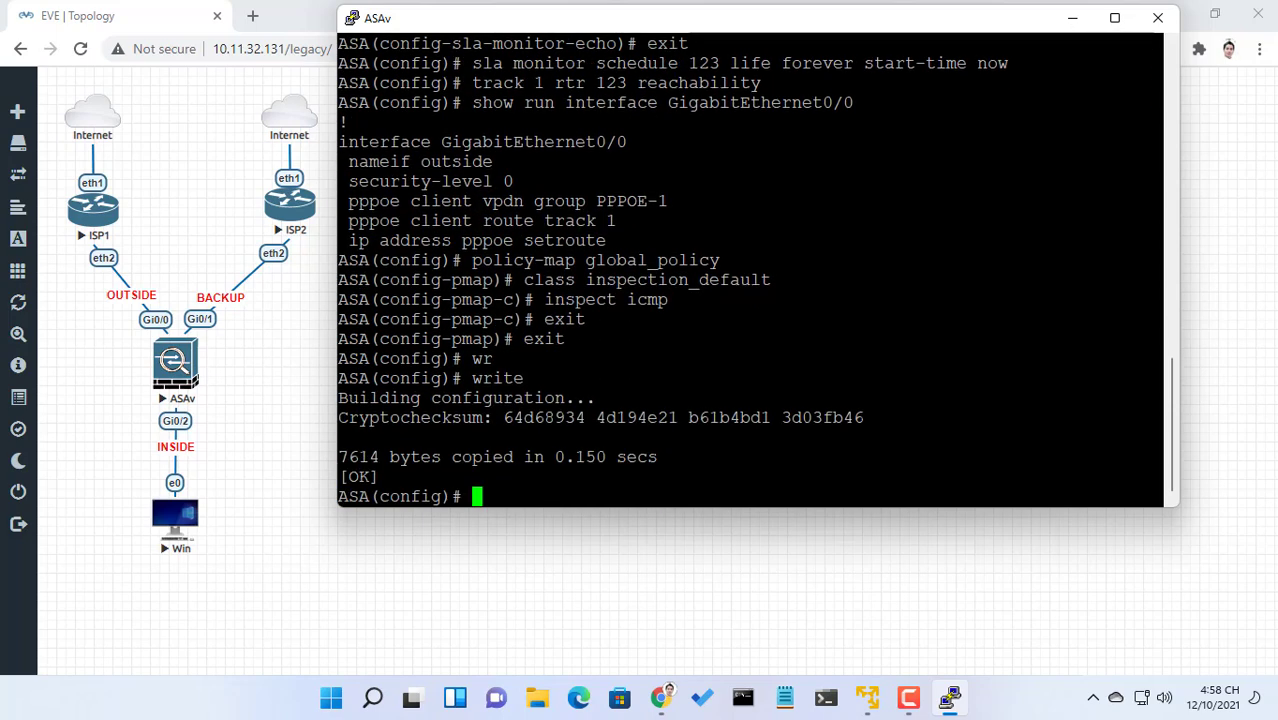
mouse_move(1064, 40)
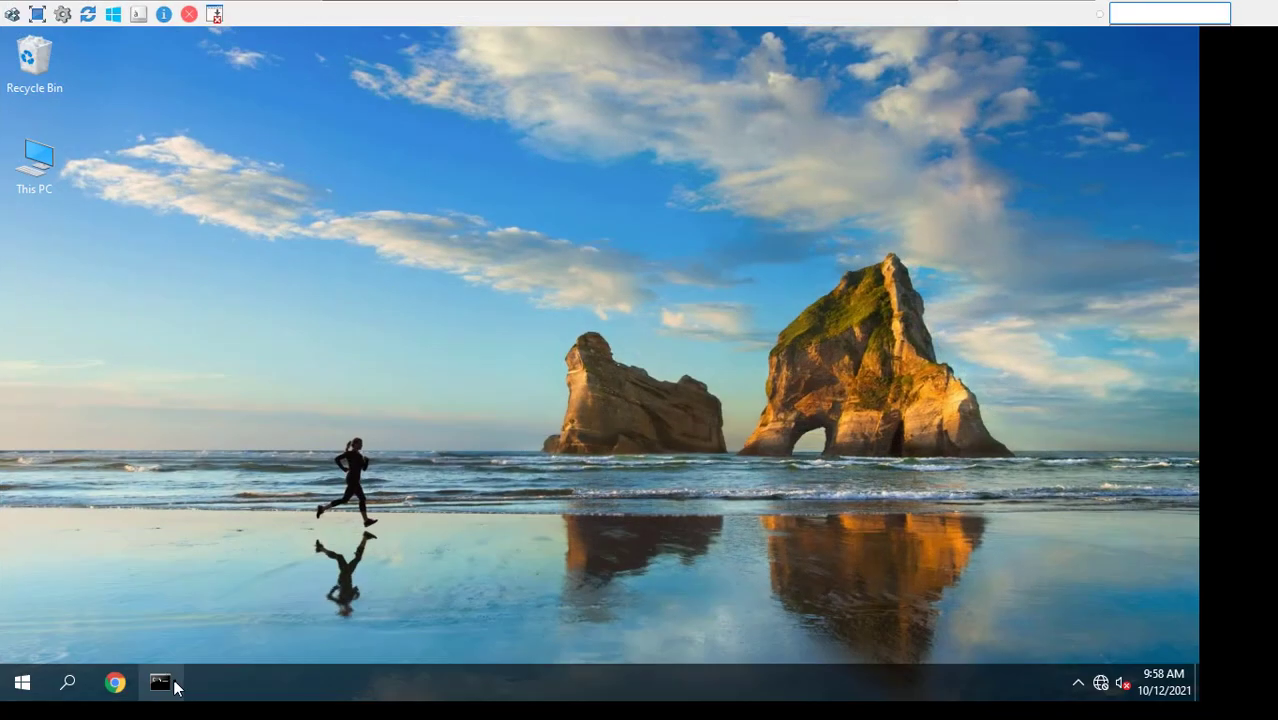
Run a continuous ping to 8.8.8.8 from the client's Command Prompt and confirm replies
left_click(160, 682)
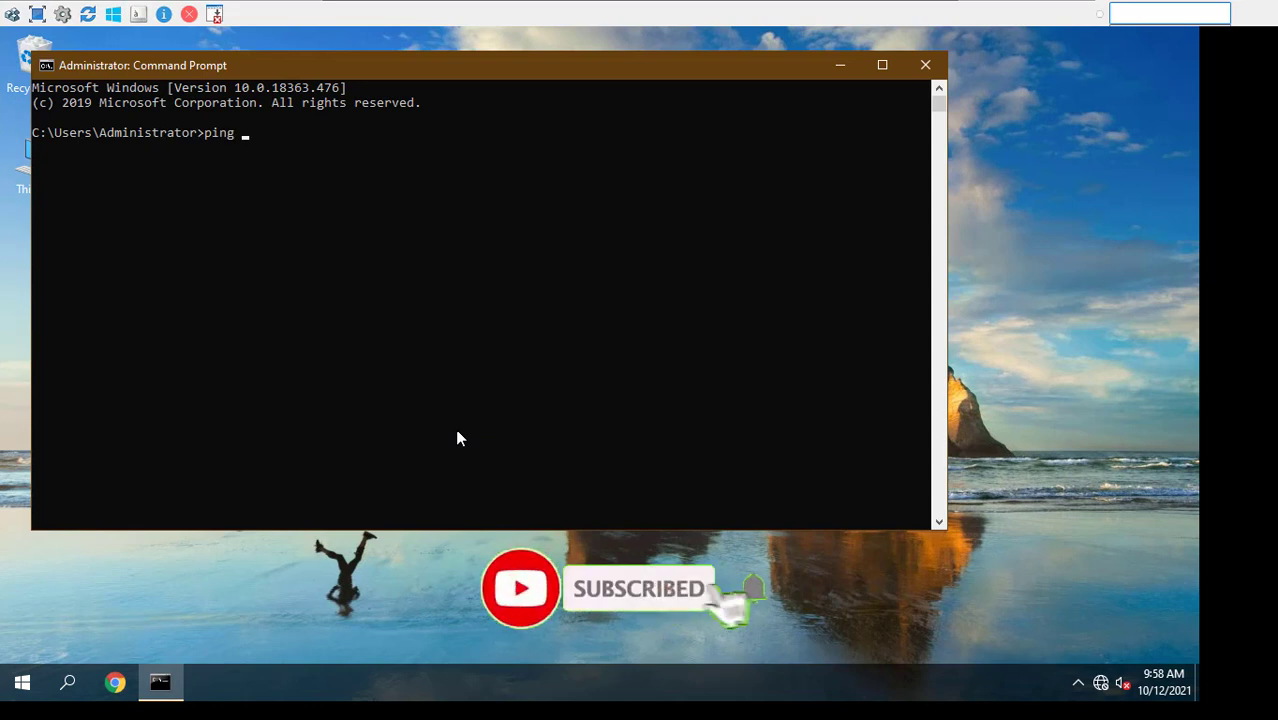
type("8.8.8.8 -")
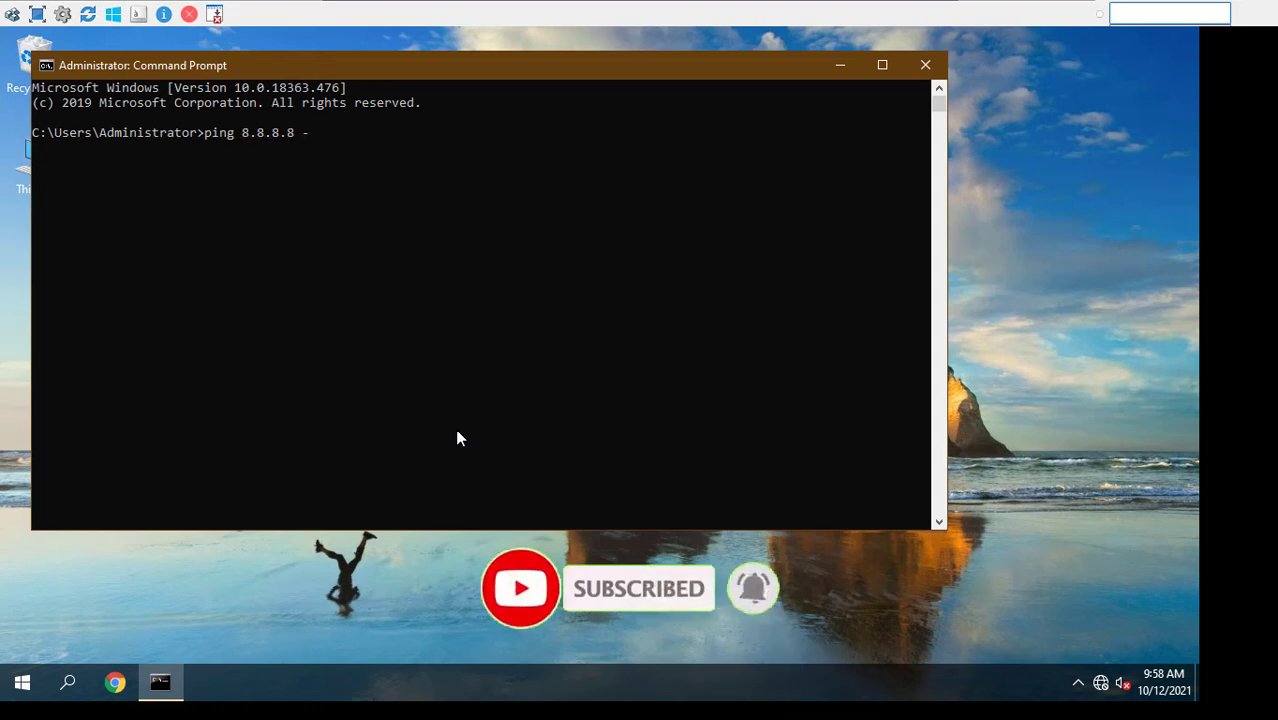
key("Return")
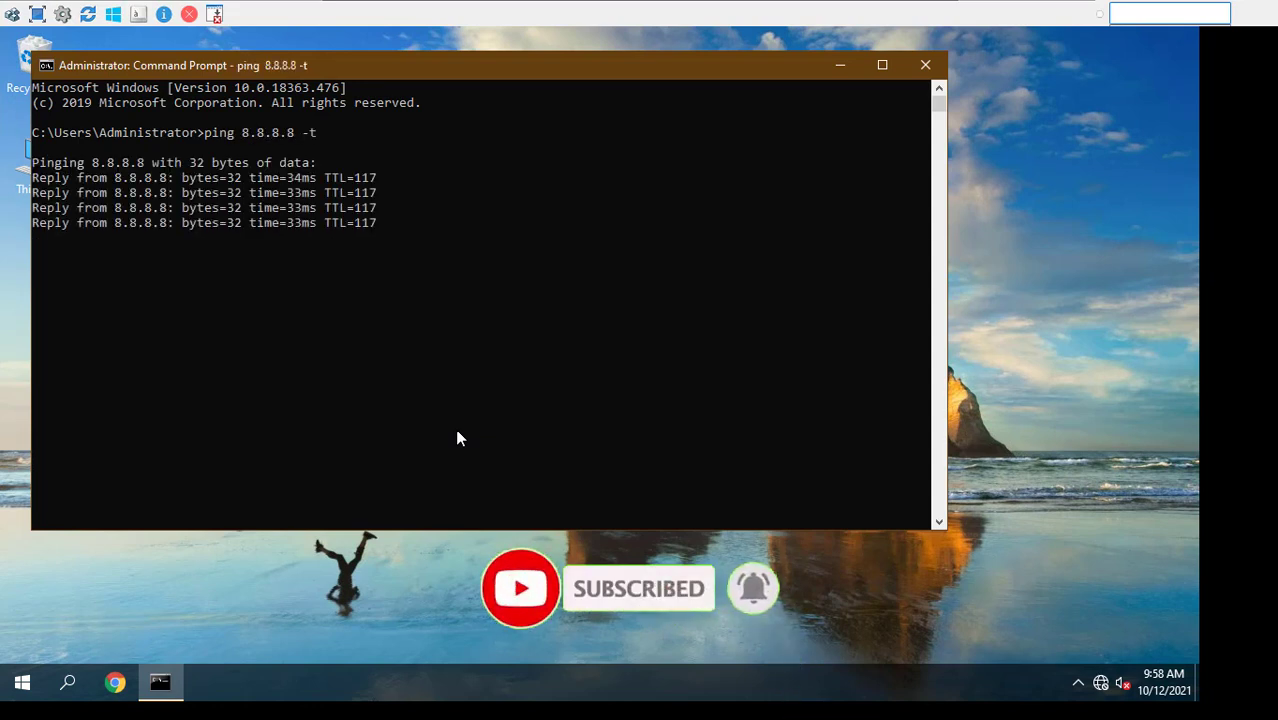